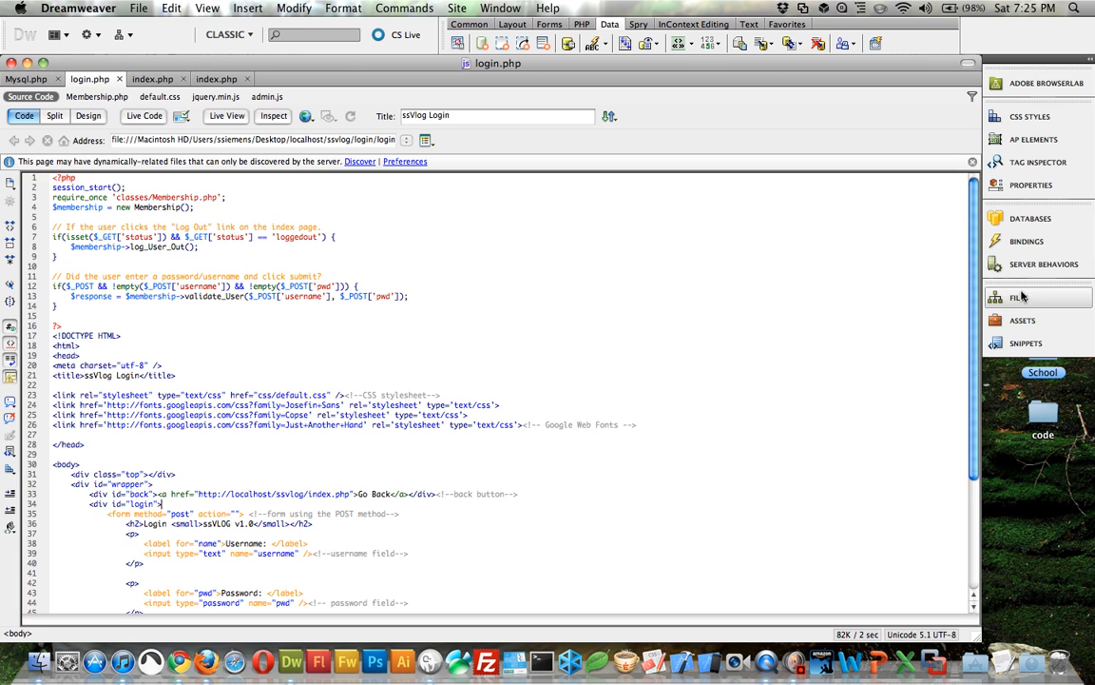
Step: Browse the login site folder's classes, imgs and includes subfolders in the Files panel
{"action": "left_click", "coordinate": [1018, 296]}
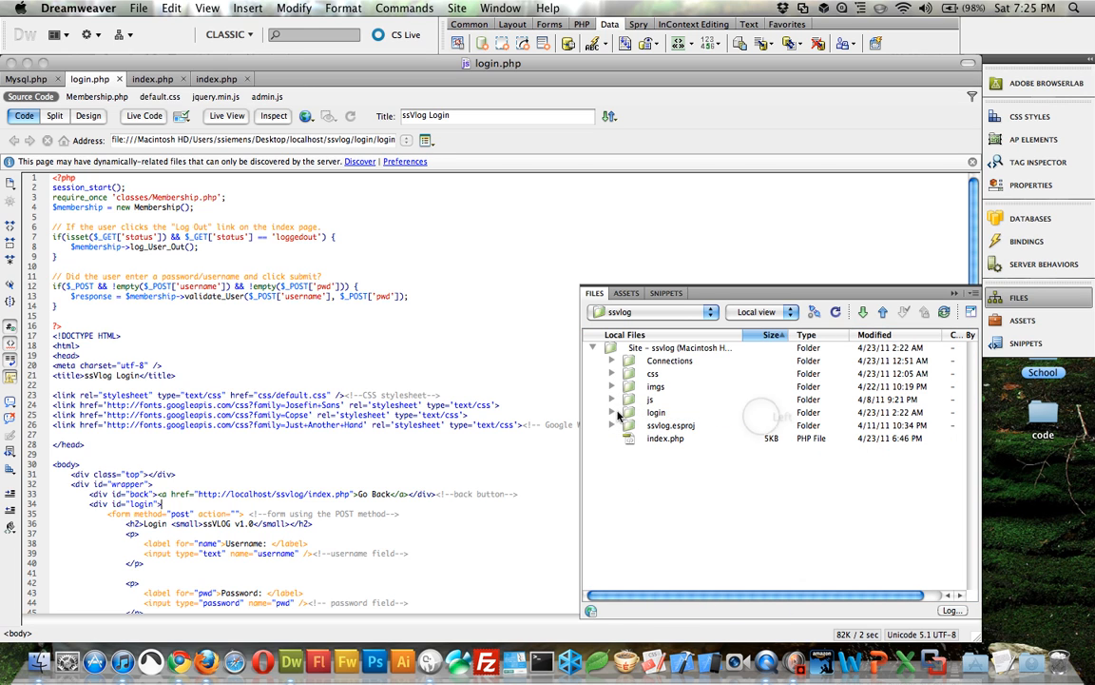
{"action": "left_click", "coordinate": [612, 412]}
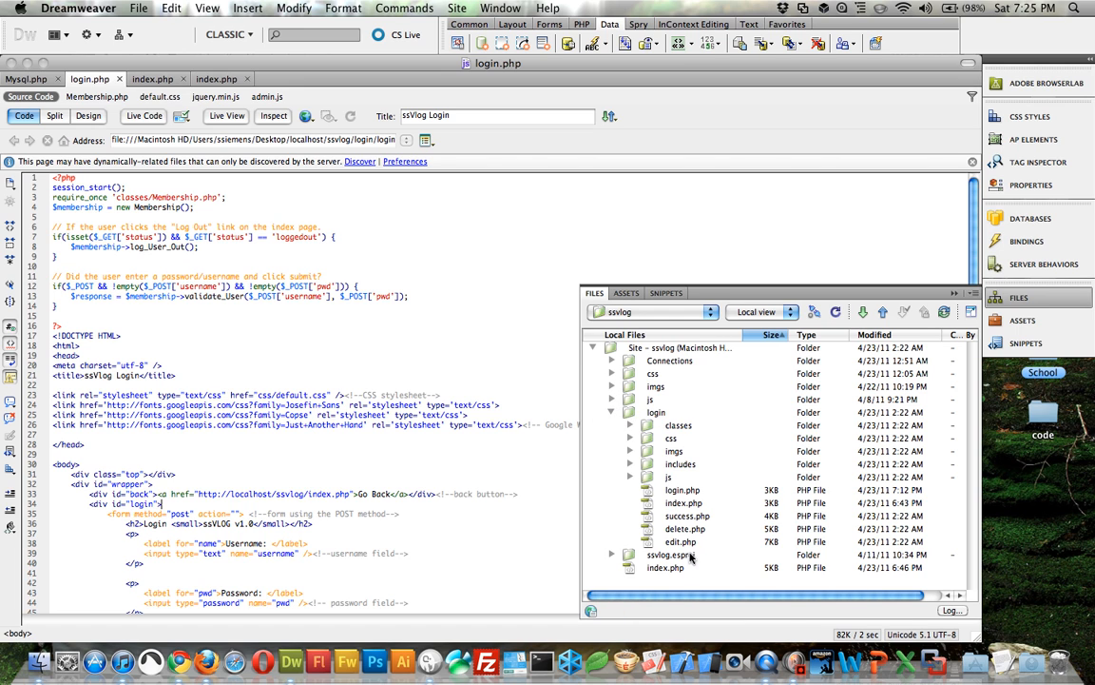
{"action": "mouse_move", "coordinate": [616, 415]}
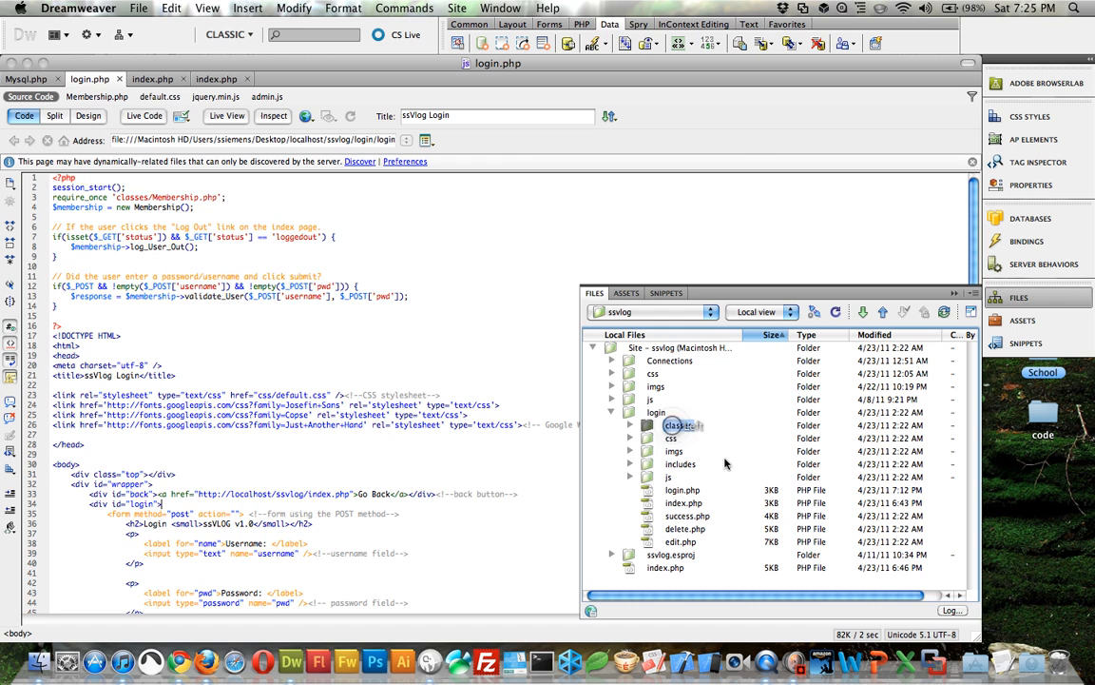
{"action": "left_click", "coordinate": [677, 450]}
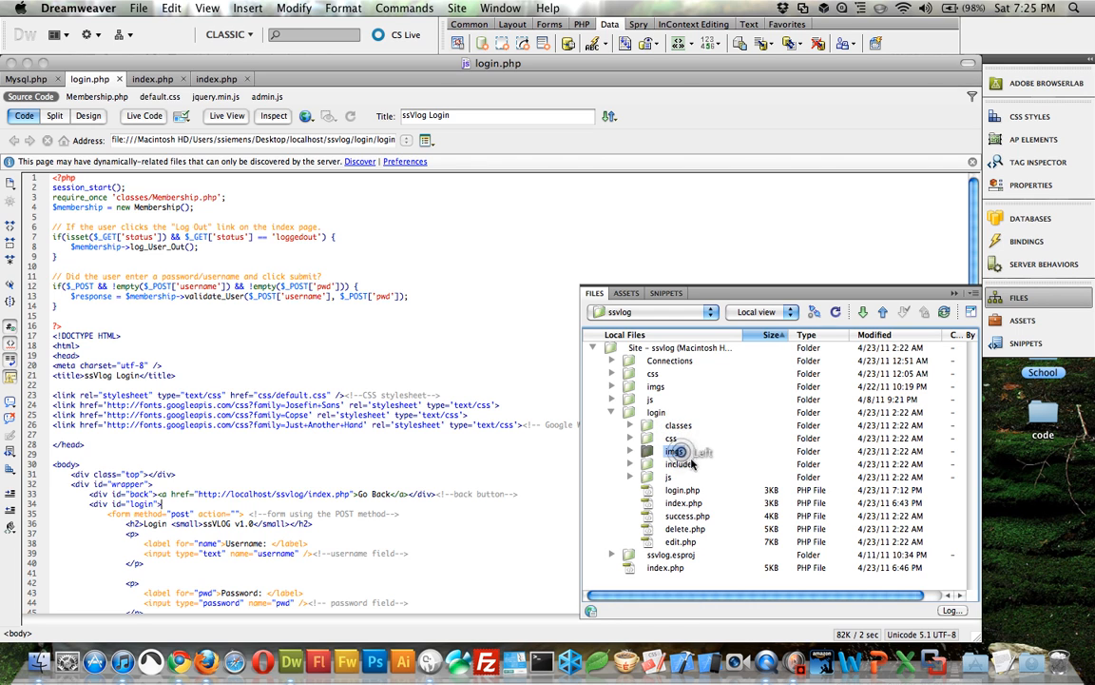
{"action": "left_click", "coordinate": [631, 464]}
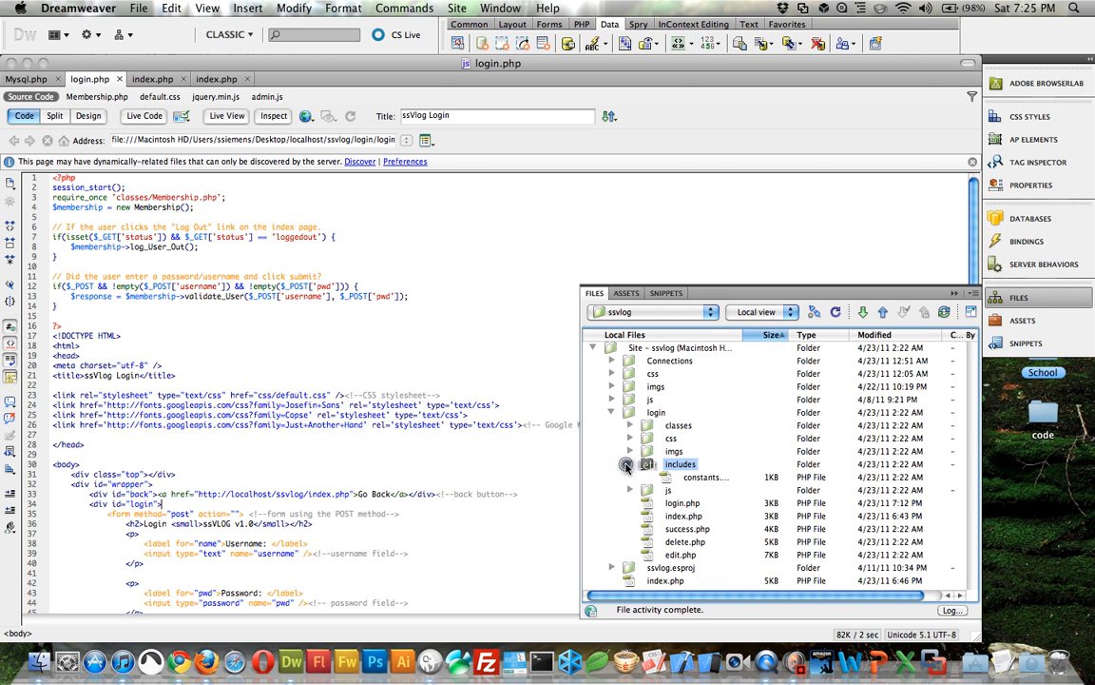
{"action": "left_click", "coordinate": [705, 476]}
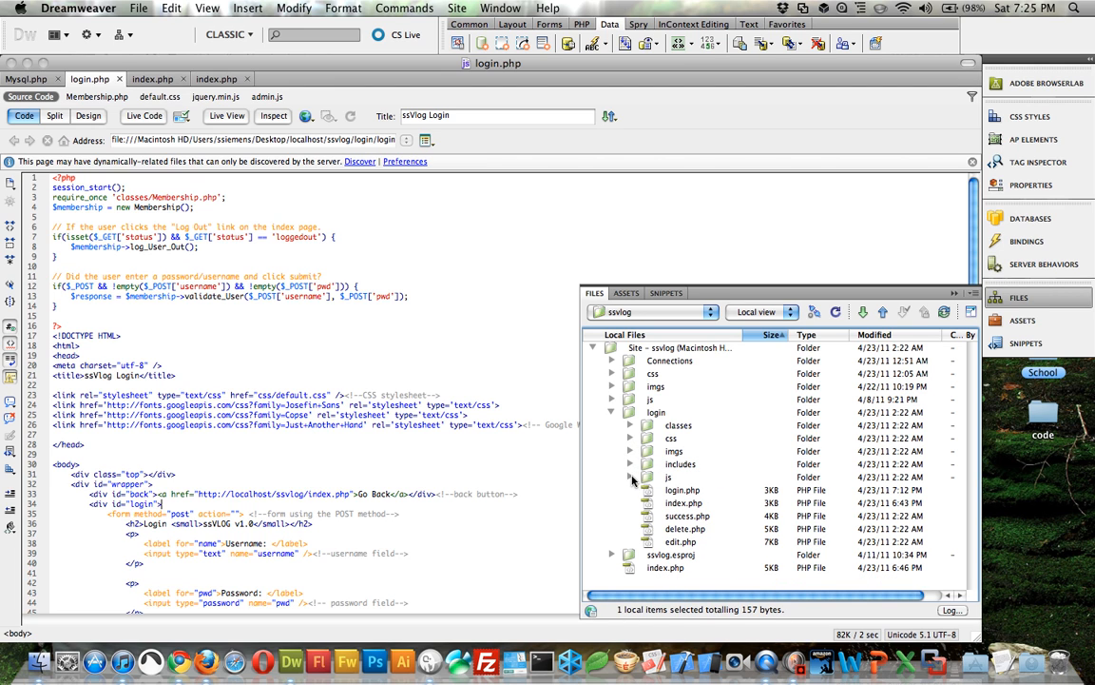
{"action": "left_click", "coordinate": [630, 477]}
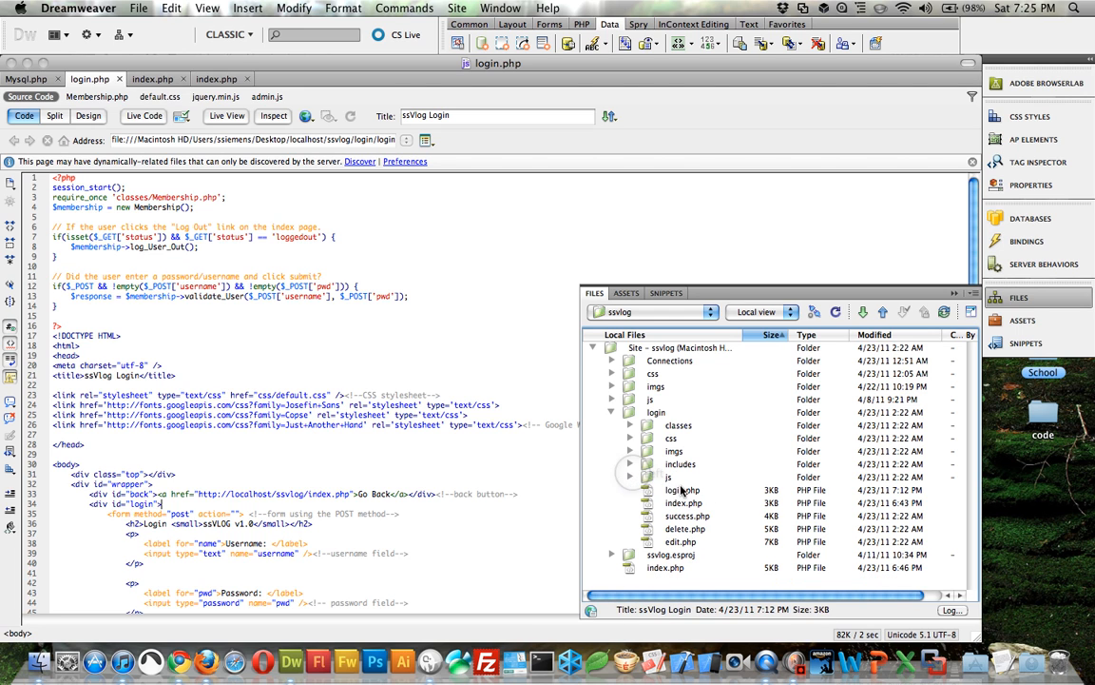
Step: Look at login.php and index.php, comparing the front page code with the login page code
{"action": "left_click", "coordinate": [683, 502]}
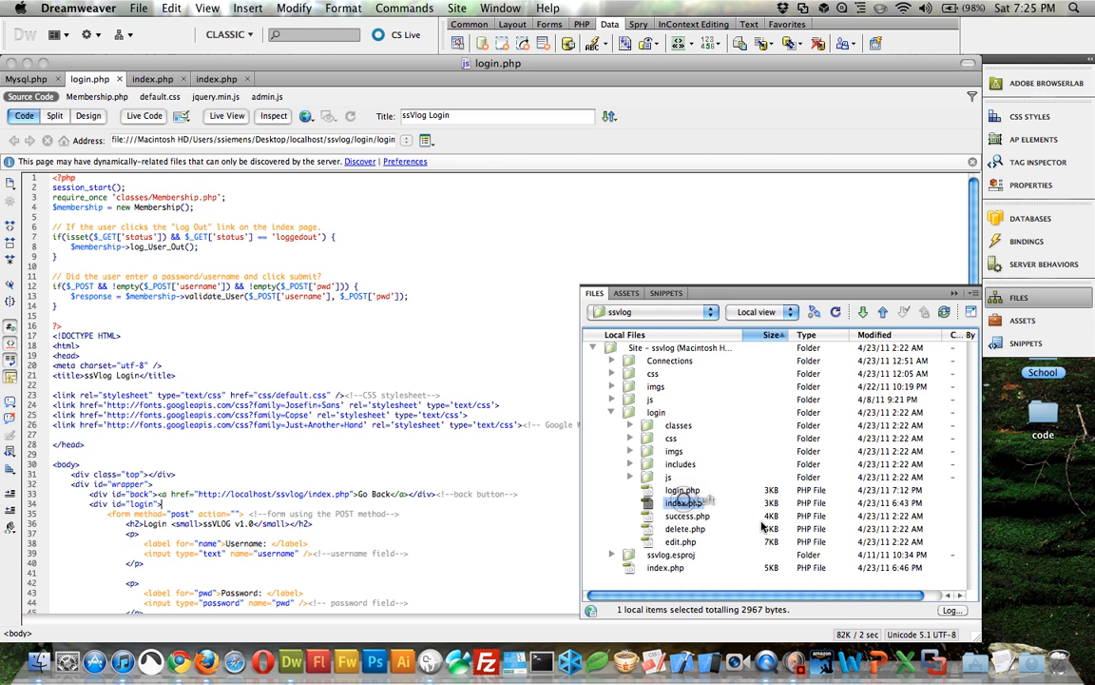
{"action": "left_click", "coordinate": [683, 490]}
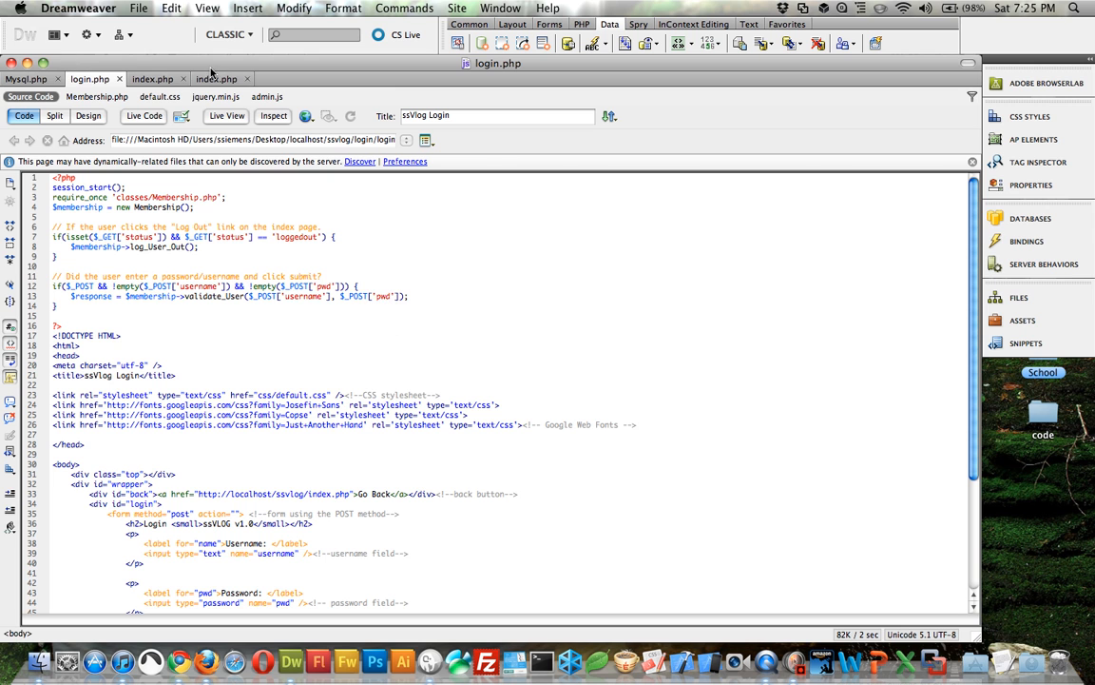
{"action": "left_click", "coordinate": [216, 78]}
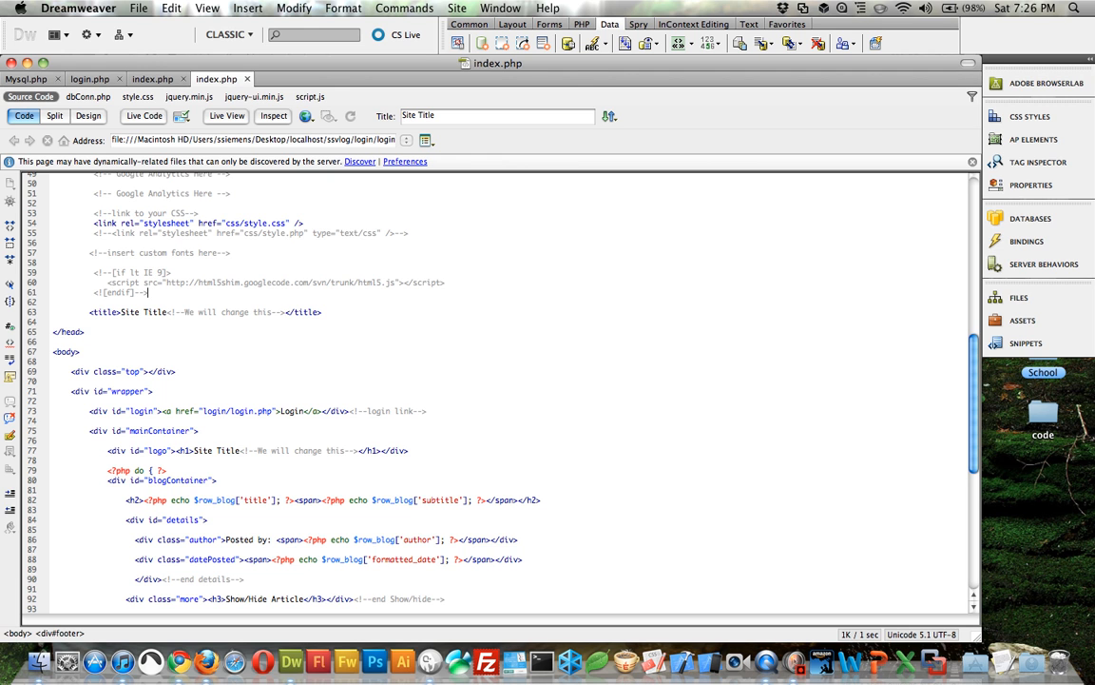
{"action": "left_click", "coordinate": [89, 79]}
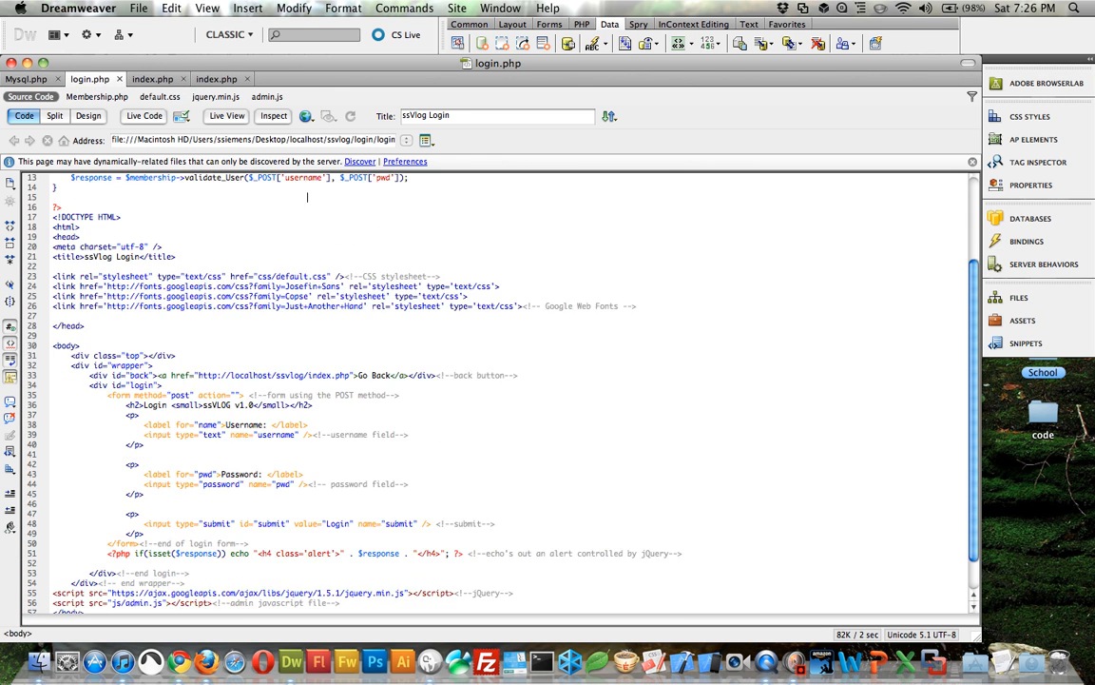
Step: Bring up the Mysql.php class with its connection and username/password query in Split view
{"action": "scroll", "scroll_direction": "down", "scroll_amount": 3}
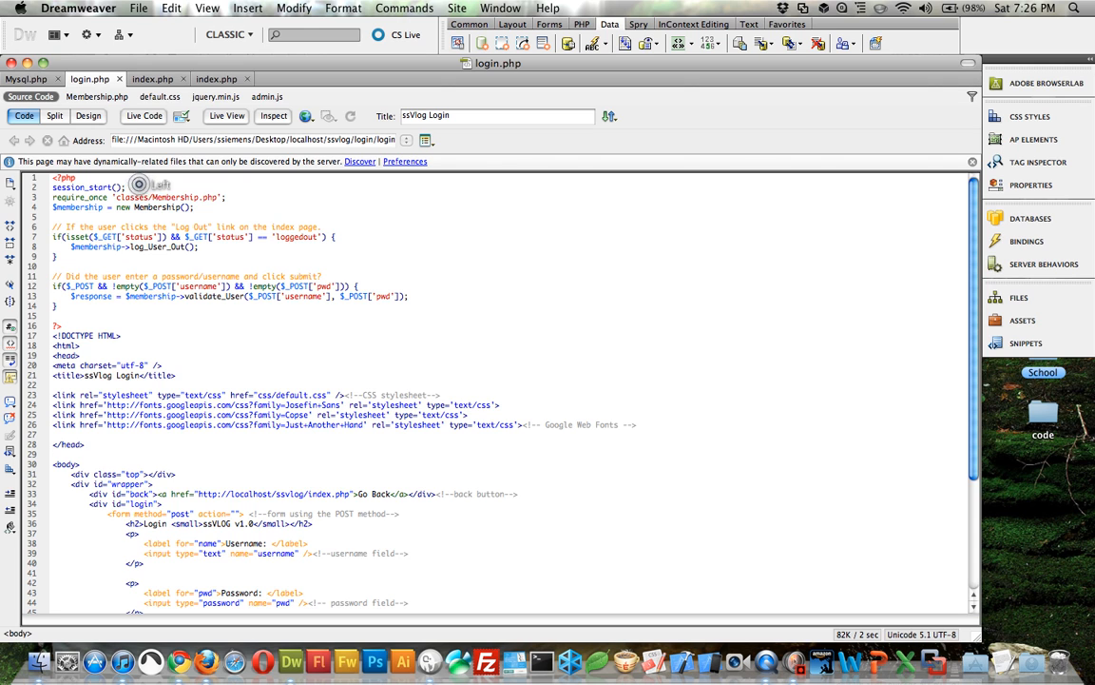
{"action": "double_click", "coordinate": [85, 188]}
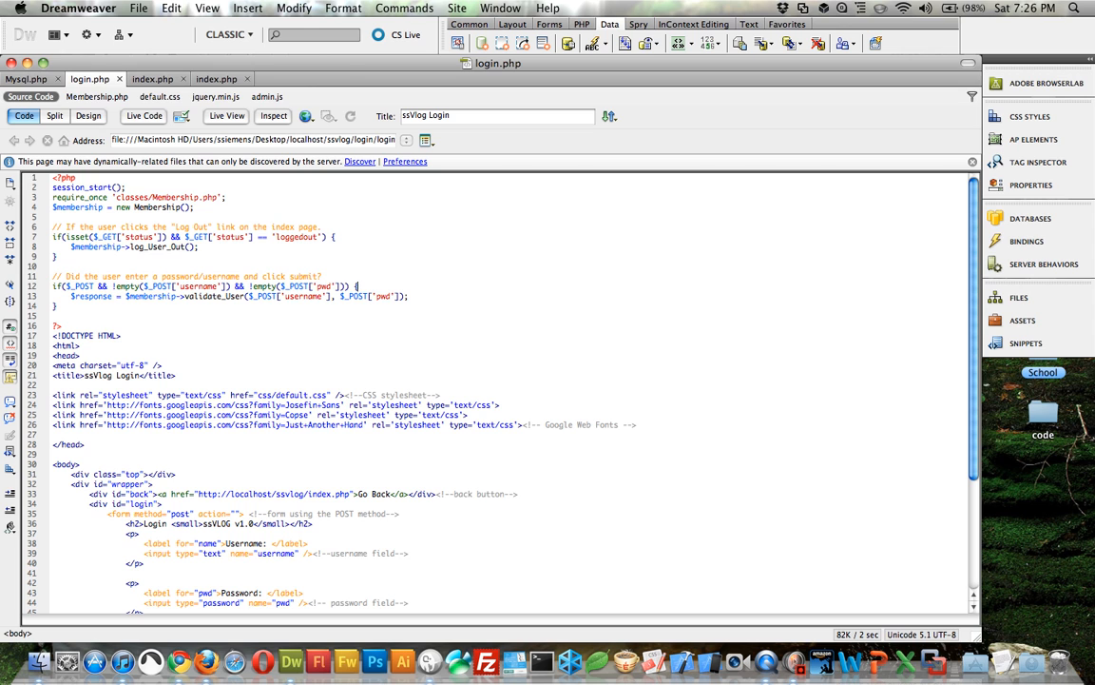
{"action": "left_click", "coordinate": [96, 96]}
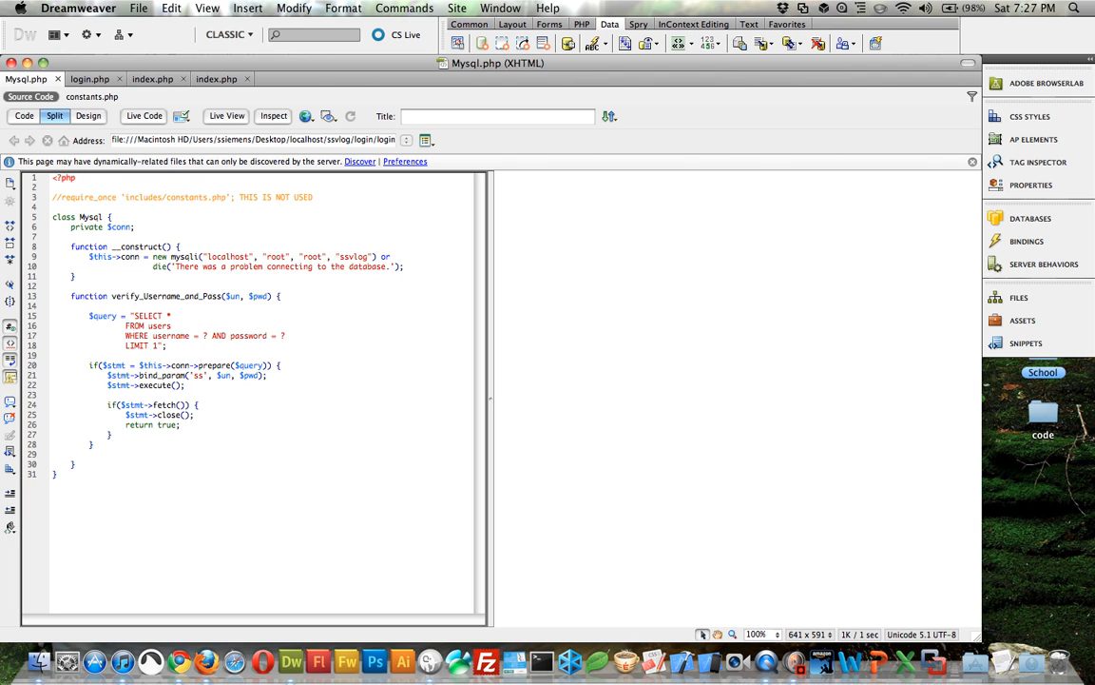
Step: Show Membership.php's validate_user, log_User_Out and confirm_Member functions from the login page
{"action": "left_click", "coordinate": [366, 256]}
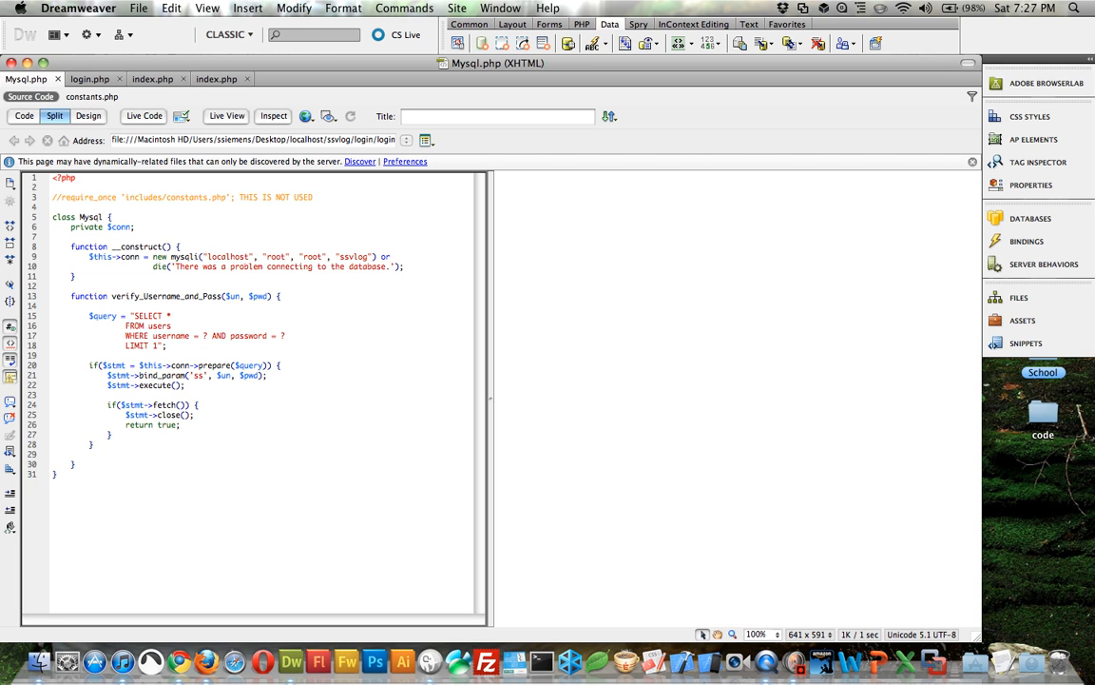
{"action": "double_click", "coordinate": [352, 257]}
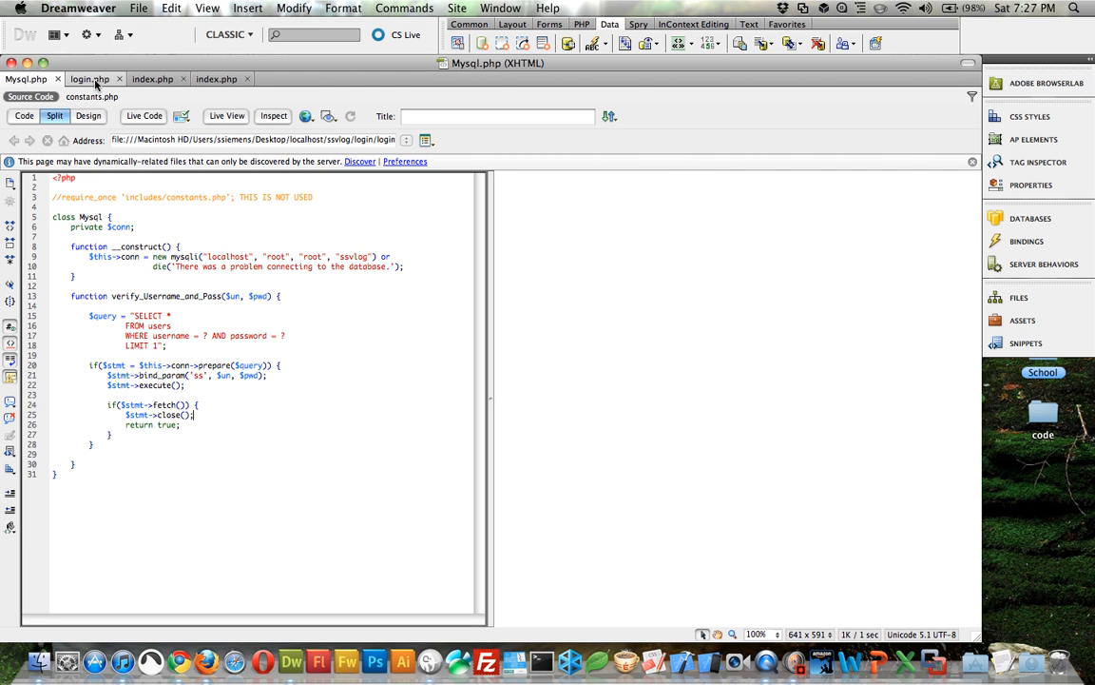
{"action": "left_click", "coordinate": [89, 79]}
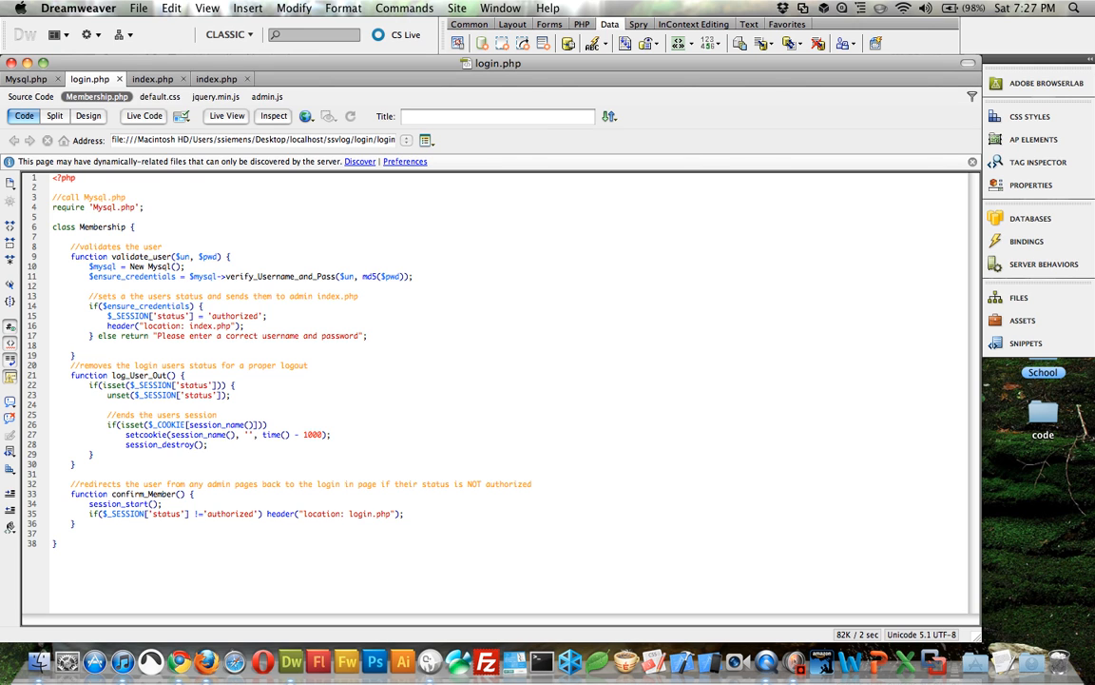
Step: Review the Membership.php class, then show the admin index.php that calls confirm_Member
{"action": "left_click", "coordinate": [530, 484]}
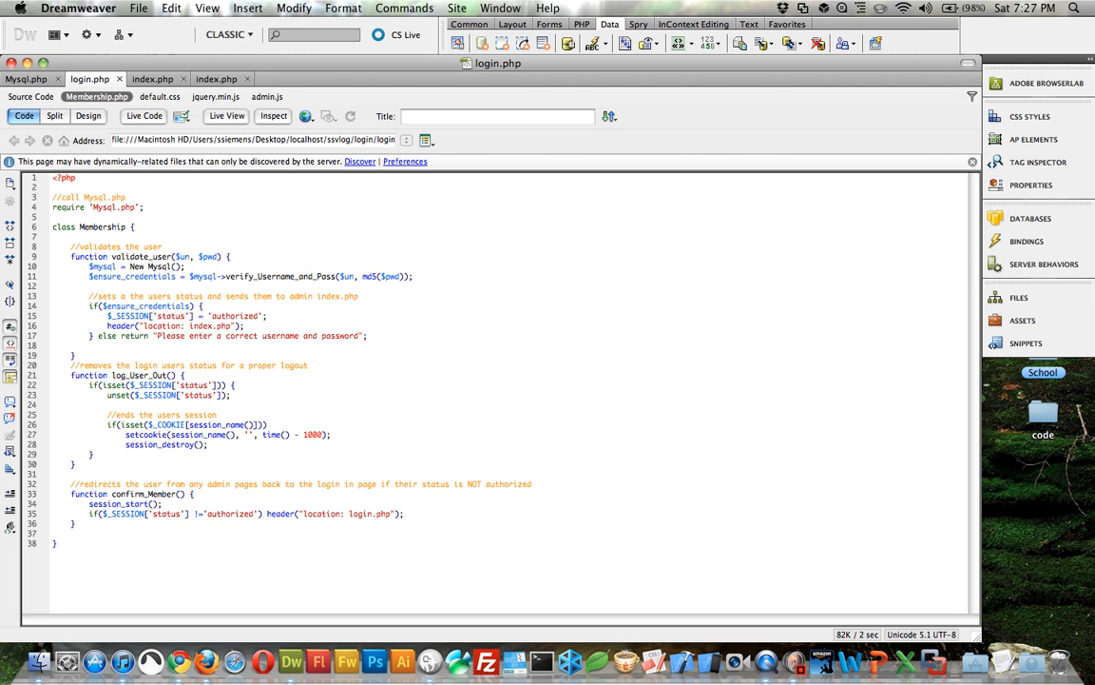
{"action": "left_click", "coordinate": [531, 484]}
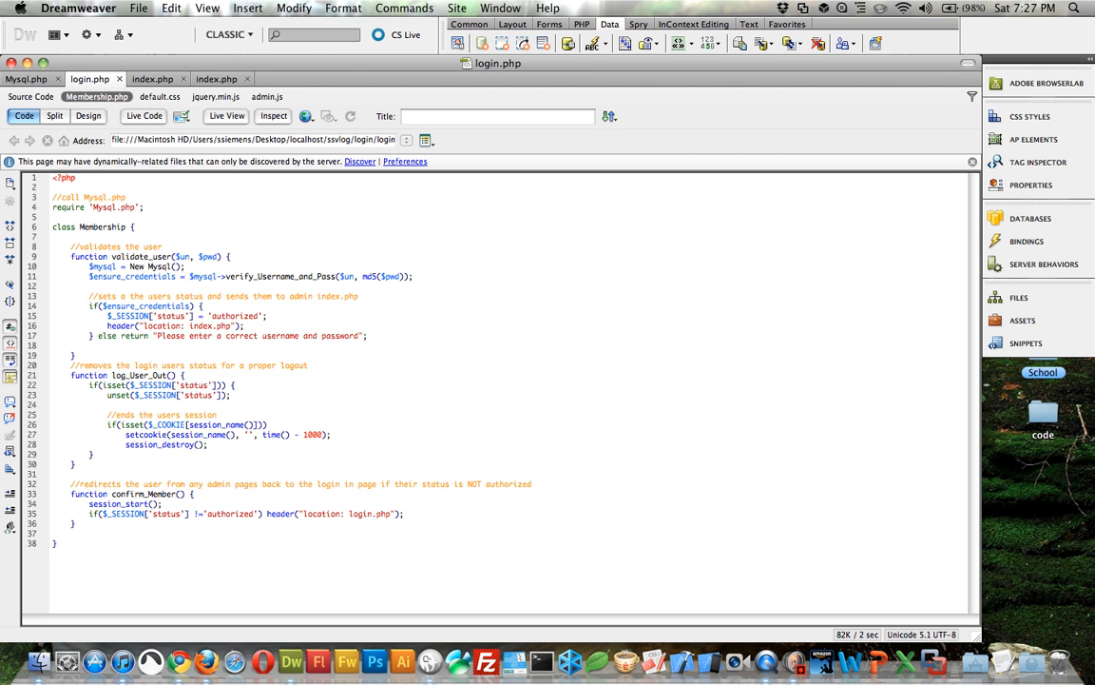
{"action": "left_click", "coordinate": [530, 484]}
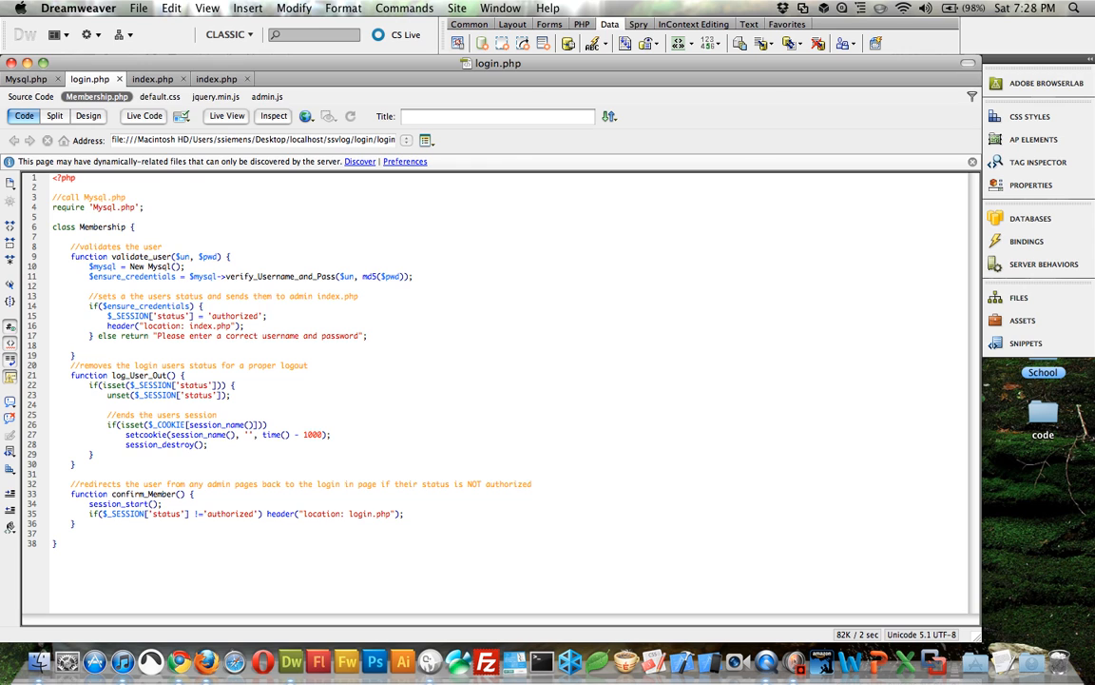
{"action": "left_click", "coordinate": [533, 484]}
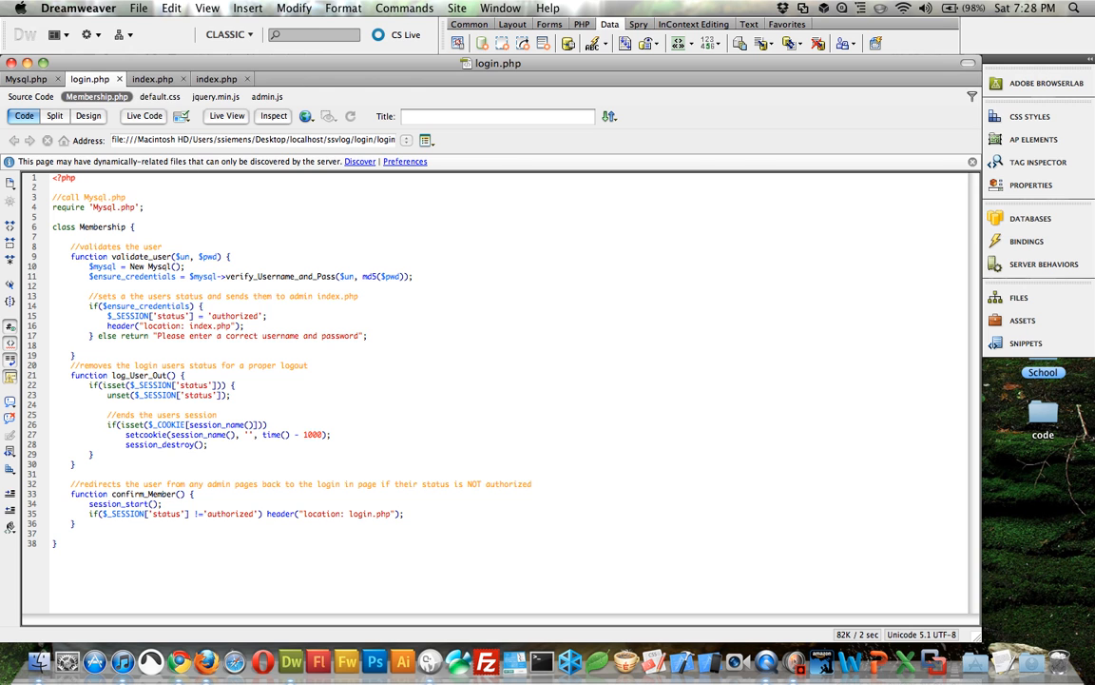
{"action": "left_click", "coordinate": [152, 79]}
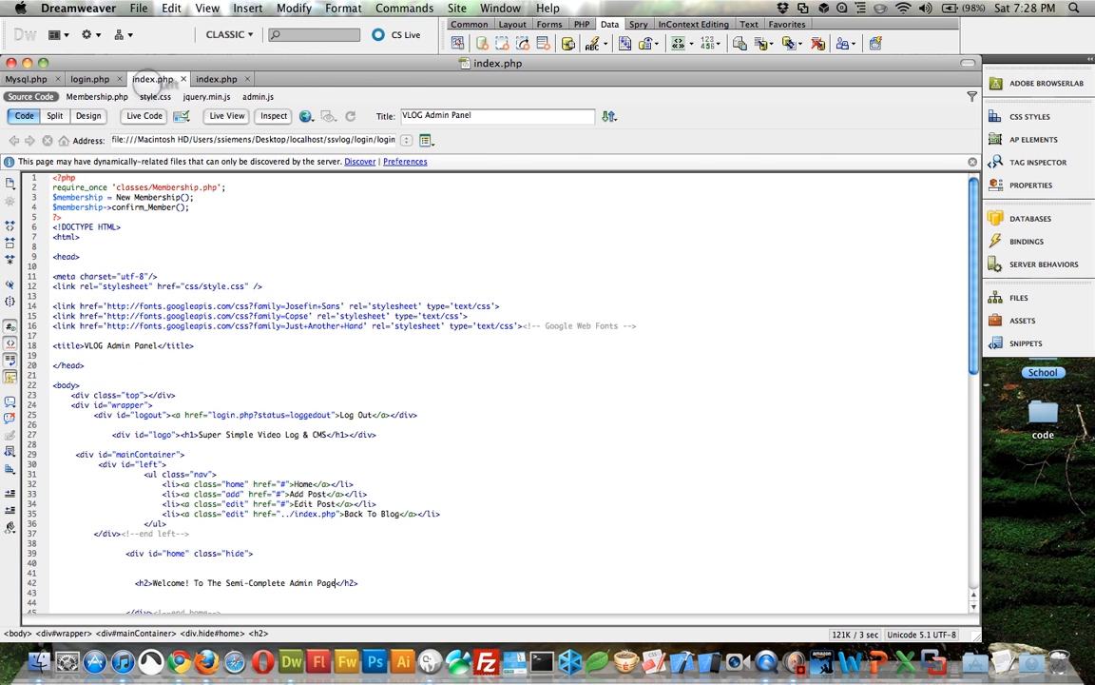
Step: Scroll login.php's own source down to its form and jQuery alert, then show default.css
{"action": "scroll", "scroll_direction": "down", "scroll_amount": 3}
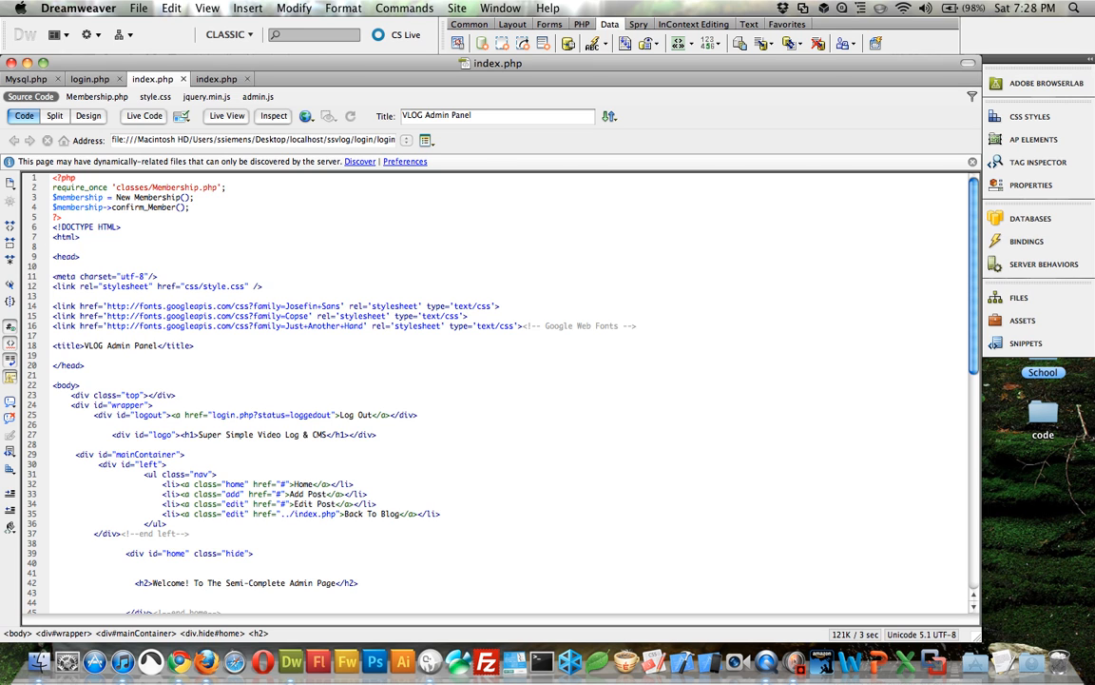
{"action": "left_click", "coordinate": [89, 79]}
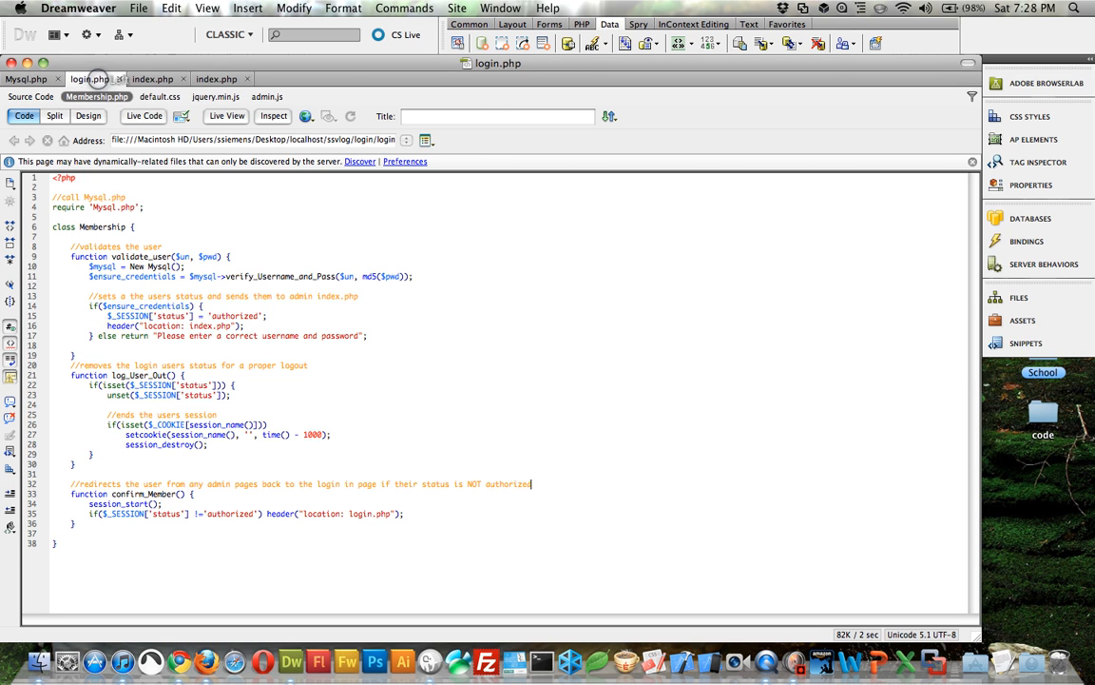
{"action": "left_click", "coordinate": [89, 79]}
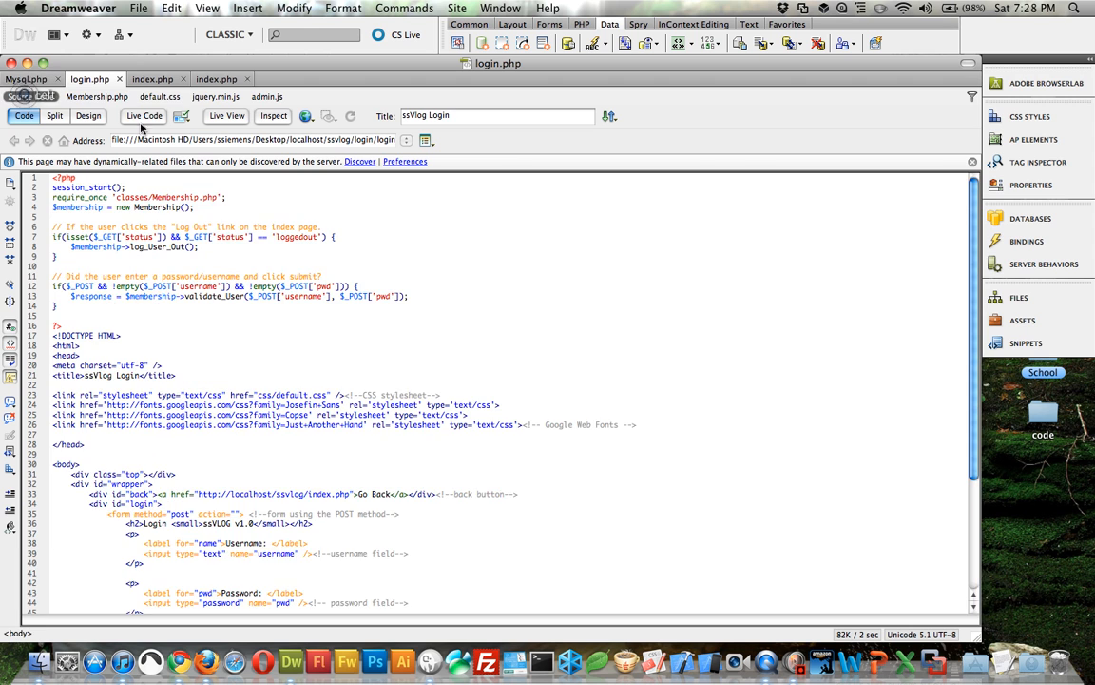
{"action": "scroll", "scroll_direction": "down", "scroll_amount": 3}
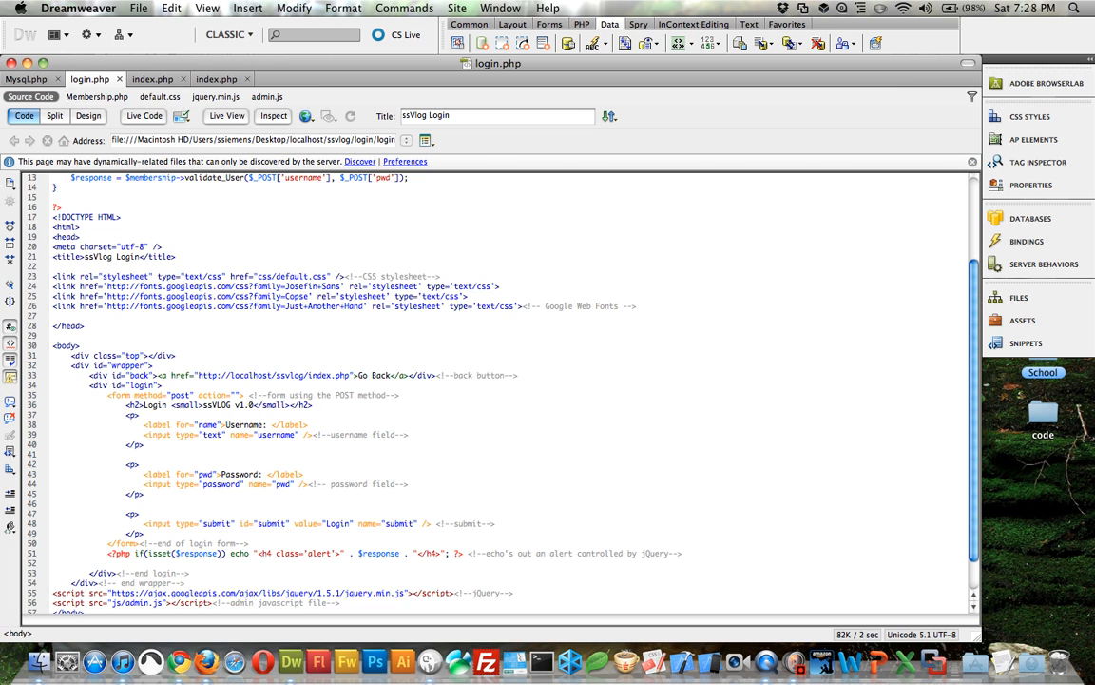
{"action": "left_click", "coordinate": [160, 96]}
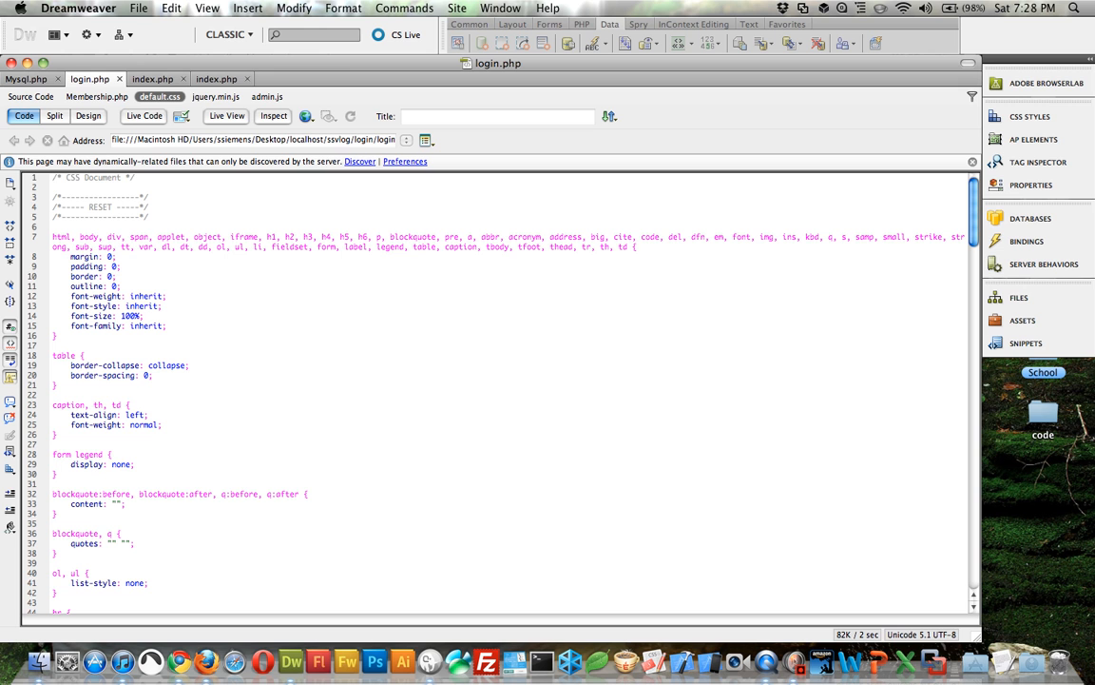
Step: Scroll through default.css's login, heading, label and input styles, then show the admin index.php
{"action": "scroll", "scroll_direction": "down", "scroll_amount": 3}
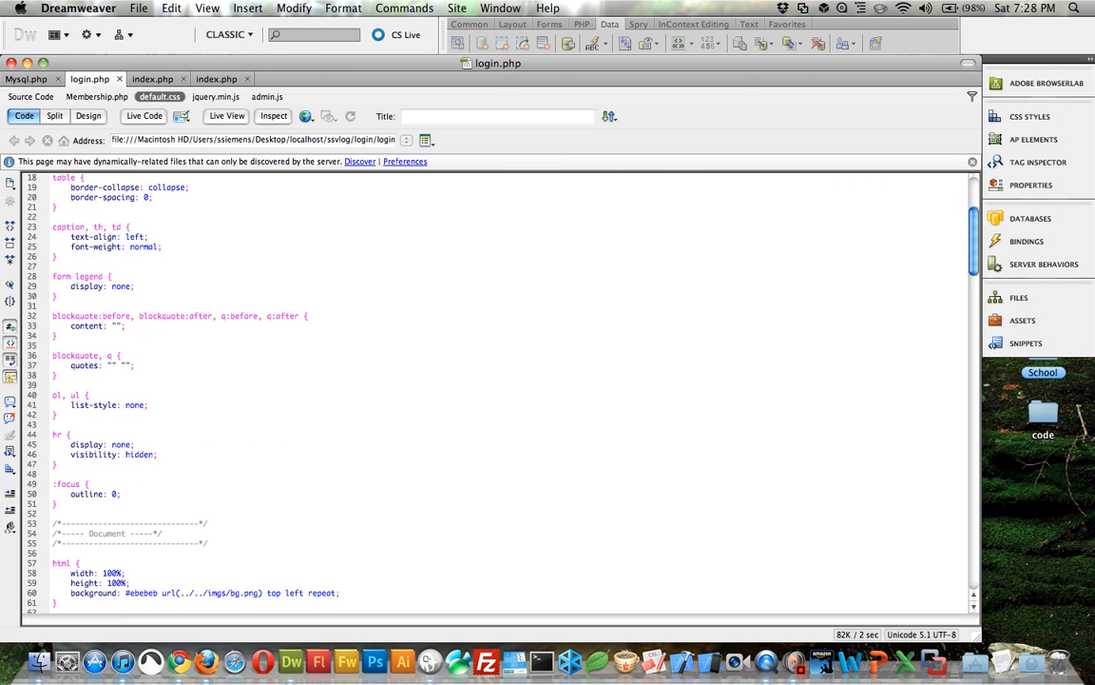
{"action": "scroll", "scroll_direction": "down", "scroll_amount": 3}
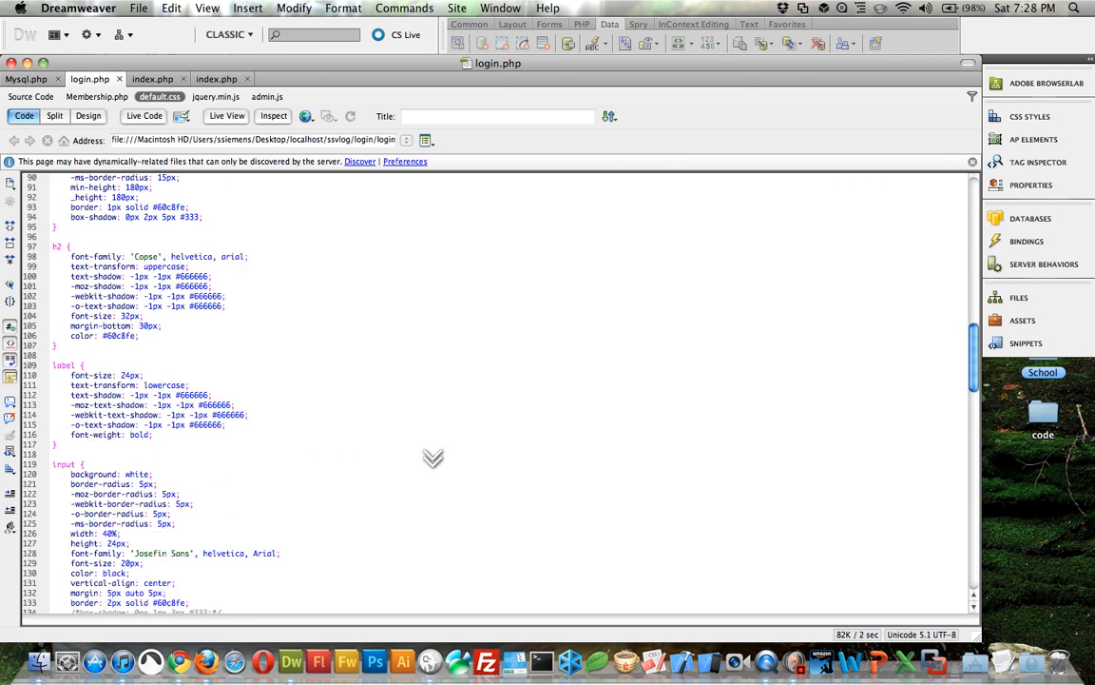
{"action": "scroll", "scroll_direction": "down", "scroll_amount": 3}
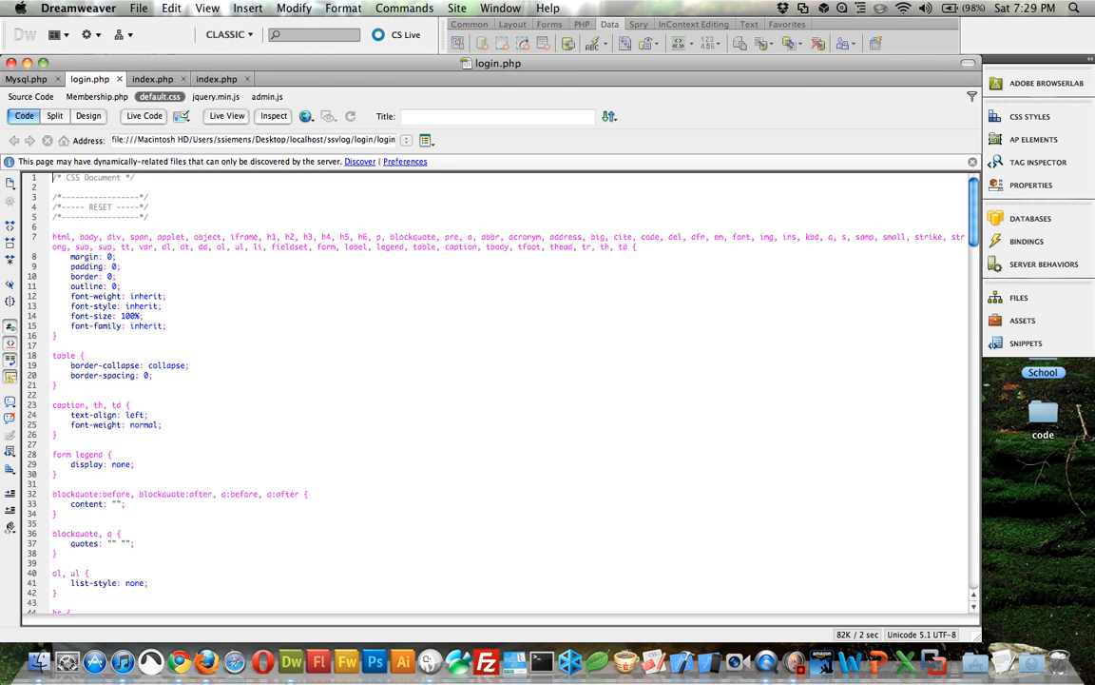
{"action": "scroll", "scroll_direction": "down", "scroll_amount": 3}
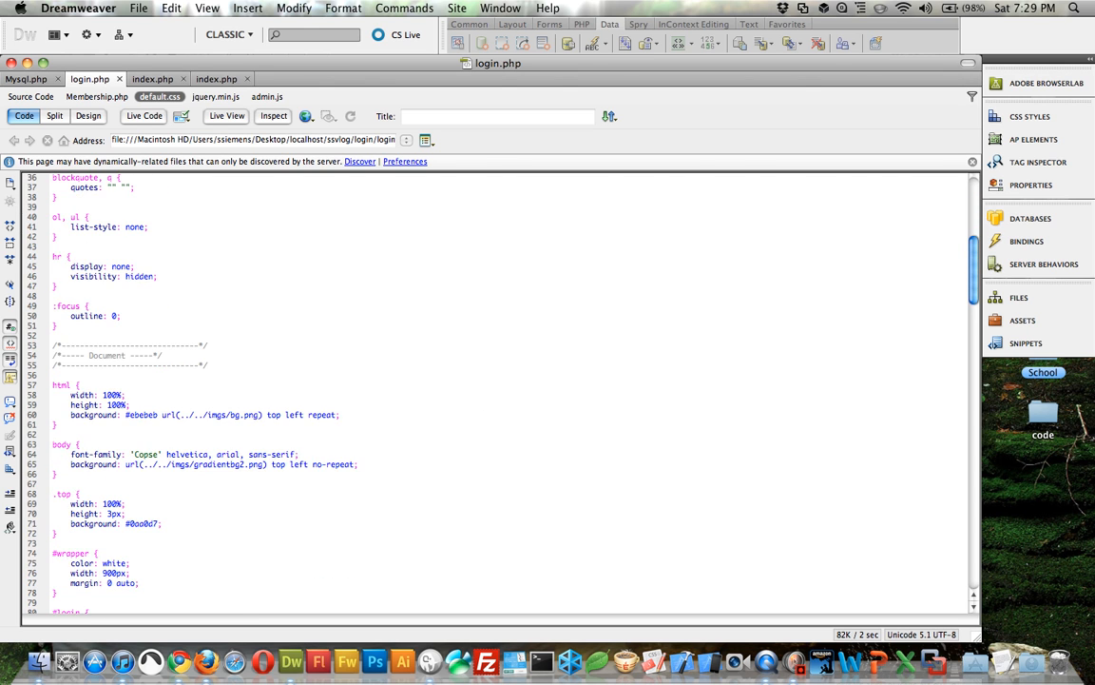
{"action": "scroll", "scroll_direction": "down", "scroll_amount": 3}
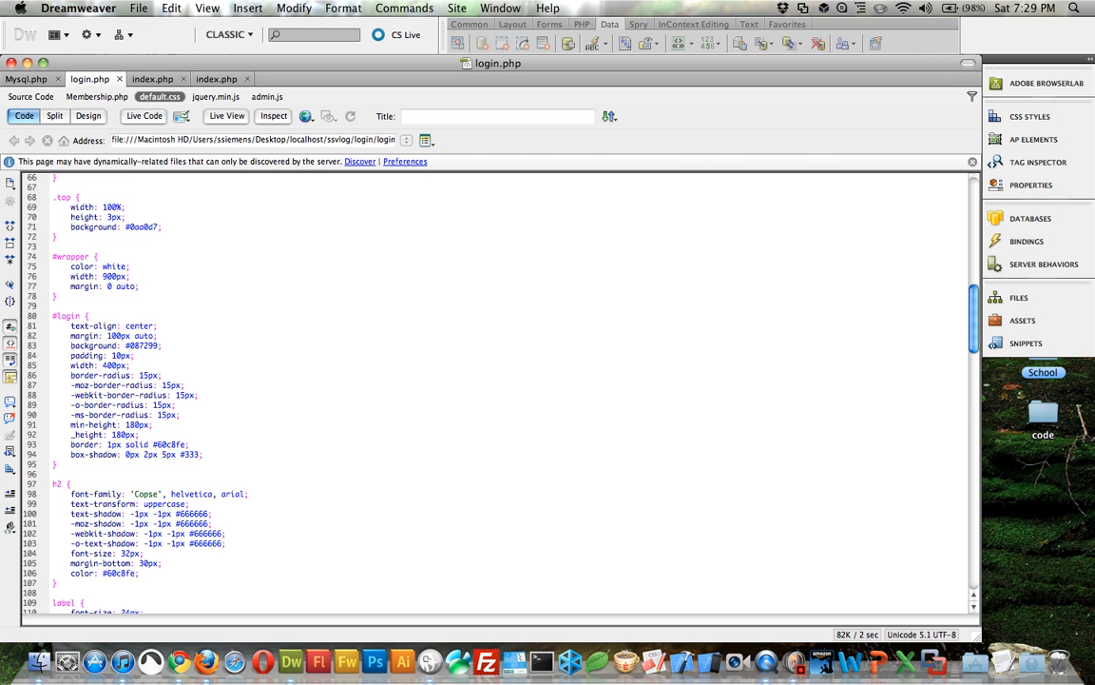
{"action": "scroll", "scroll_direction": "down", "scroll_amount": 3}
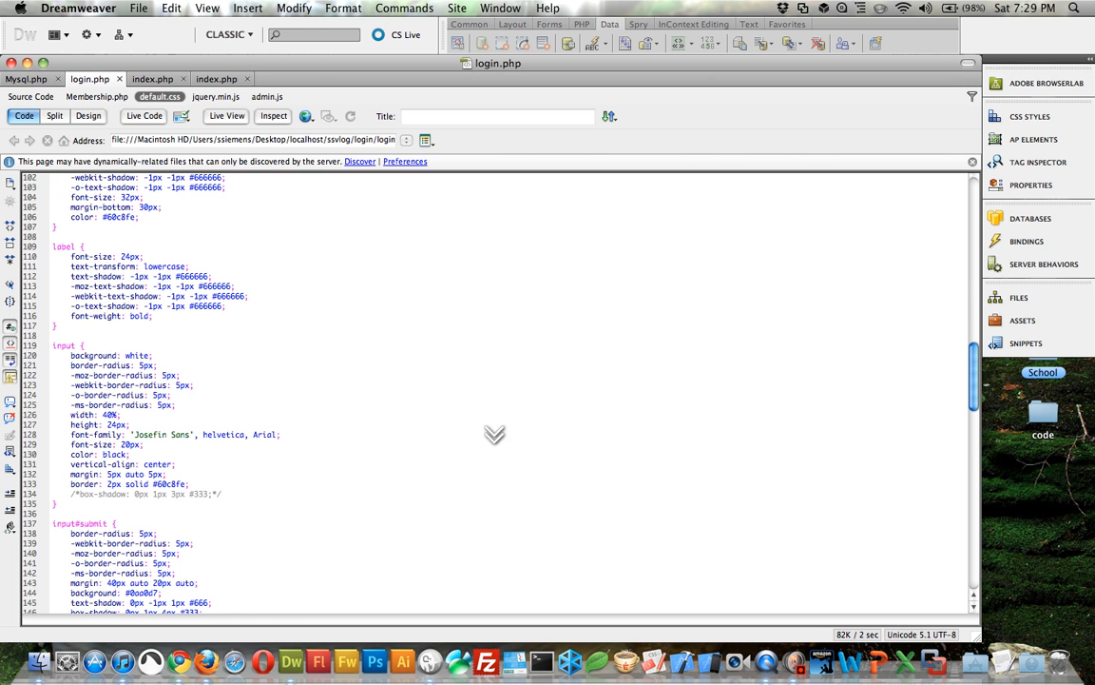
{"action": "scroll", "scroll_direction": "down", "scroll_amount": 3}
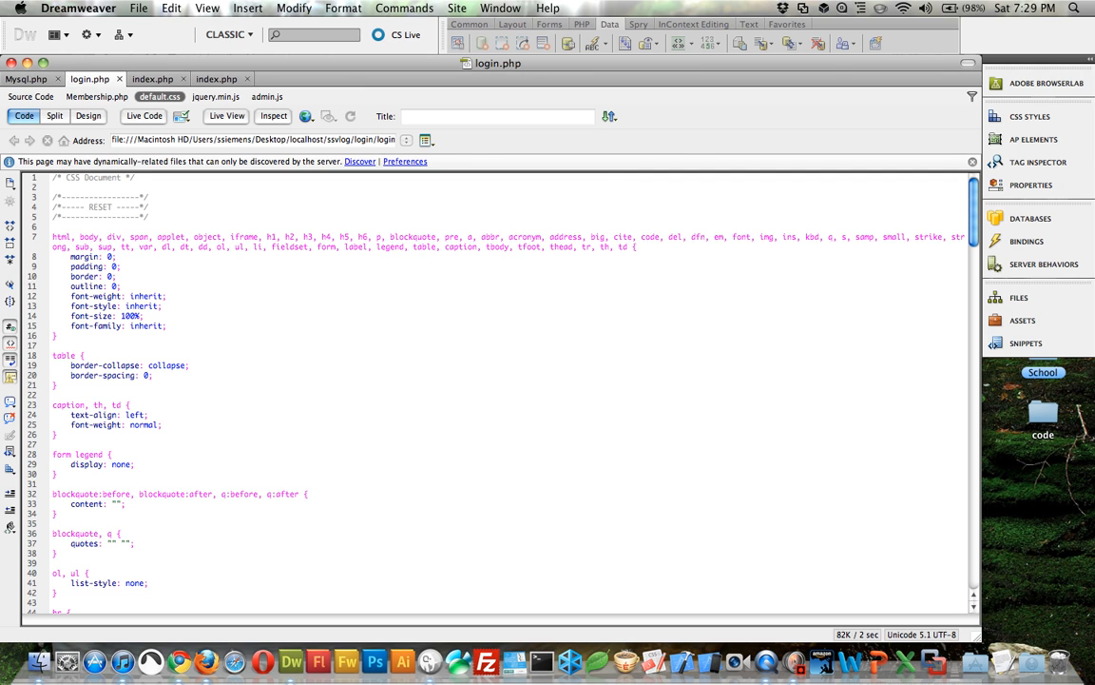
{"action": "scroll", "scroll_direction": "down", "scroll_amount": 3}
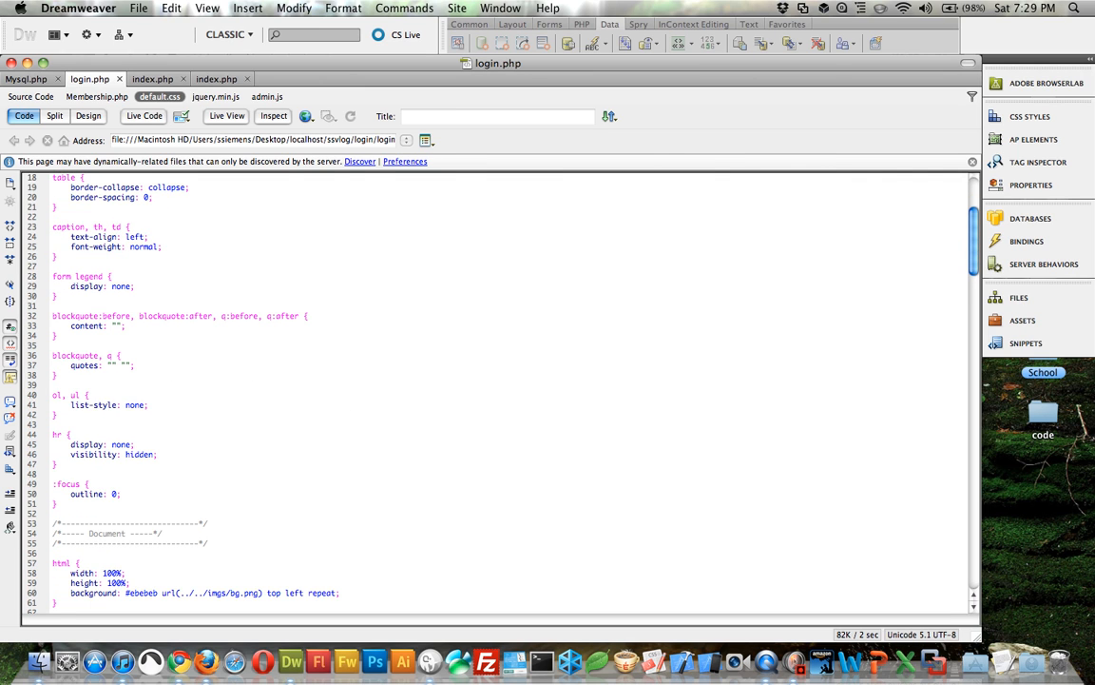
{"action": "scroll", "scroll_direction": "down", "scroll_amount": 3}
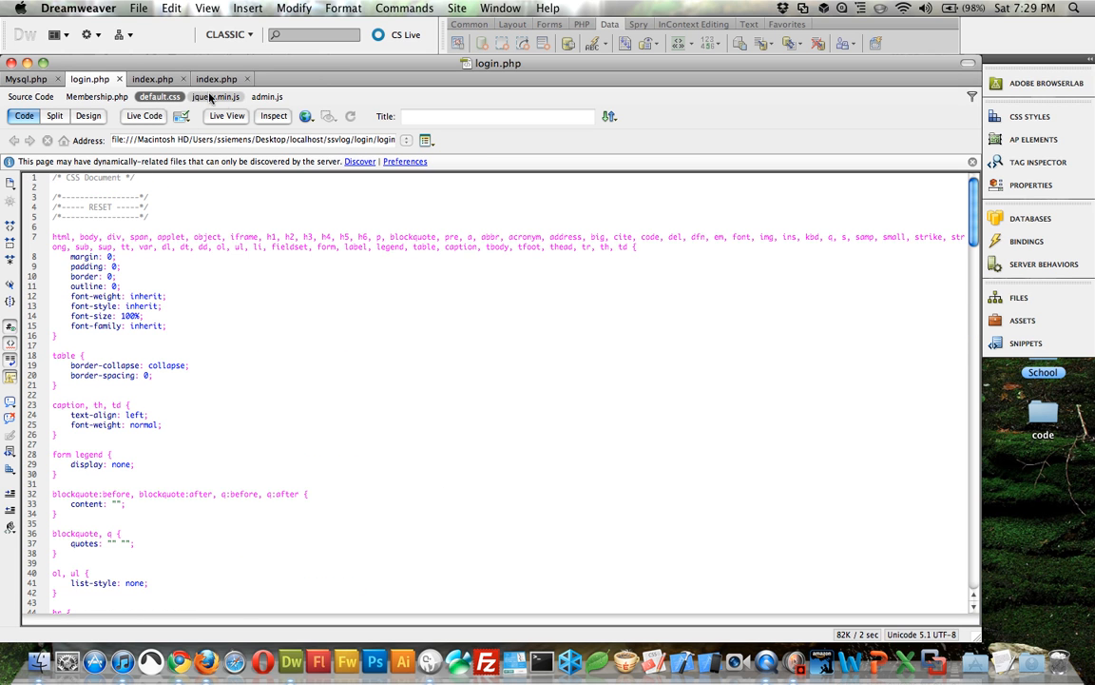
{"action": "left_click", "coordinate": [152, 79]}
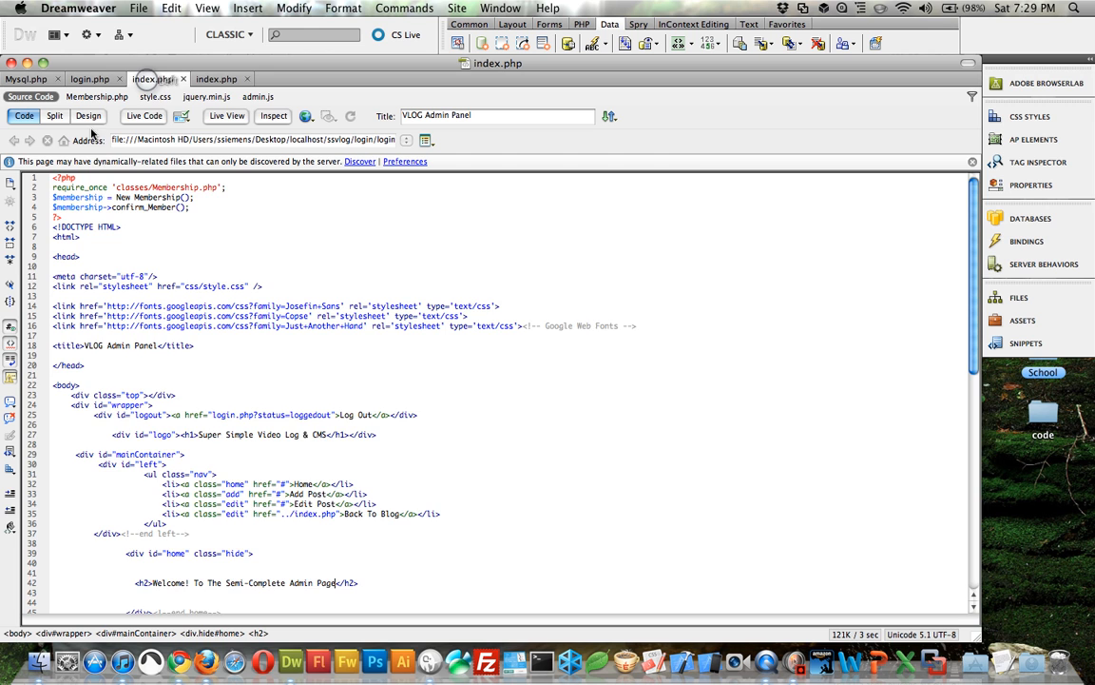
Step: View index.php's edit/delete post loop at the bottom, then return to login.php's form markup
{"action": "scroll", "scroll_direction": "down", "scroll_amount": 3}
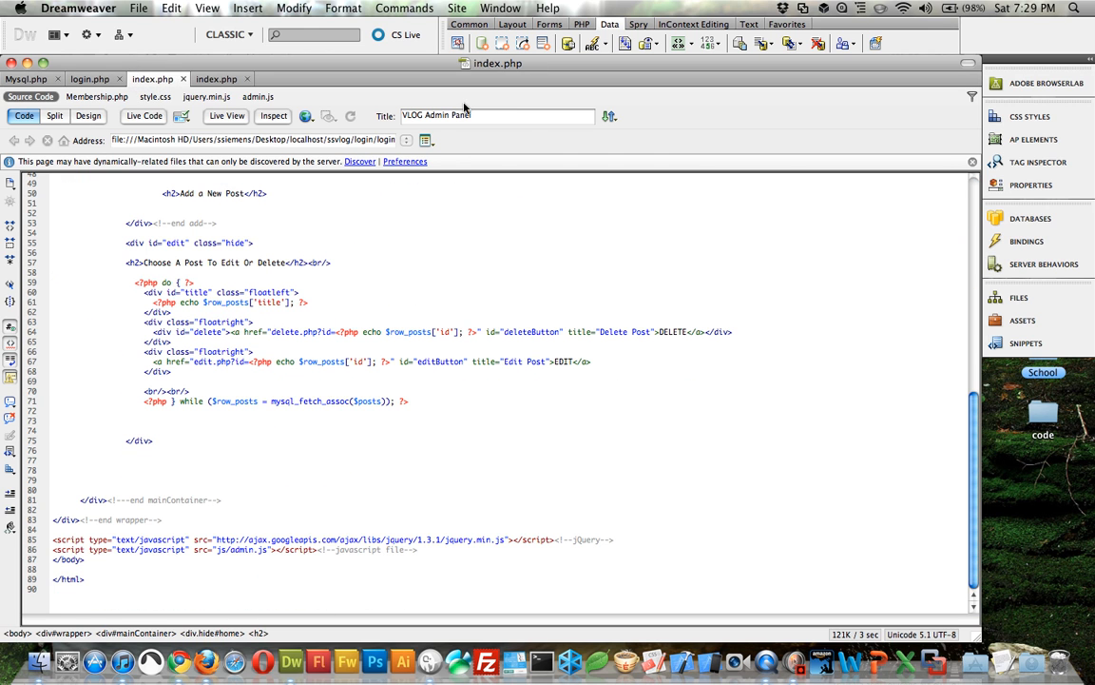
{"action": "left_click", "coordinate": [88, 78]}
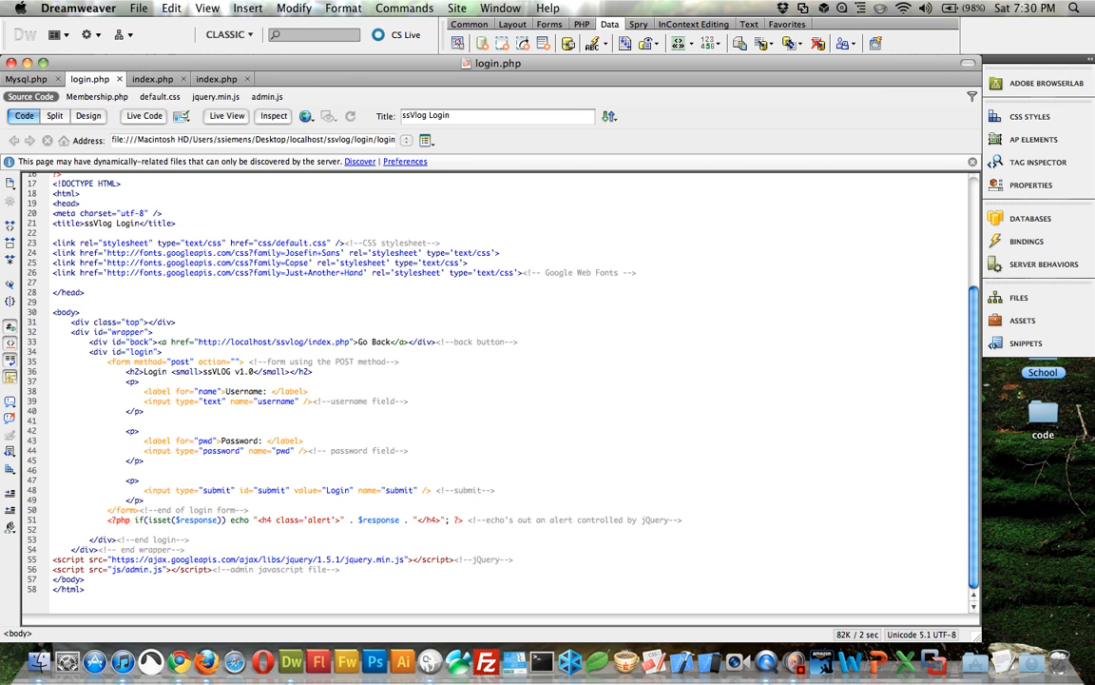
{"action": "left_click", "coordinate": [96, 97]}
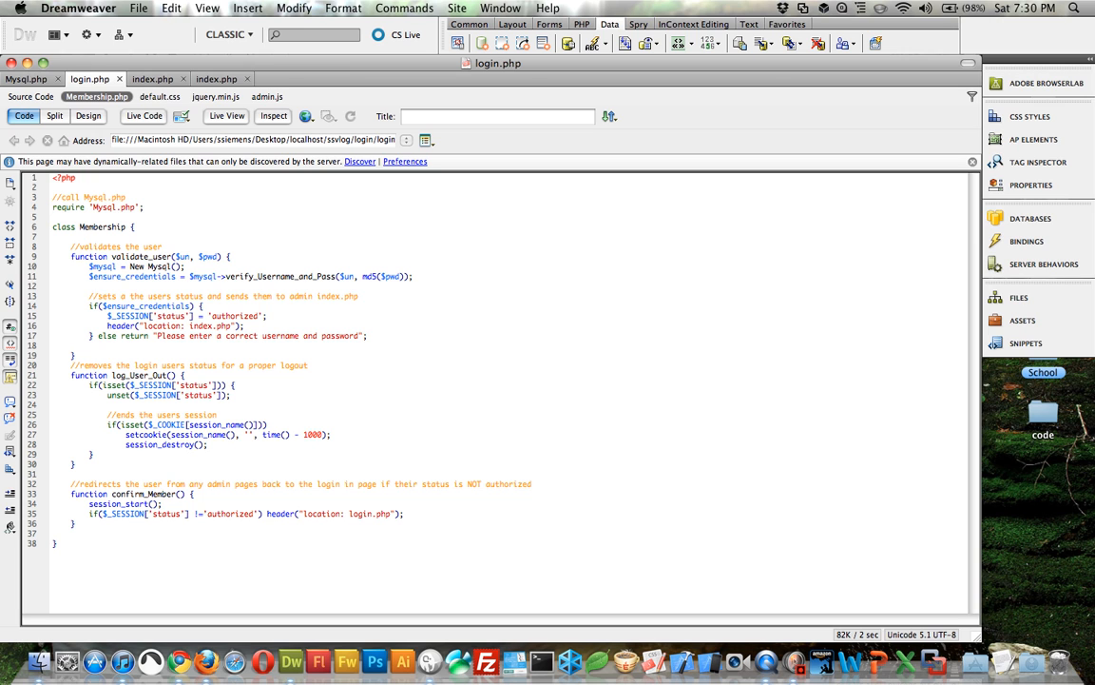
{"action": "mouse_move", "coordinate": [183, 133]}
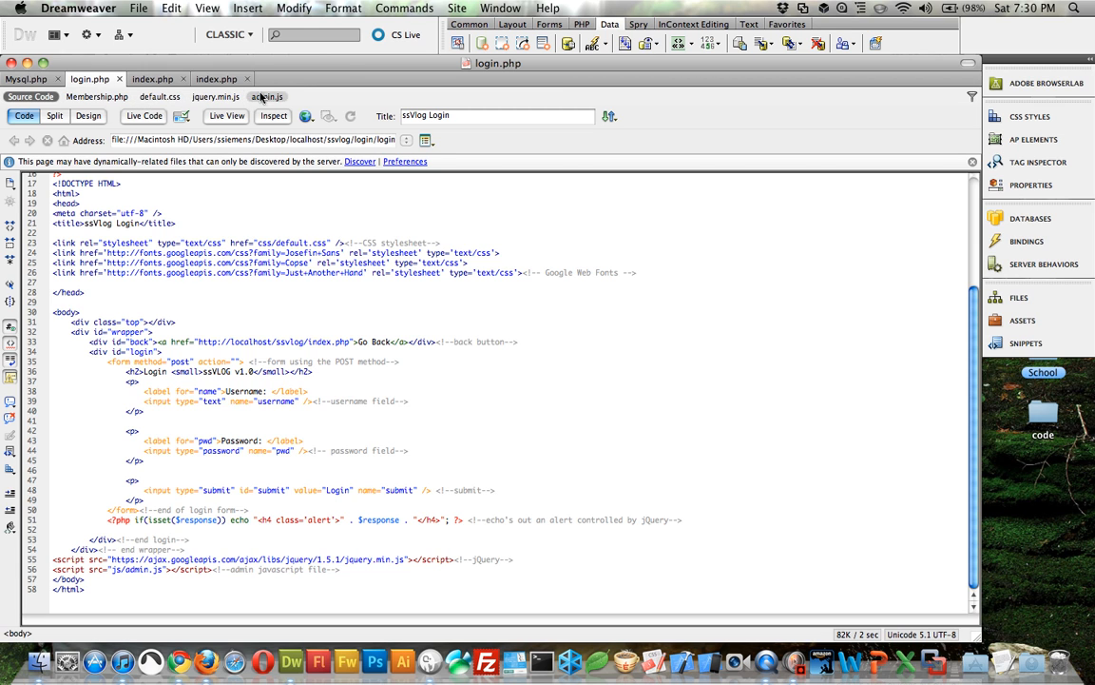
{"action": "left_click", "coordinate": [268, 96]}
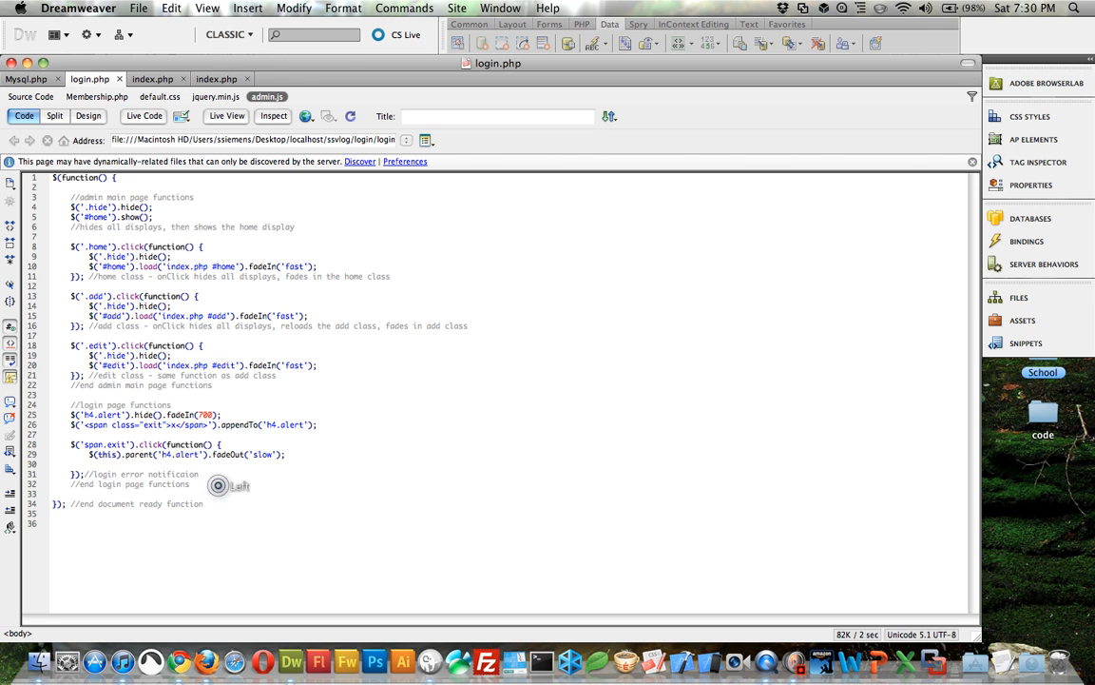
{"action": "left_click_drag", "start_coordinate": [80, 415], "coordinate": [188, 484]}
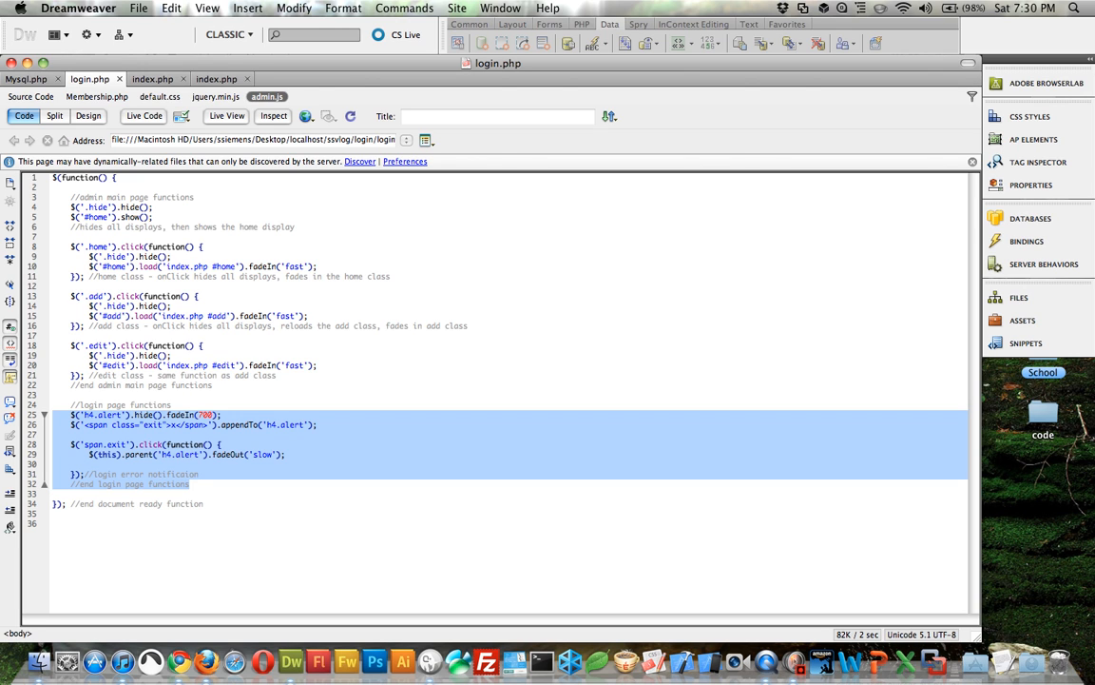
{"action": "mouse_move", "coordinate": [348, 462]}
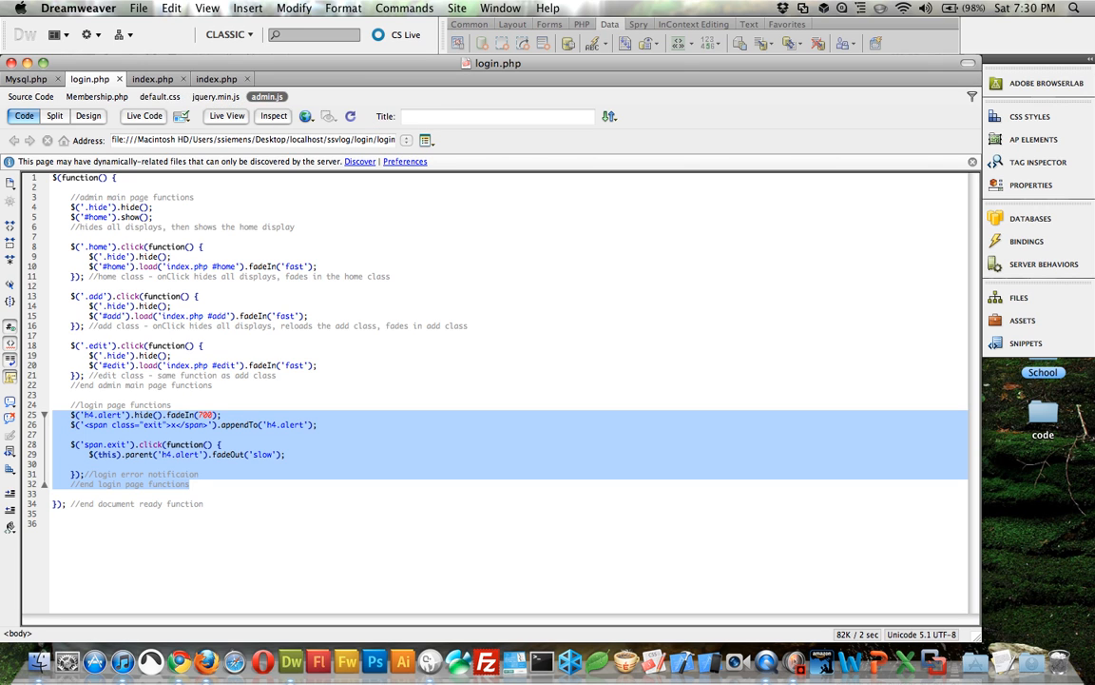
{"action": "mouse_move", "coordinate": [75, 426]}
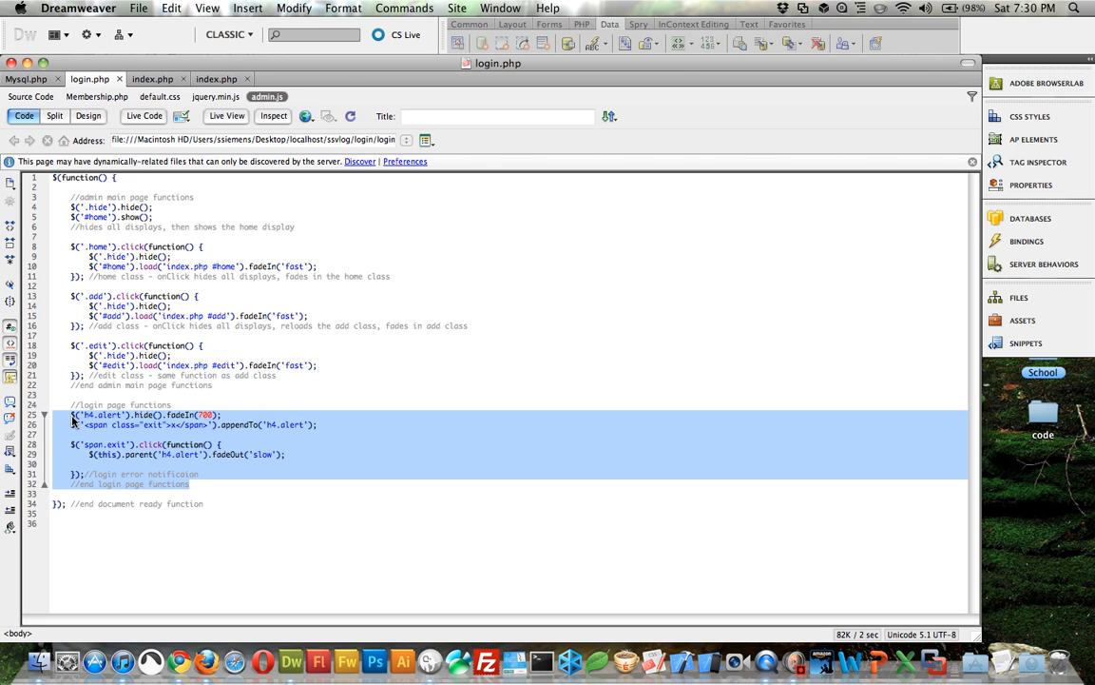
{"action": "mouse_move", "coordinate": [92, 425]}
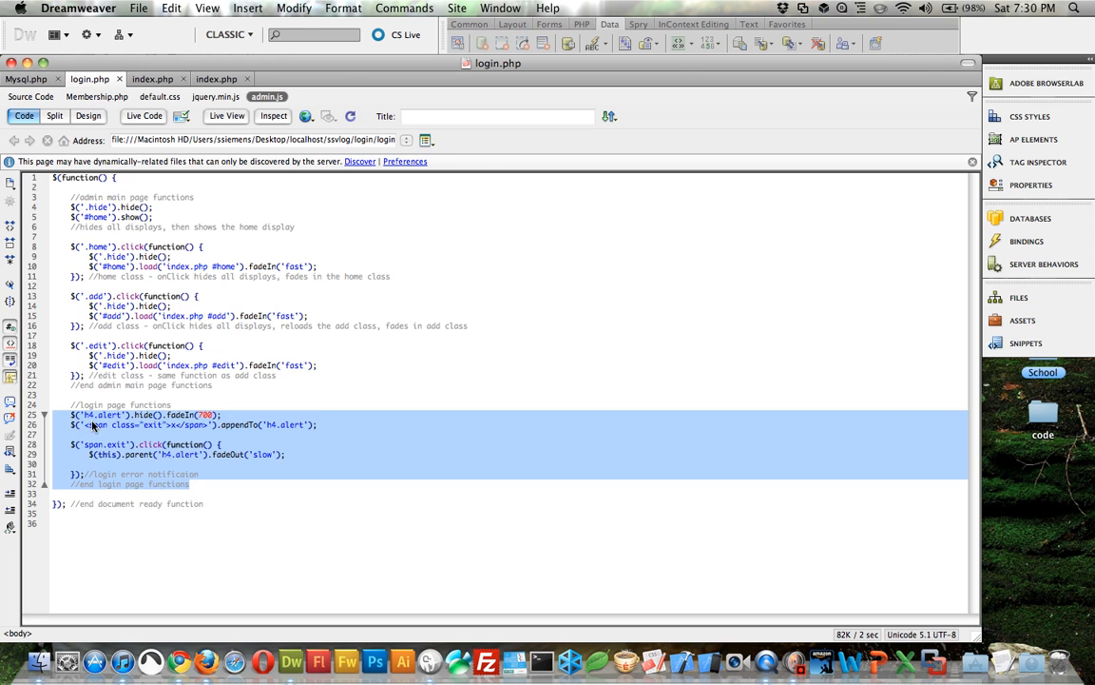
{"action": "mouse_move", "coordinate": [121, 416]}
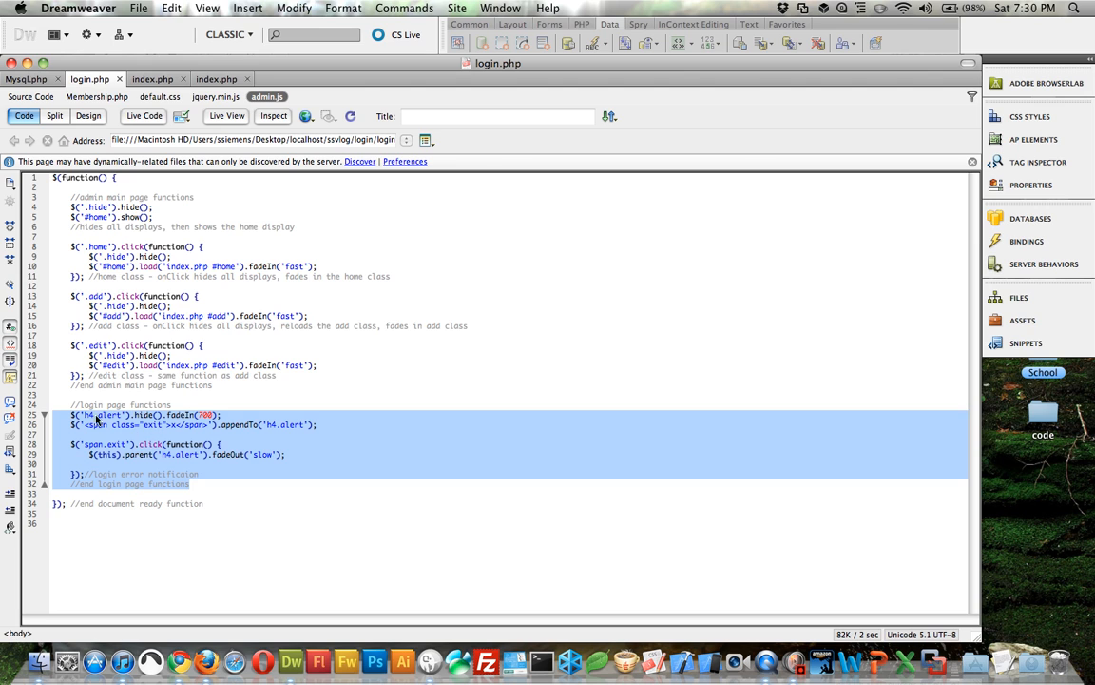
{"action": "mouse_move", "coordinate": [157, 421]}
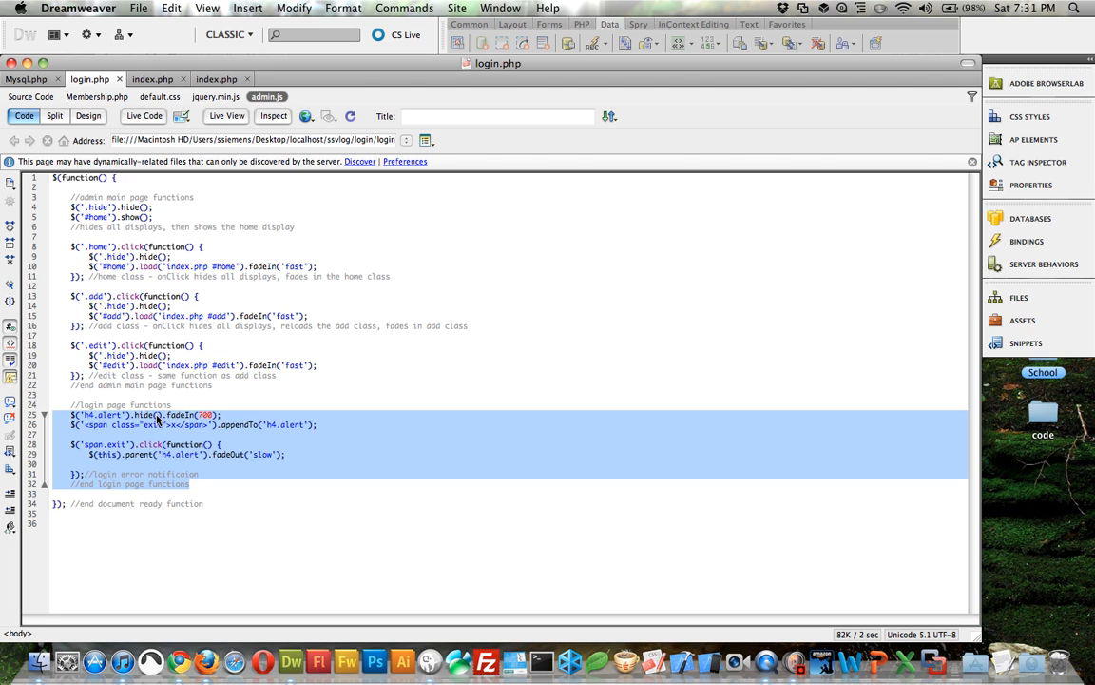
{"action": "mouse_move", "coordinate": [228, 420]}
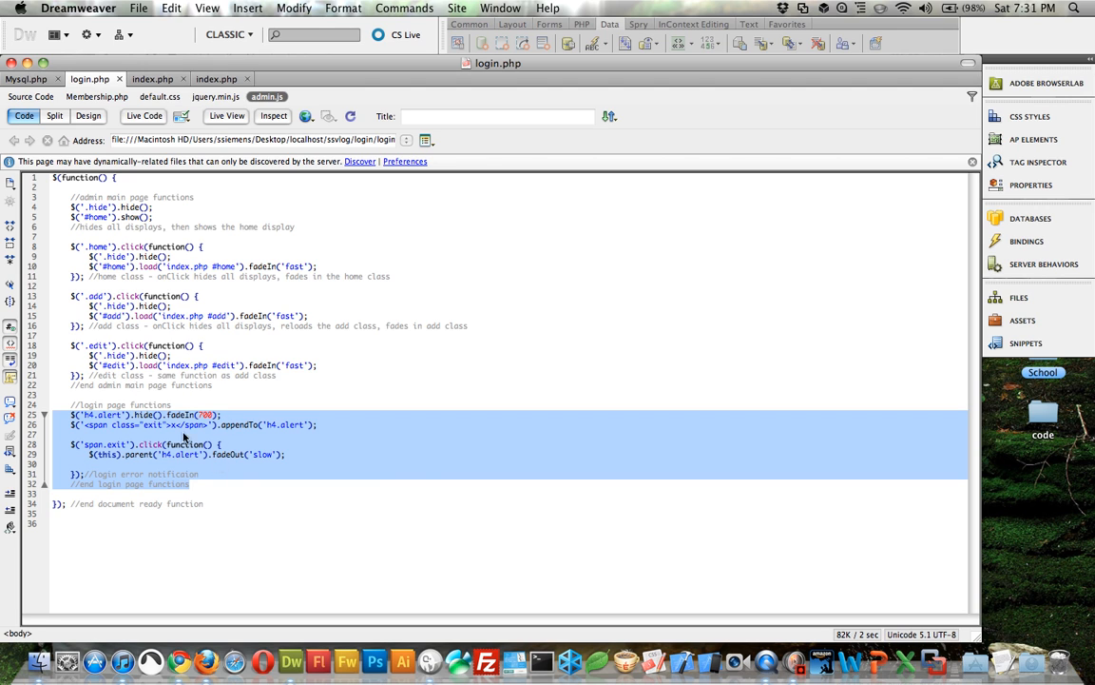
{"action": "mouse_move", "coordinate": [84, 433]}
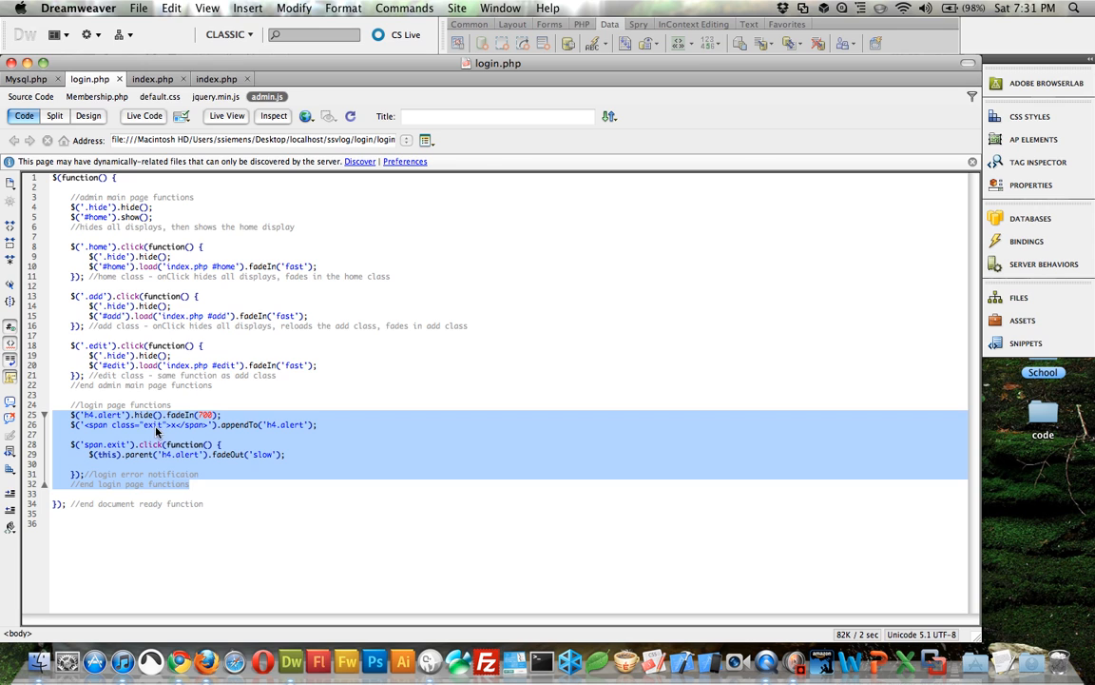
{"action": "mouse_move", "coordinate": [168, 436]}
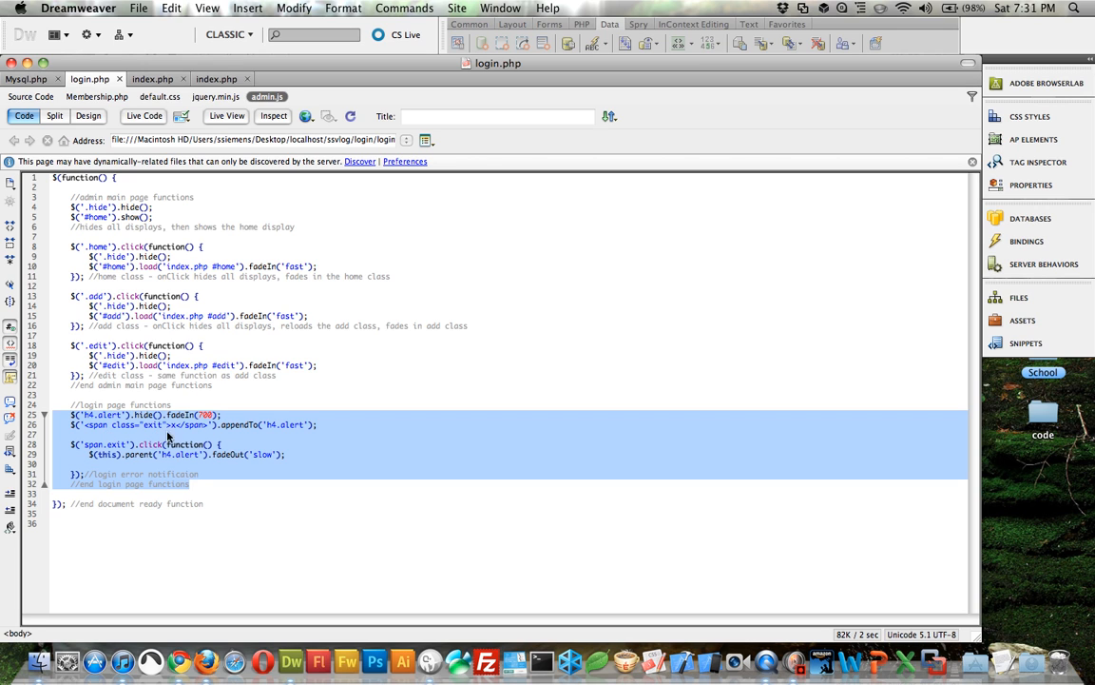
{"action": "mouse_move", "coordinate": [273, 463]}
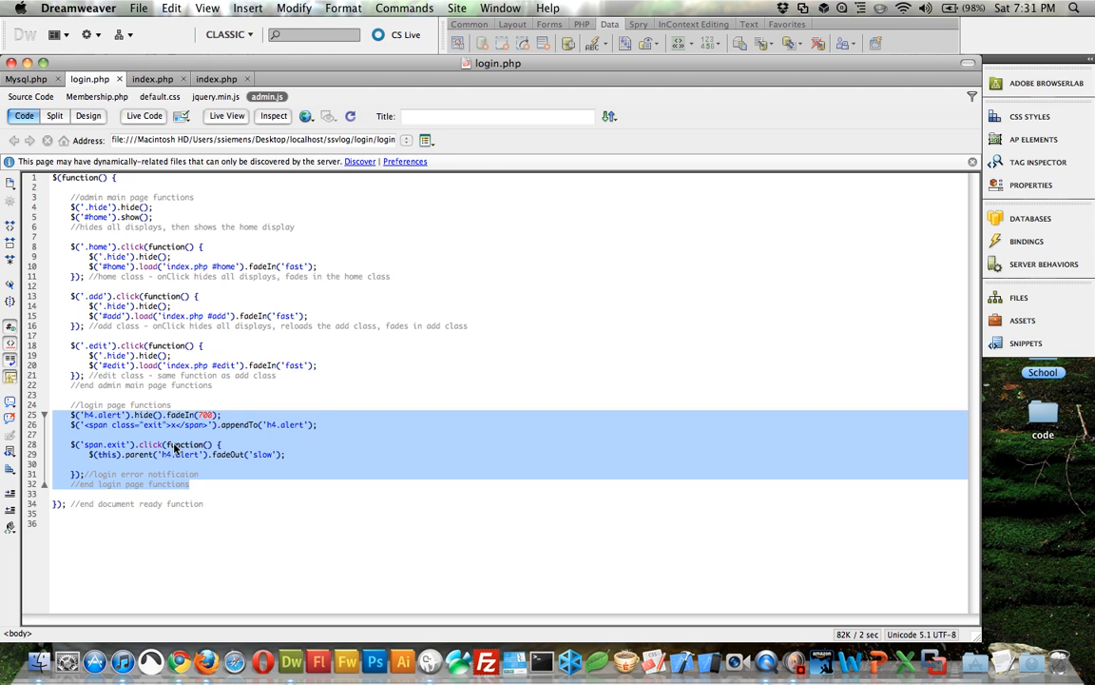
{"action": "mouse_move", "coordinate": [124, 435]}
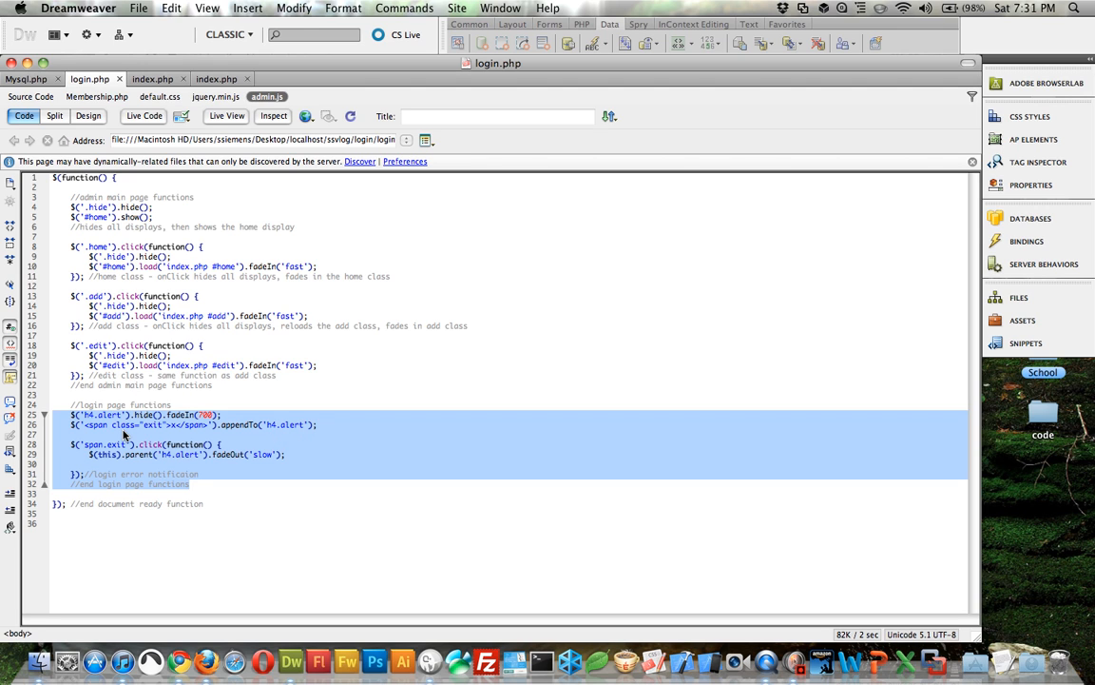
{"action": "mouse_move", "coordinate": [160, 435]}
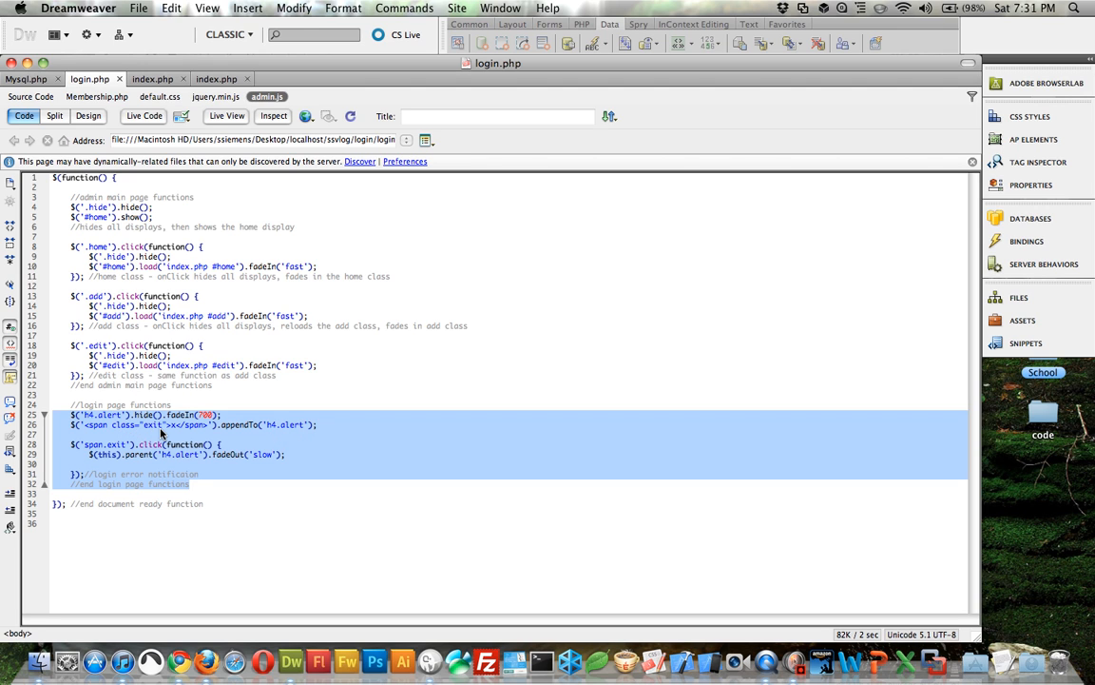
{"action": "mouse_move", "coordinate": [195, 433]}
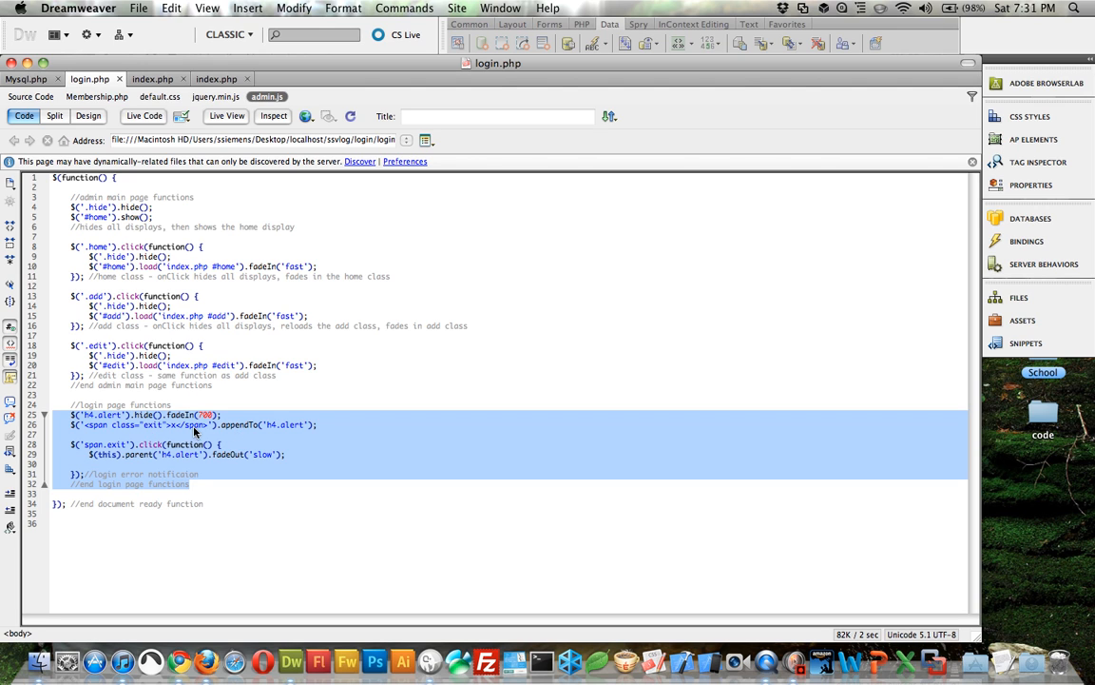
{"action": "mouse_move", "coordinate": [295, 433]}
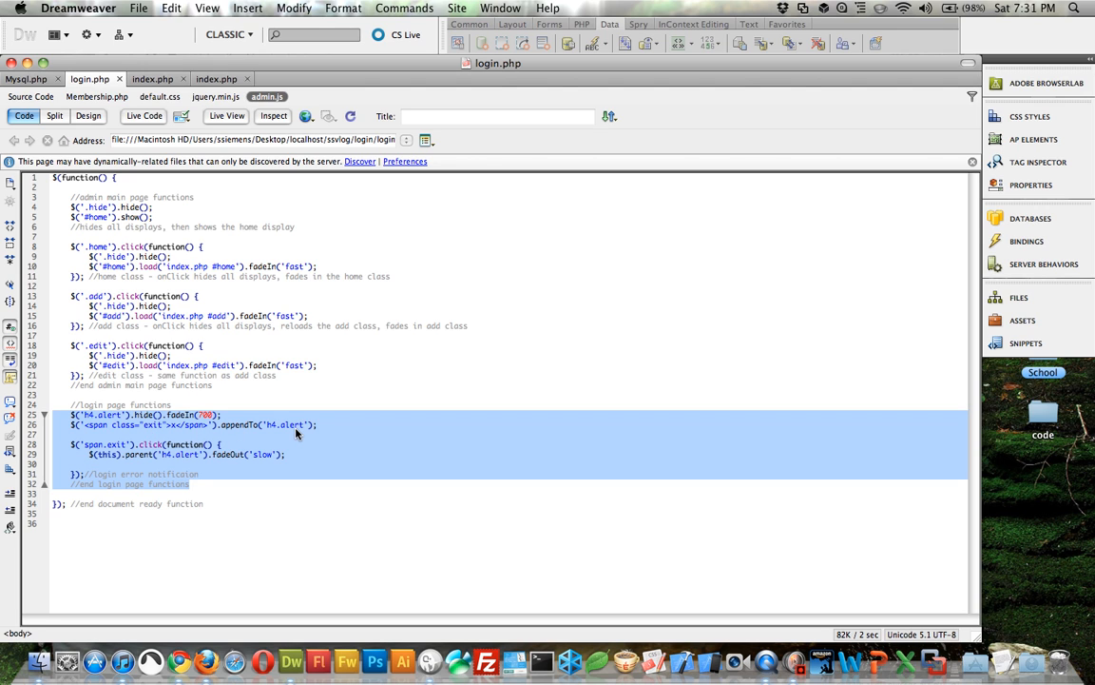
{"action": "mouse_move", "coordinate": [77, 457]}
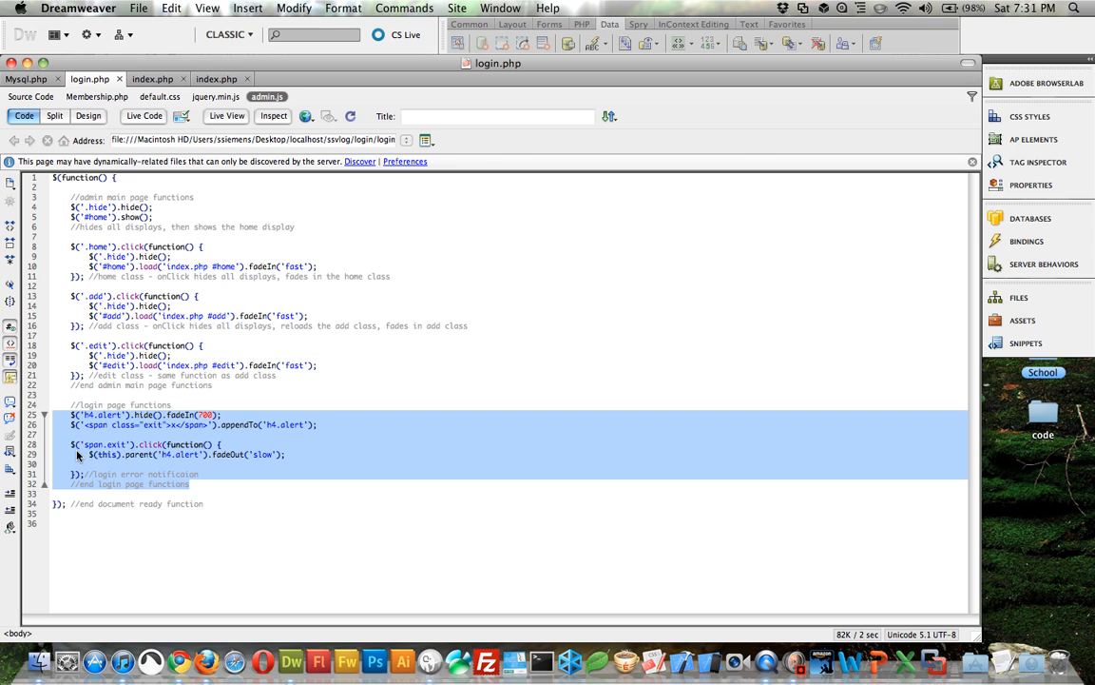
{"action": "mouse_move", "coordinate": [202, 426]}
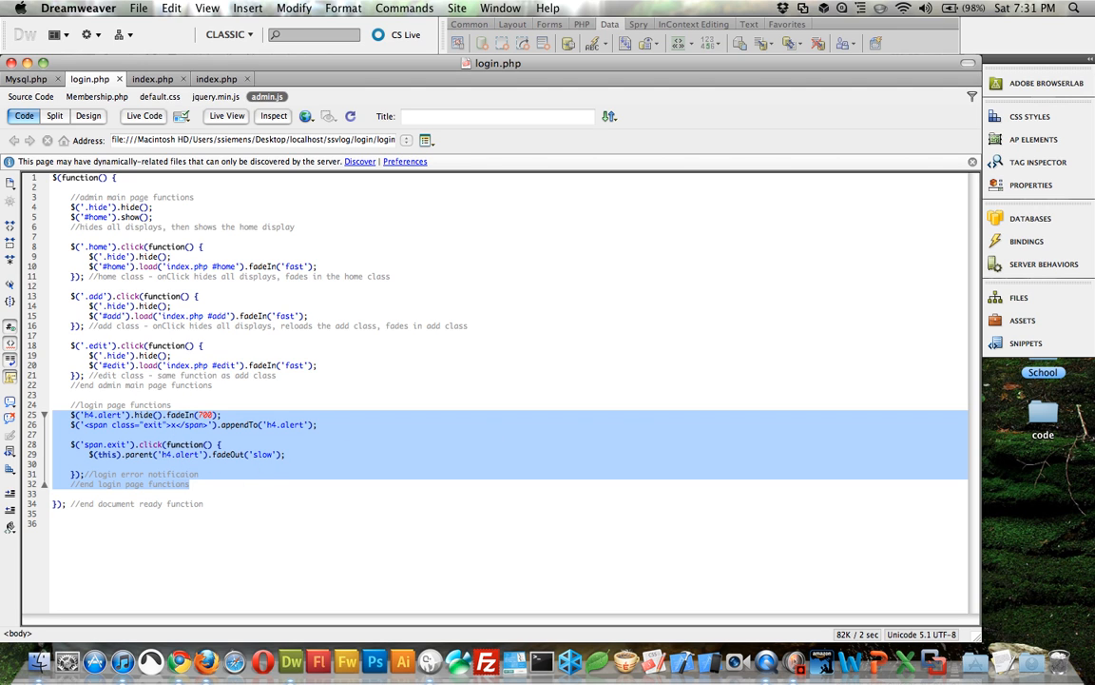
{"action": "mouse_move", "coordinate": [147, 467]}
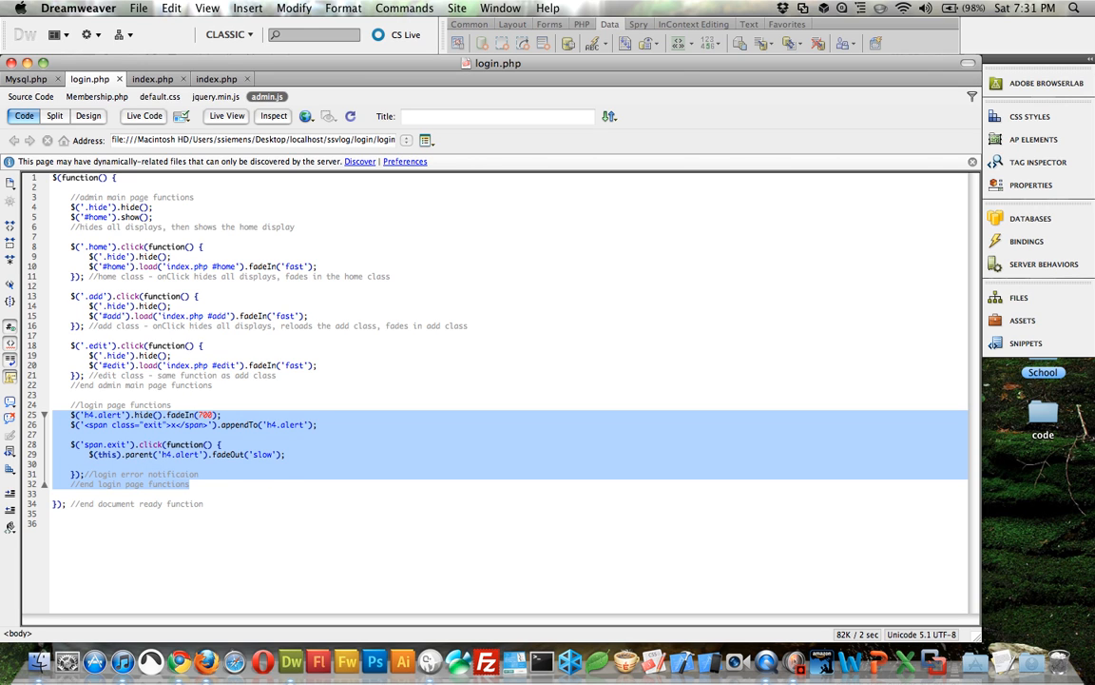
{"action": "mouse_move", "coordinate": [399, 482]}
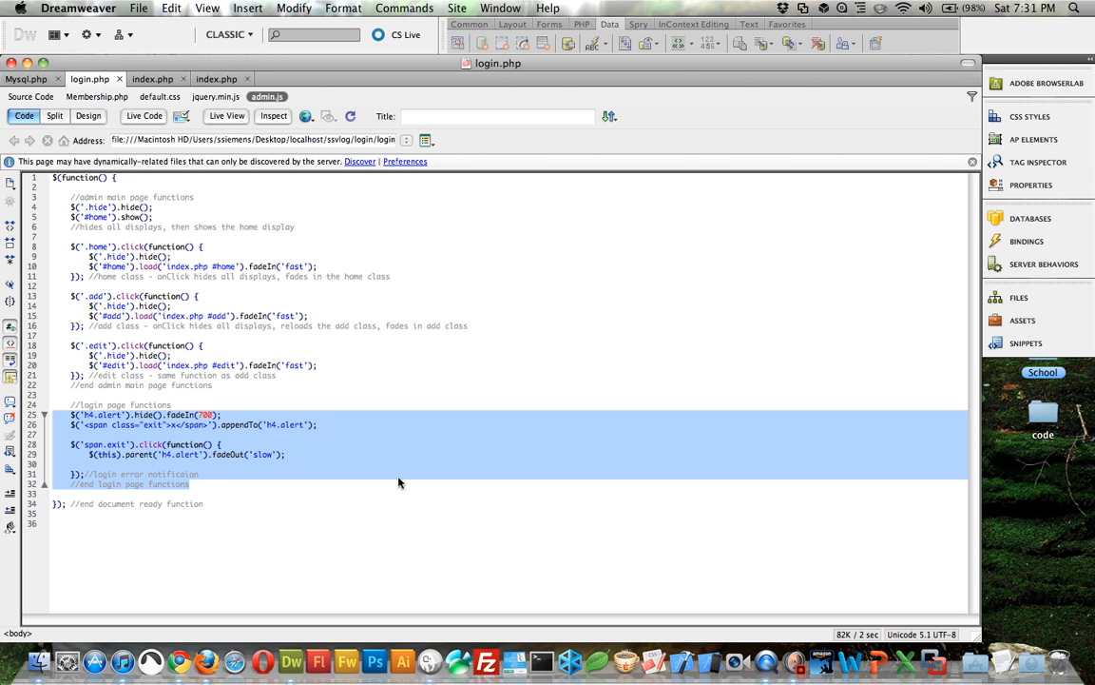
{"action": "mouse_move", "coordinate": [421, 451]}
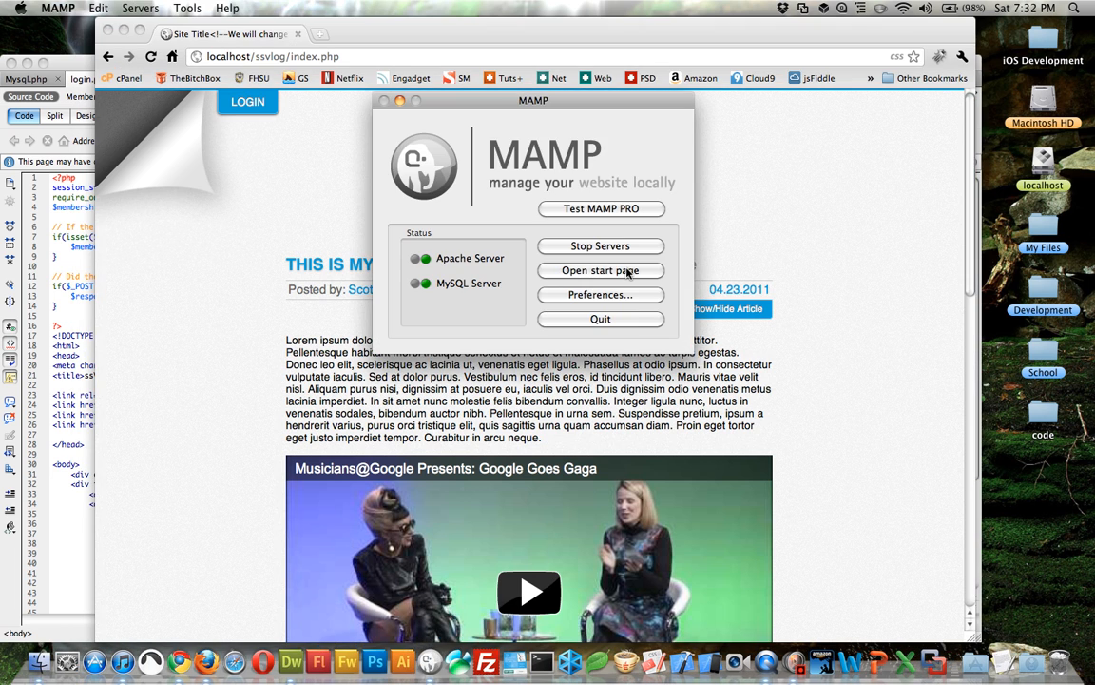
Step: Launch the MAMP start page and phpMyAdmin showing the ssvlog database tables
{"action": "left_click", "coordinate": [600, 270]}
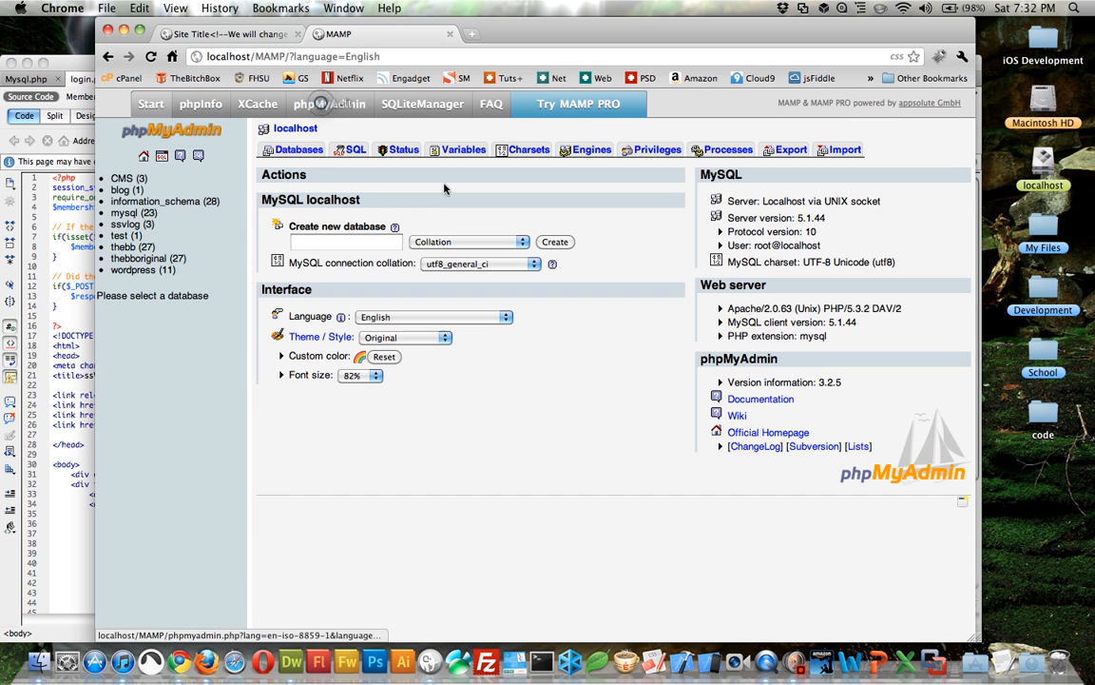
{"action": "left_click", "coordinate": [122, 177]}
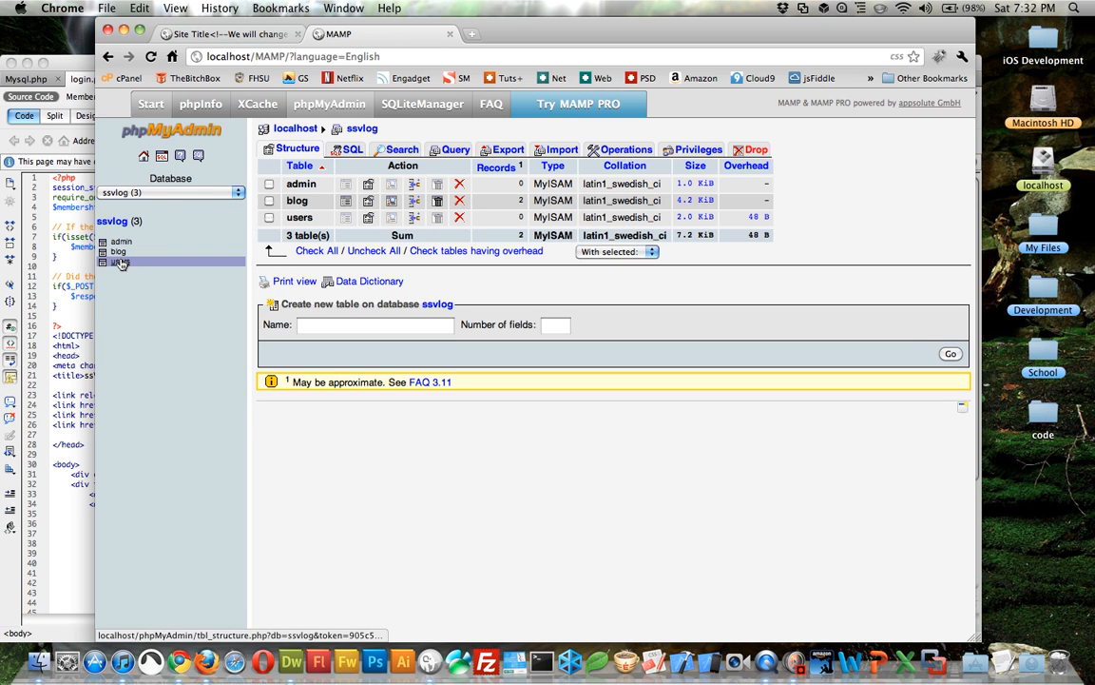
Step: Display the users table structure with id, username varchar(25) and password varchar(50)
{"action": "left_click", "coordinate": [120, 262]}
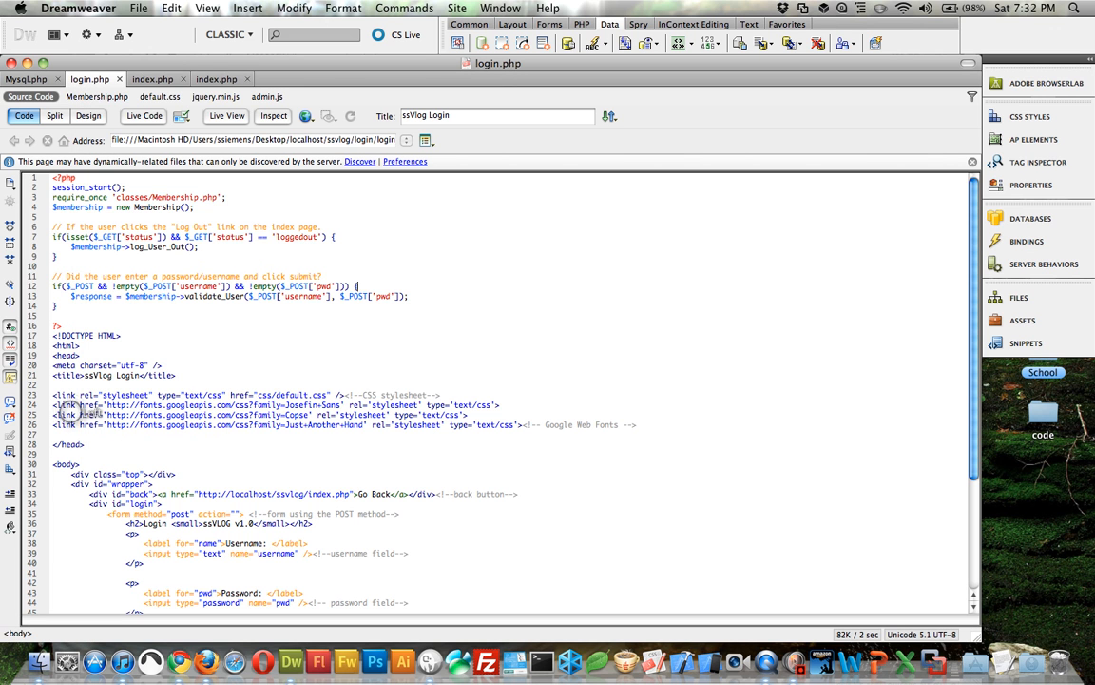
{"action": "left_click", "coordinate": [432, 296]}
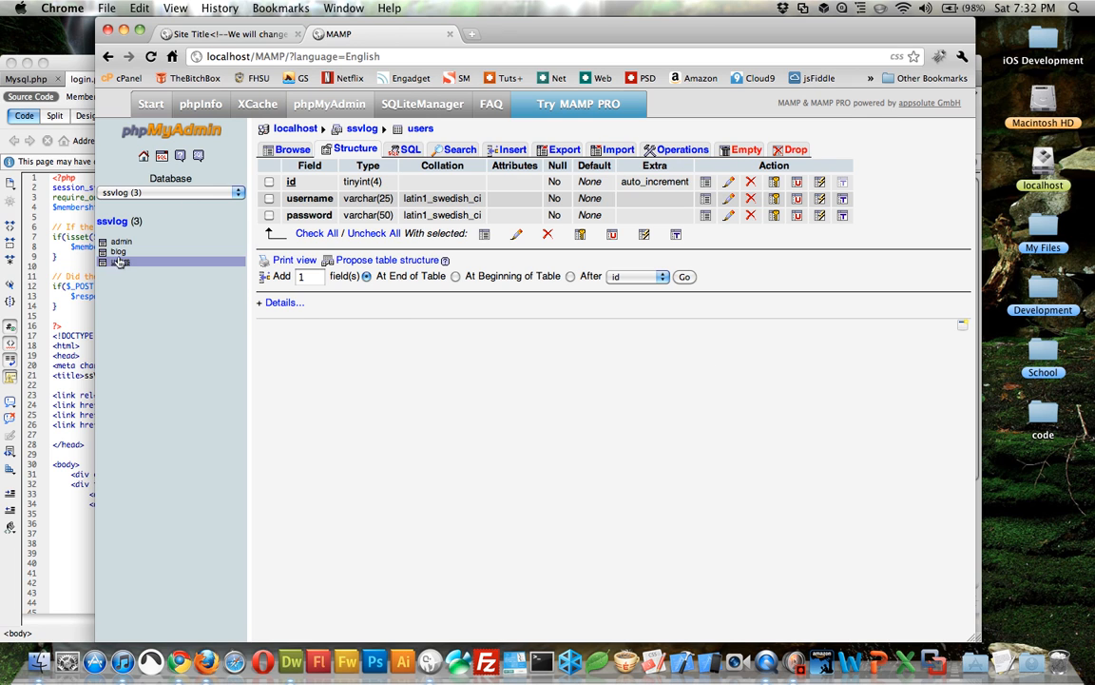
Step: Start a new users row with username 'username', then get a blank browser tab for the password hash
{"action": "left_click", "coordinate": [120, 262]}
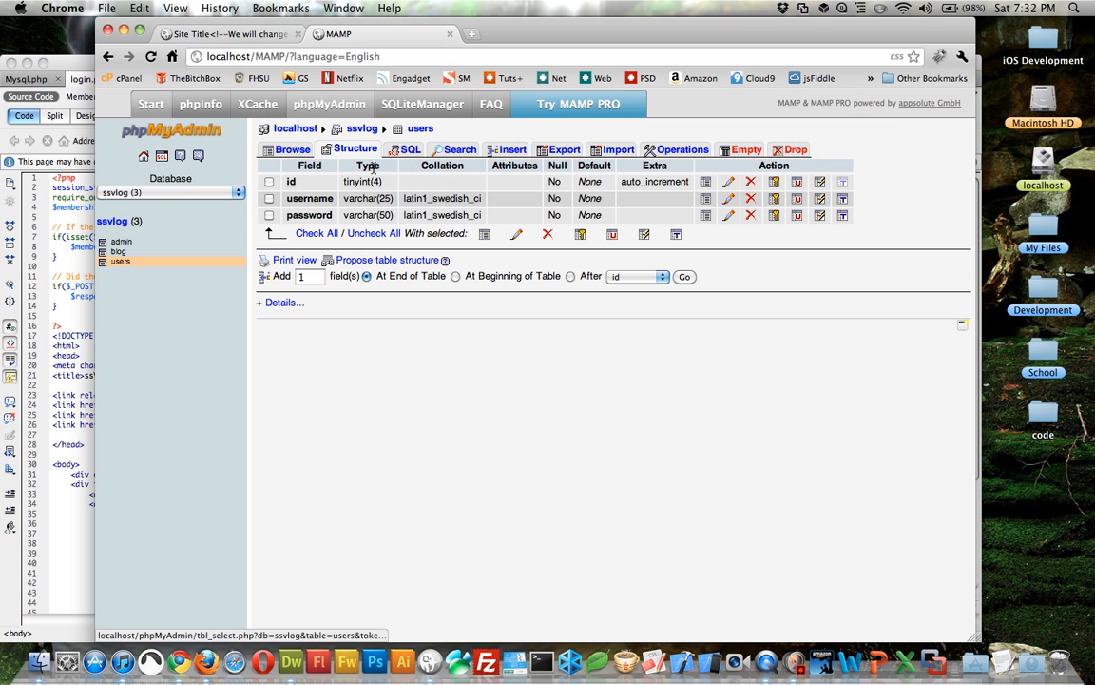
{"action": "left_click", "coordinate": [508, 149]}
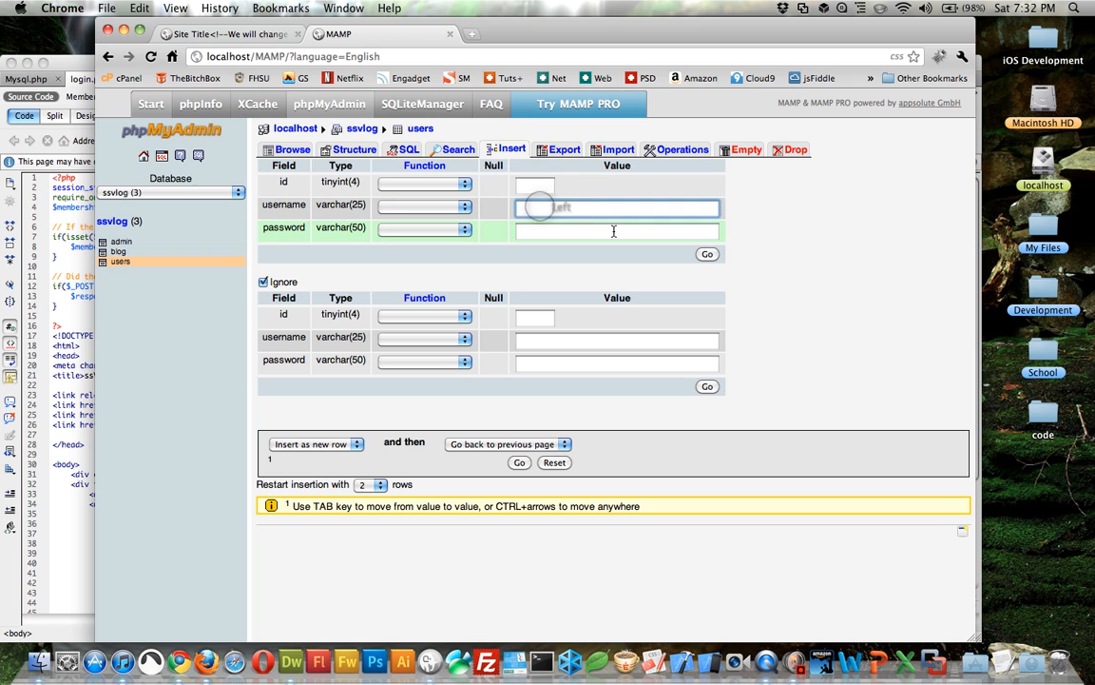
{"action": "type", "text": "username"}
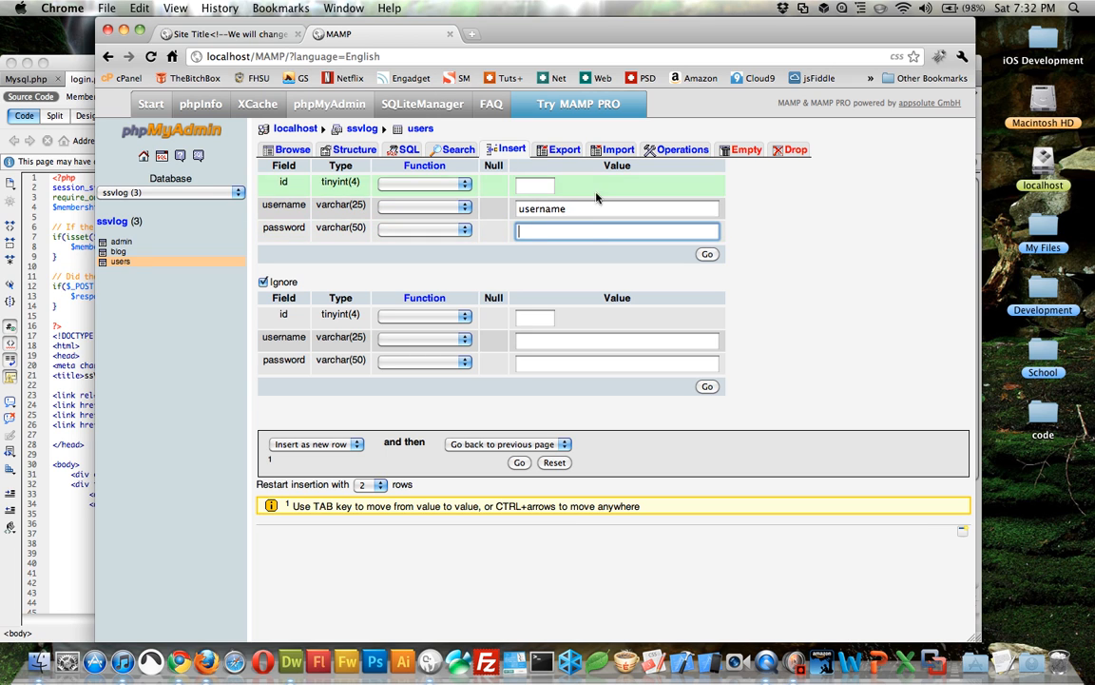
{"action": "left_click", "coordinate": [616, 230]}
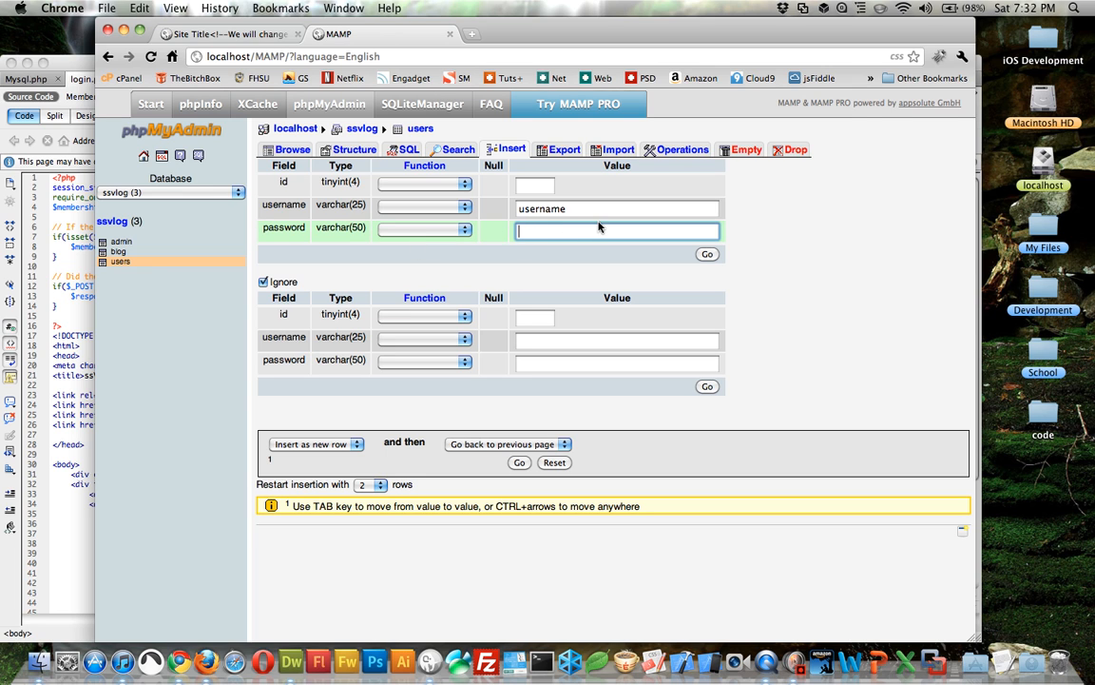
{"action": "mouse_move", "coordinate": [578, 232]}
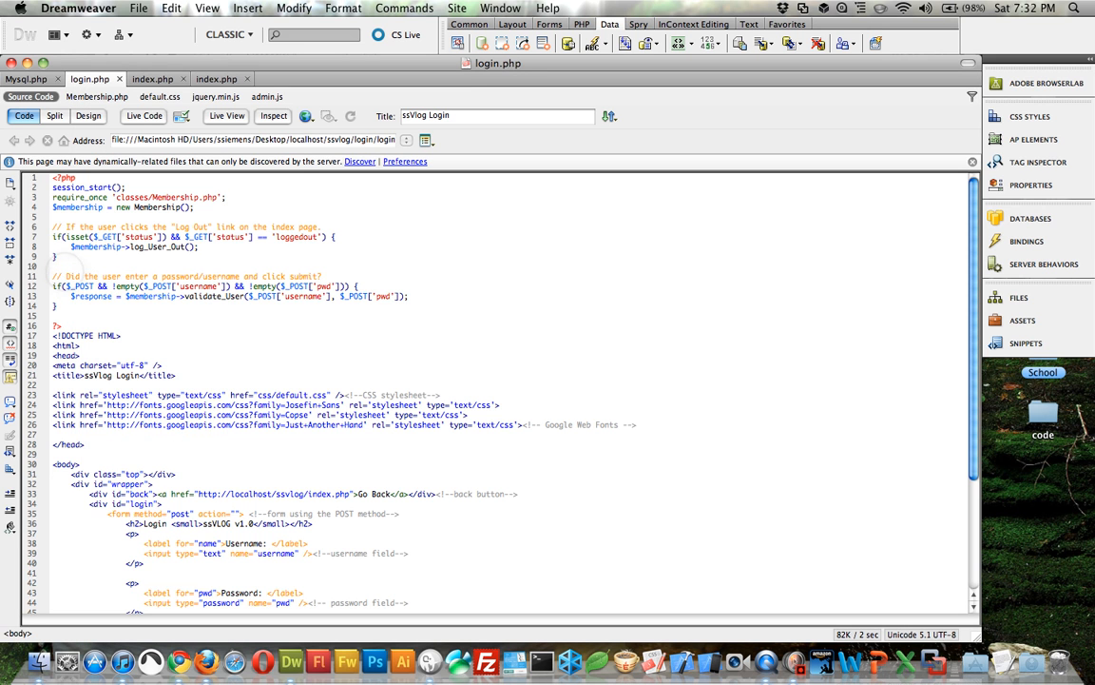
{"action": "left_click", "coordinate": [96, 96]}
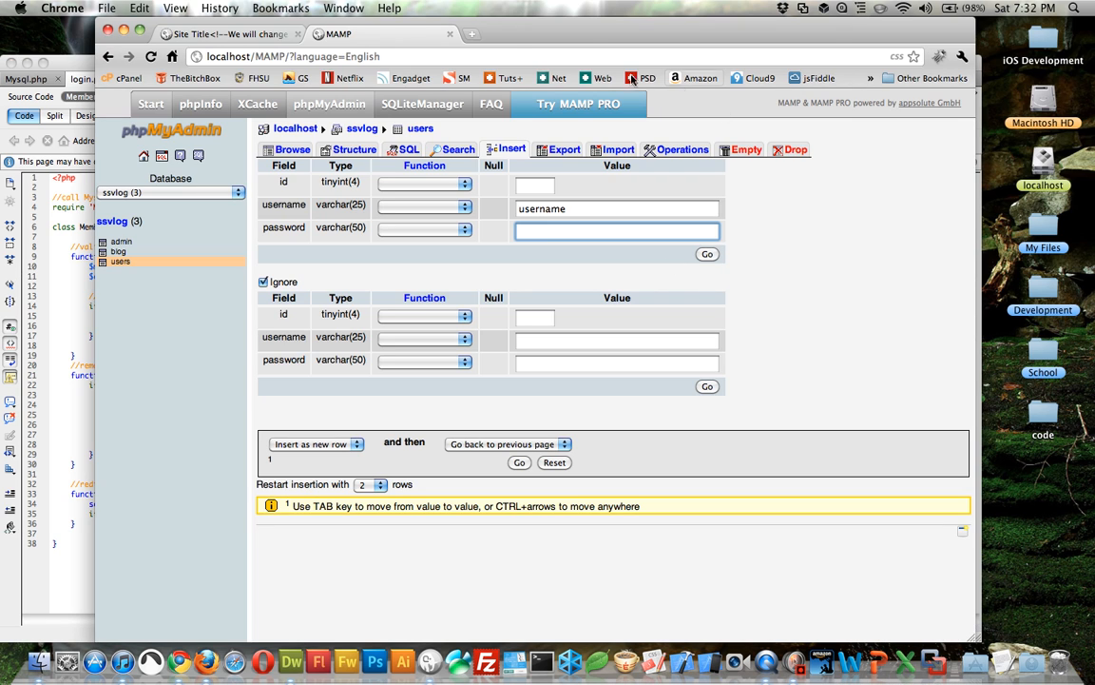
{"action": "left_click", "coordinate": [624, 34]}
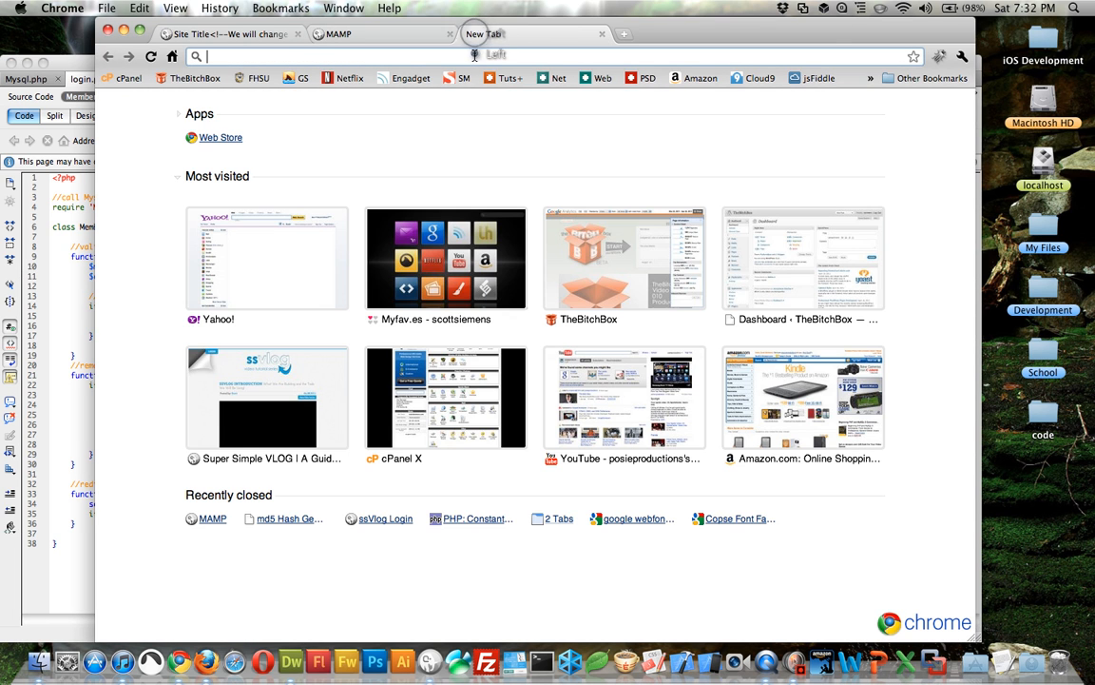
{"action": "type", "text": "md5"}
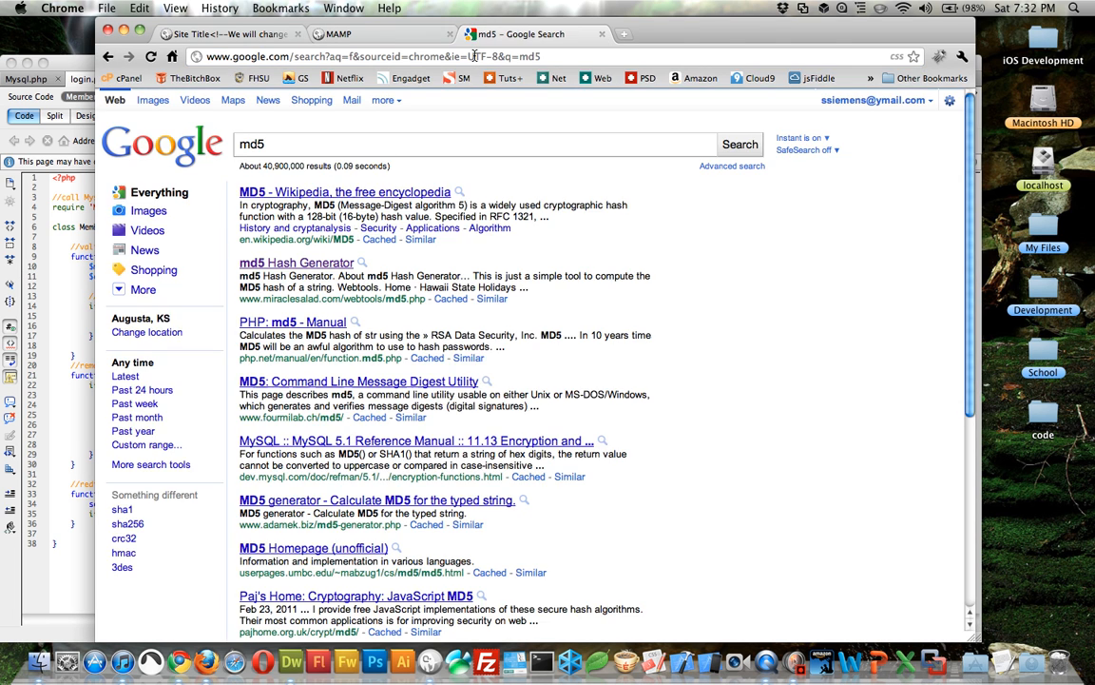
{"action": "left_click", "coordinate": [296, 262]}
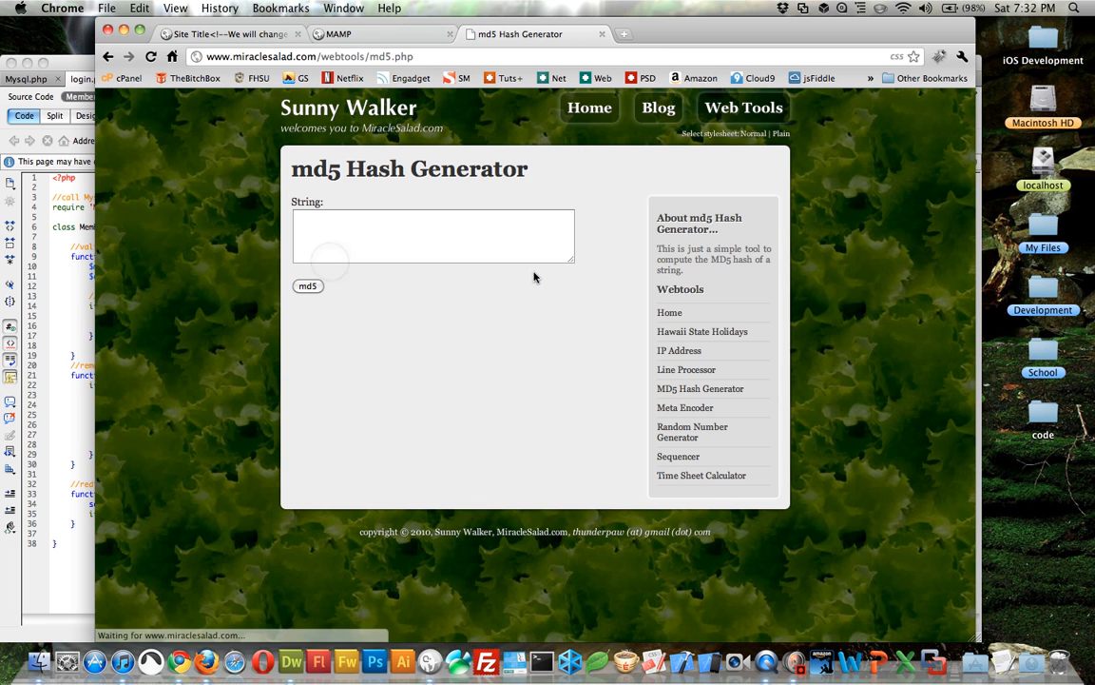
{"action": "type", "text": "p"}
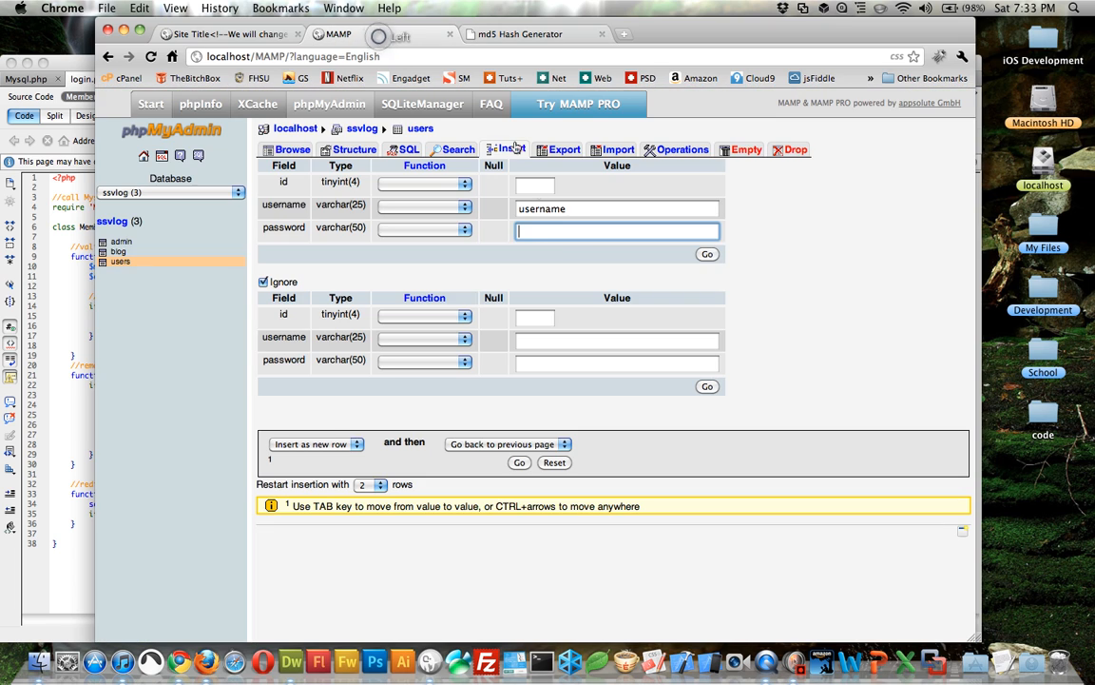
{"action": "type", "text": "5f4dcc3b5aa765d61d8327deb882cf99"}
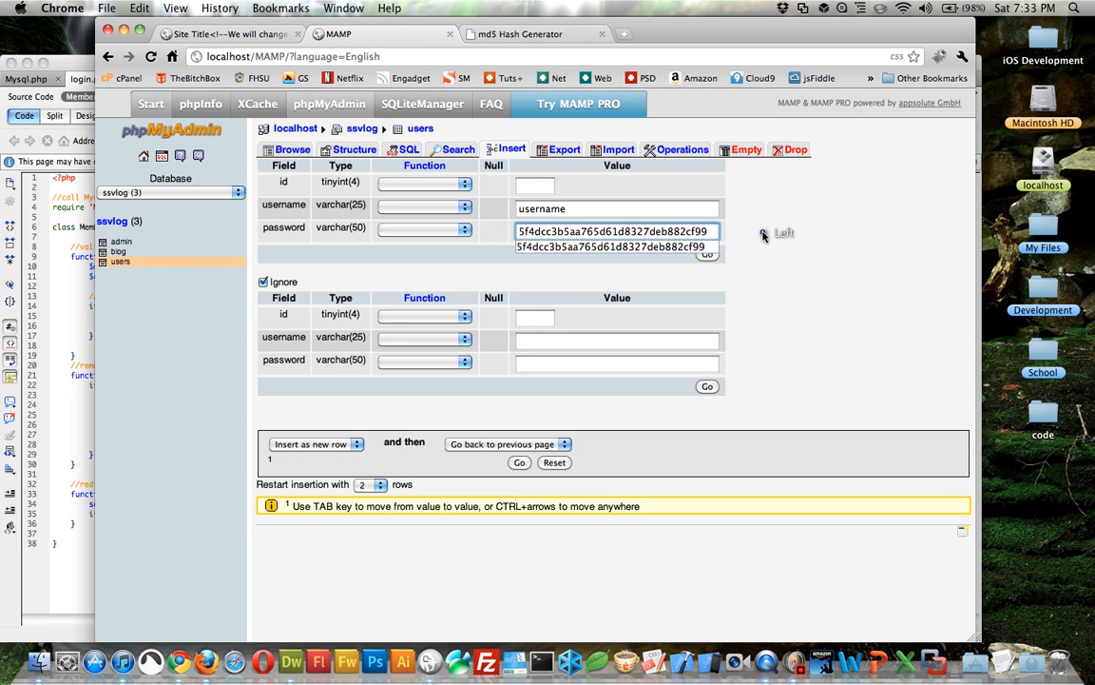
{"action": "left_click", "coordinate": [707, 254]}
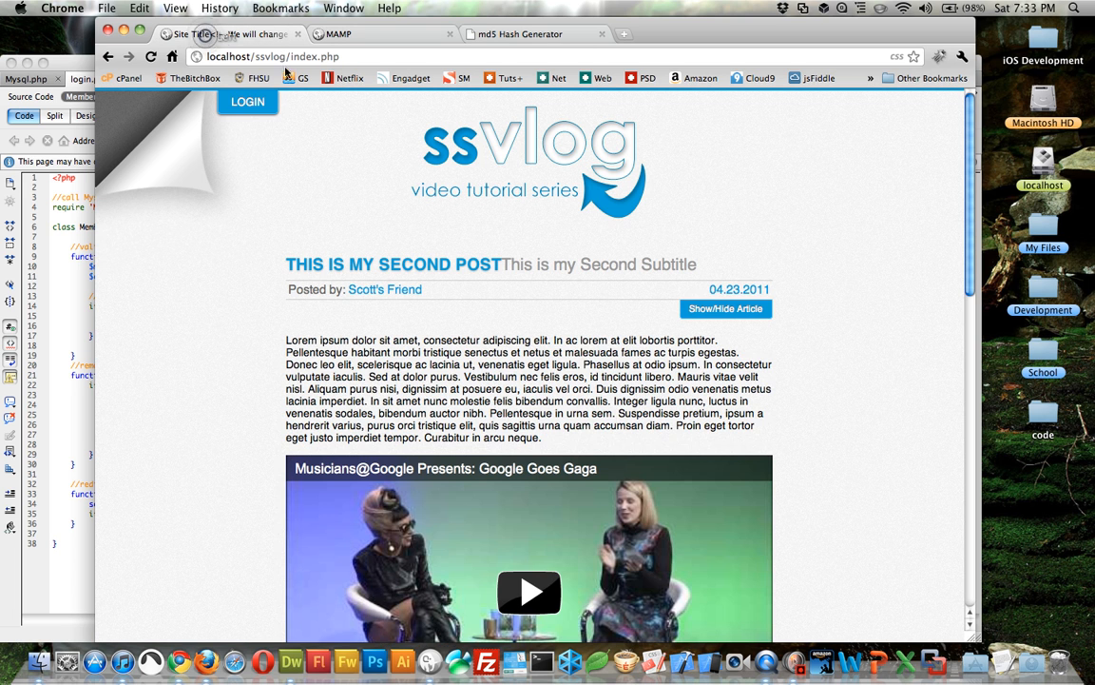
Step: Attempt login with the bogus username 'aldkjfsdjf' to trigger the incorrect-credentials warning
{"action": "left_click", "coordinate": [247, 102]}
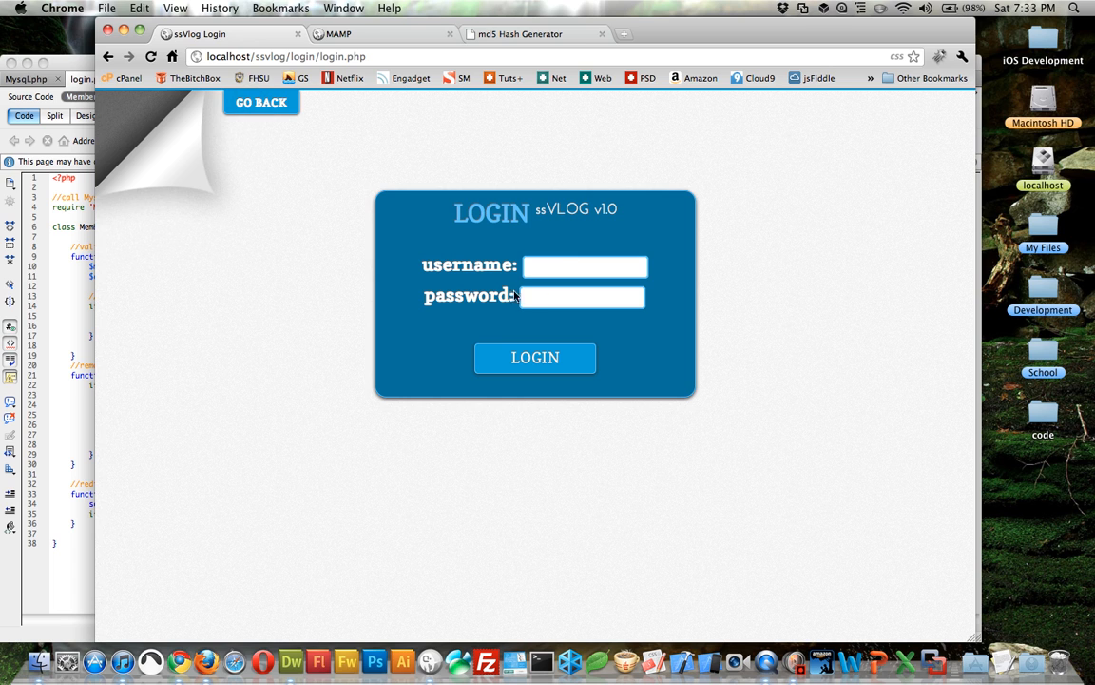
{"action": "type", "text": "aldkjfsdjf"}
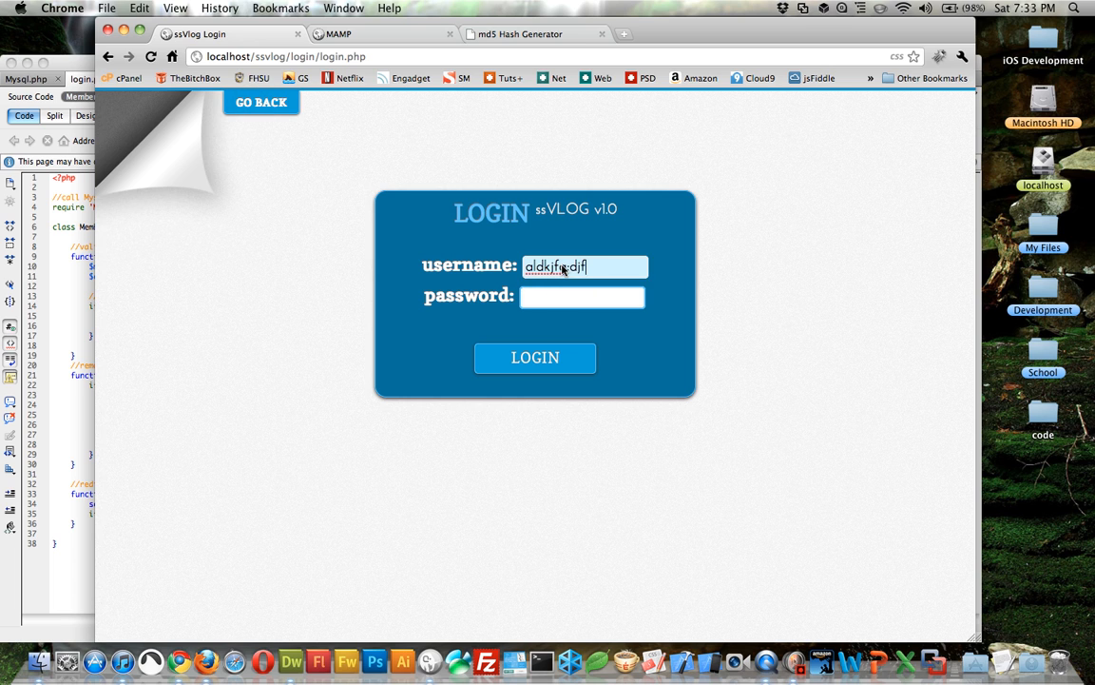
{"action": "left_click", "coordinate": [534, 358]}
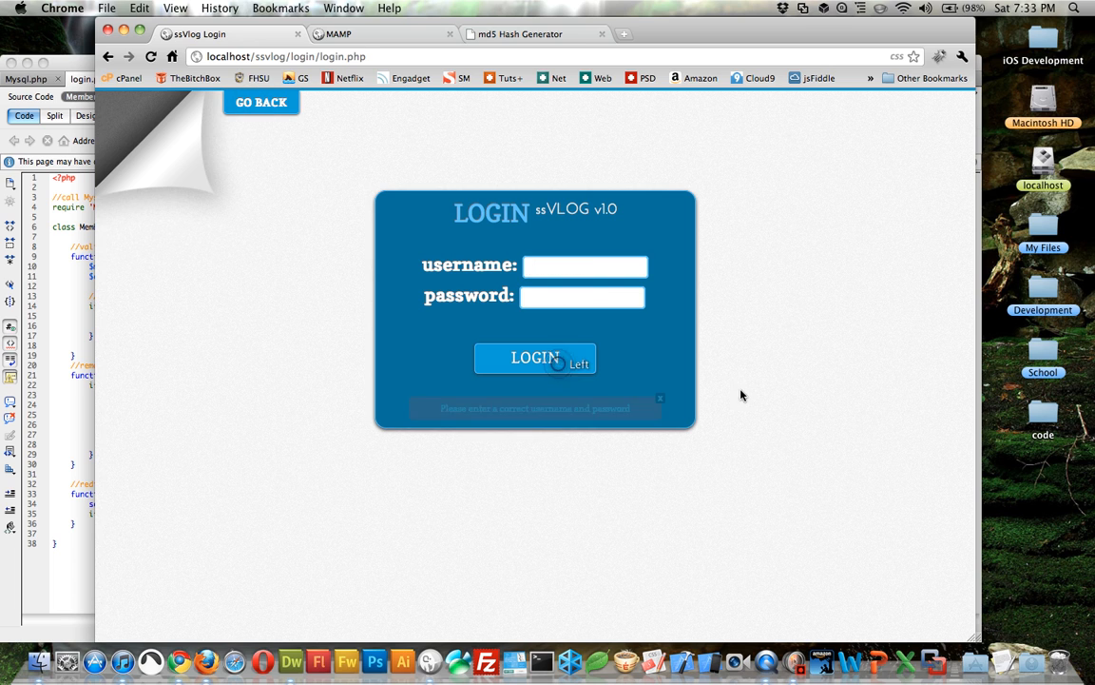
{"action": "left_click", "coordinate": [534, 358]}
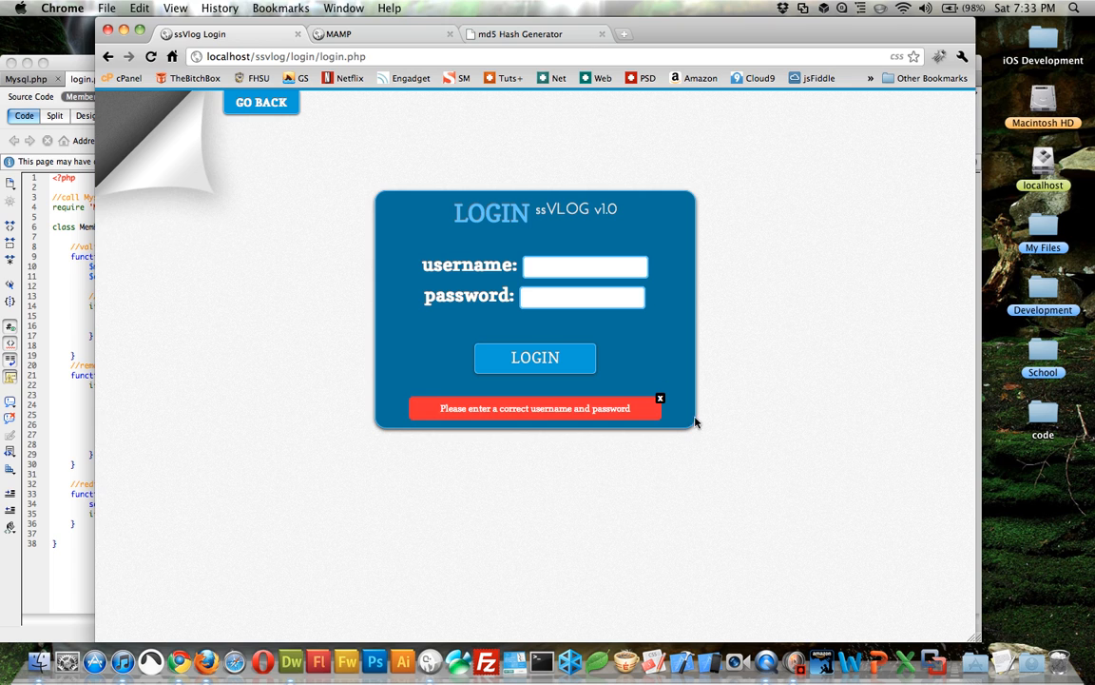
{"action": "mouse_move", "coordinate": [459, 419]}
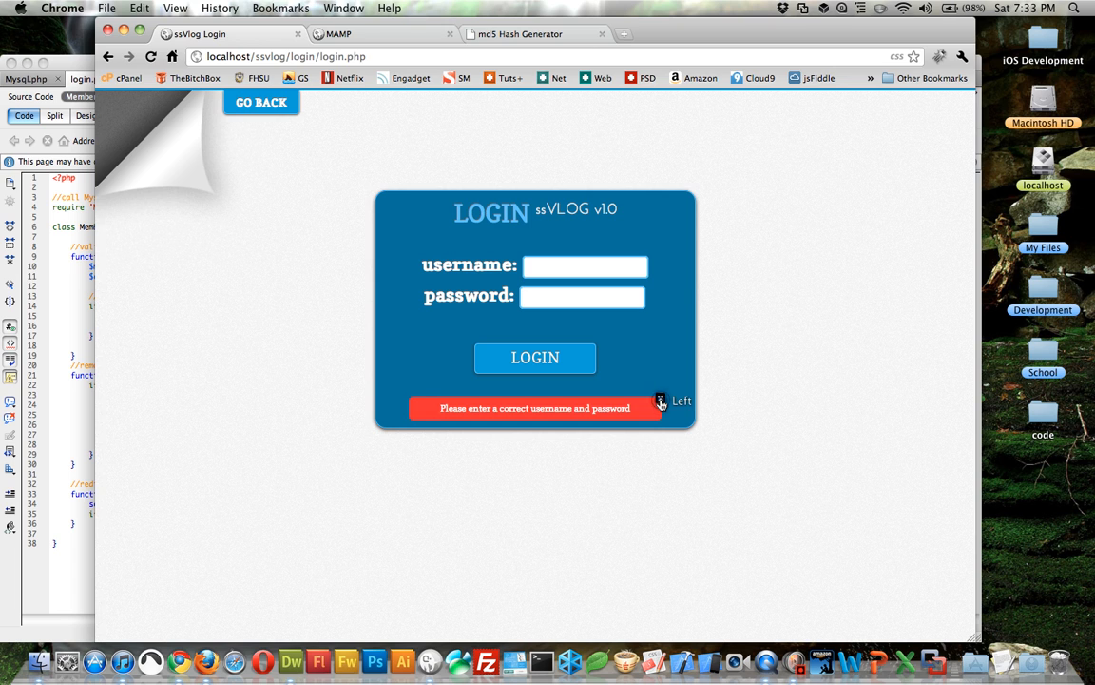
Step: Dismiss the red warning and return focus to the username field
{"action": "left_click", "coordinate": [659, 401]}
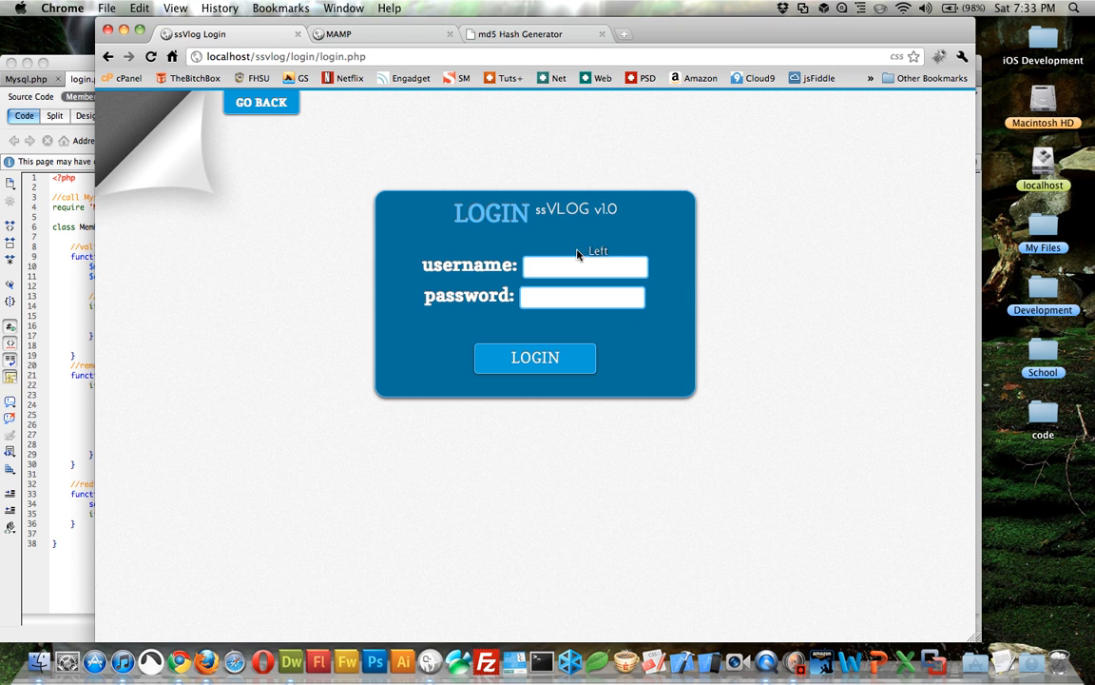
{"action": "left_click", "coordinate": [585, 265]}
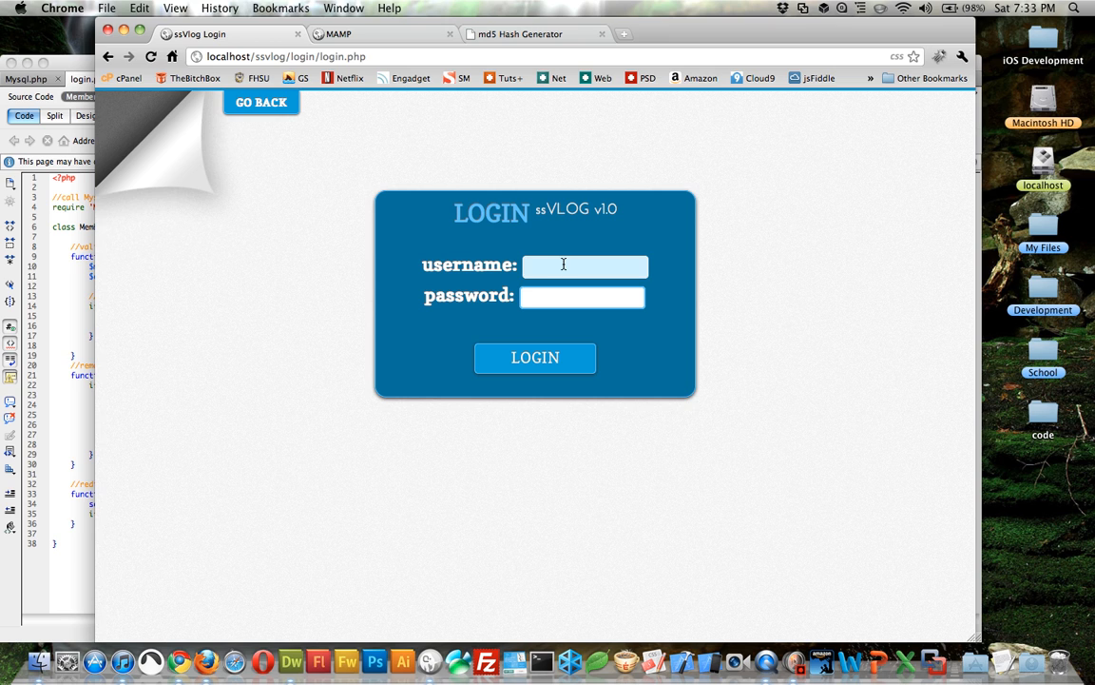
Step: Log in as 'username' with its password and land on the VLOG Admin Panel welcome page
{"action": "type", "text": "username"}
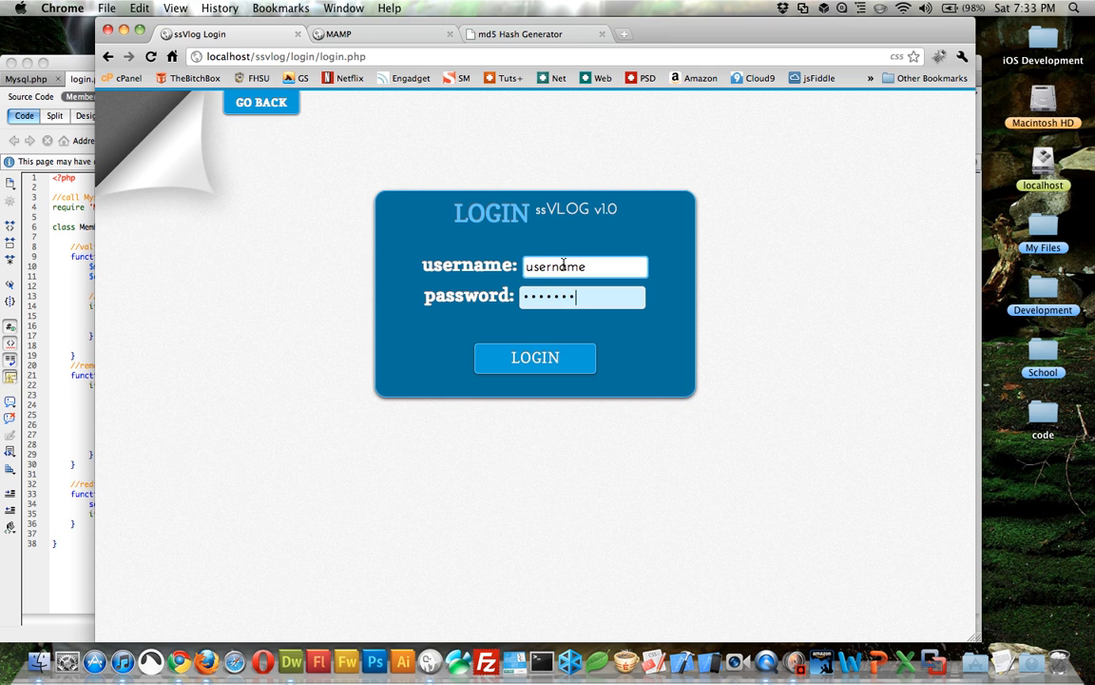
{"action": "left_click", "coordinate": [534, 358]}
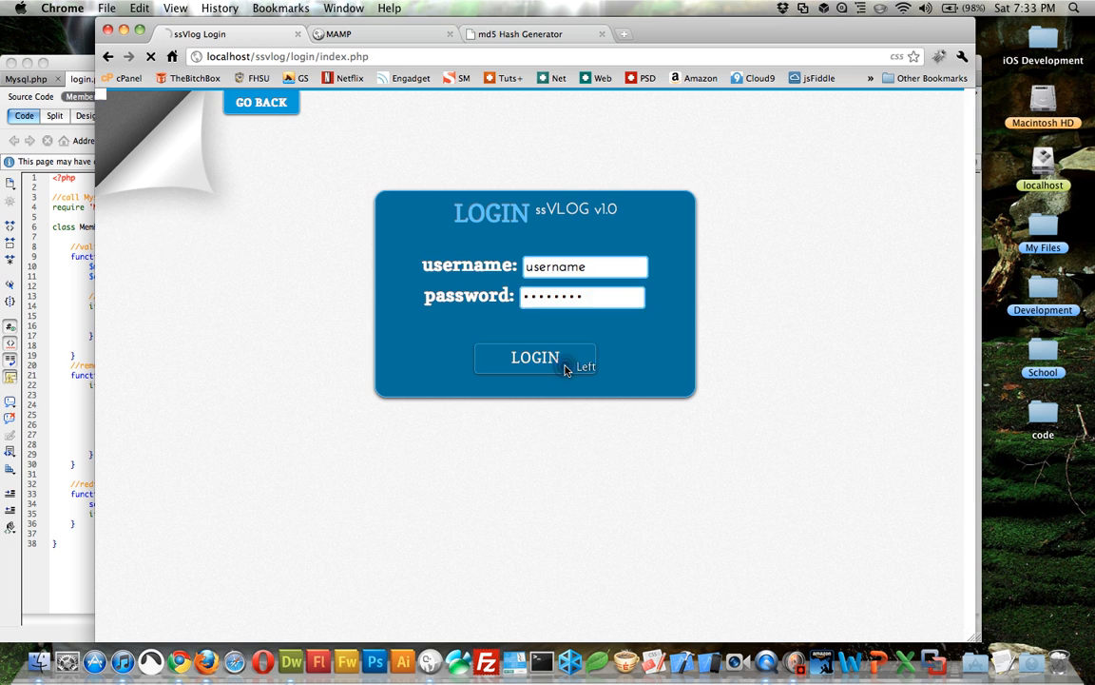
{"action": "left_click", "coordinate": [535, 357]}
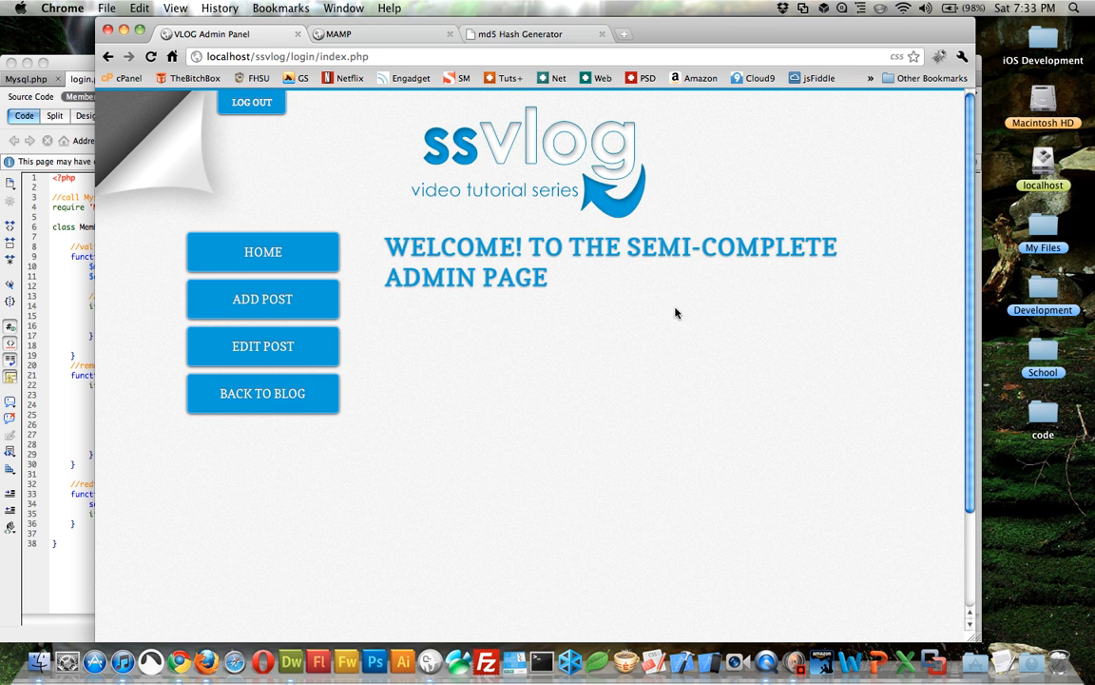
{"action": "mouse_move", "coordinate": [769, 263]}
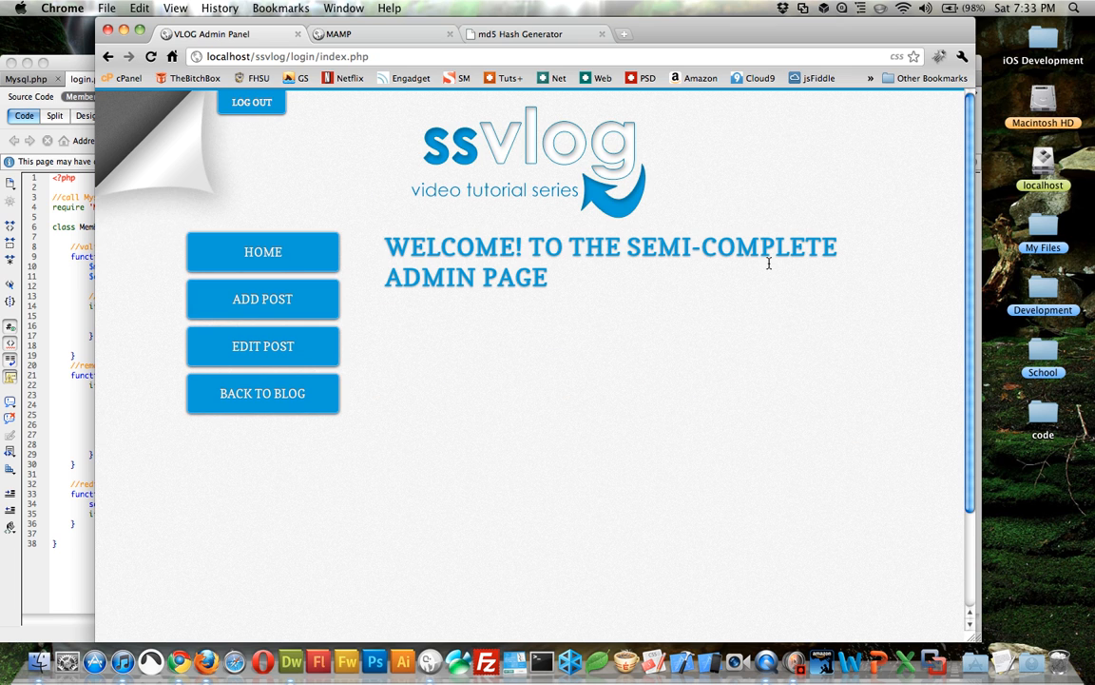
{"action": "mouse_move", "coordinate": [573, 138]}
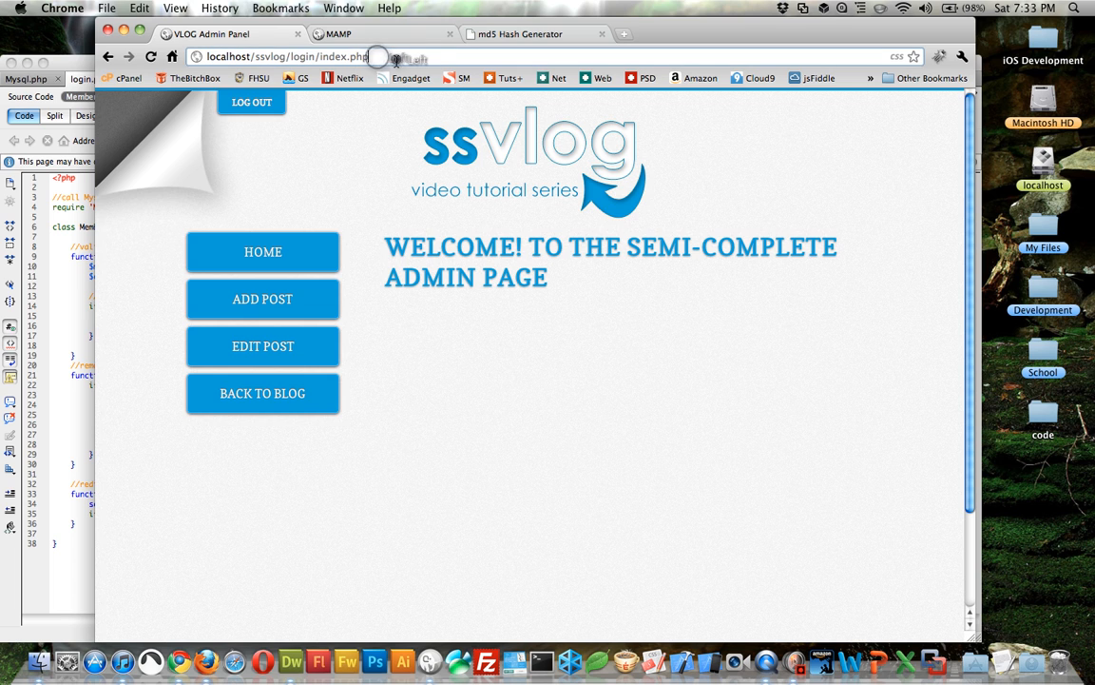
{"action": "double_click", "coordinate": [328, 56]}
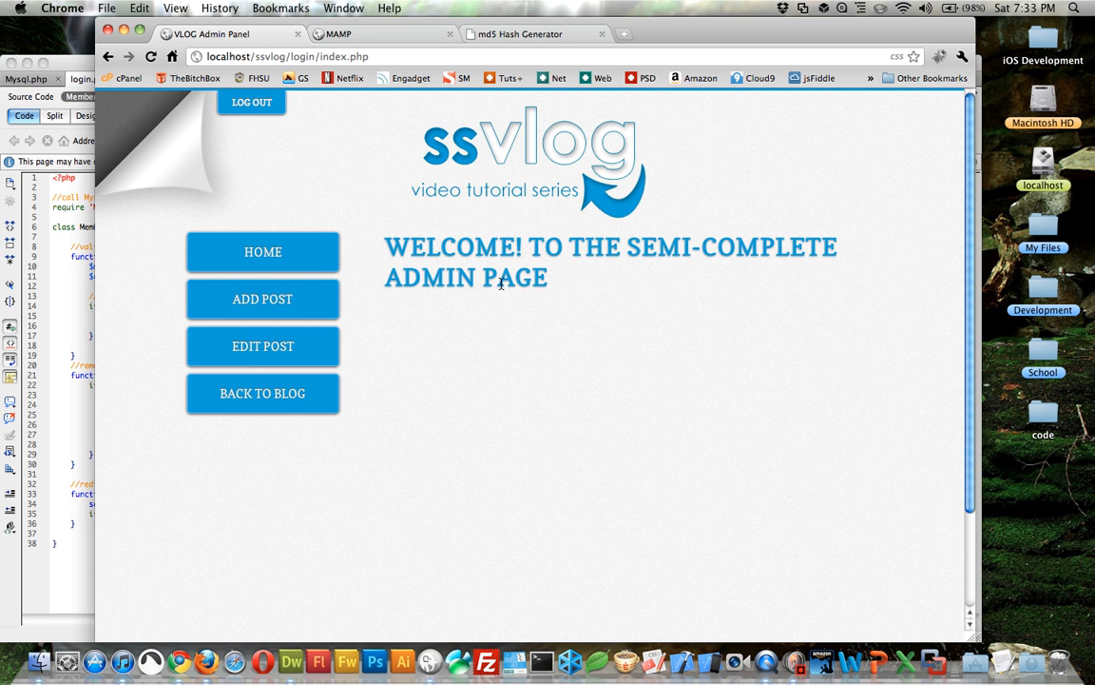
Step: Navigate to localhost/ssvlog/login/index.php to get redirected to the empty login form
{"action": "left_click", "coordinate": [251, 102]}
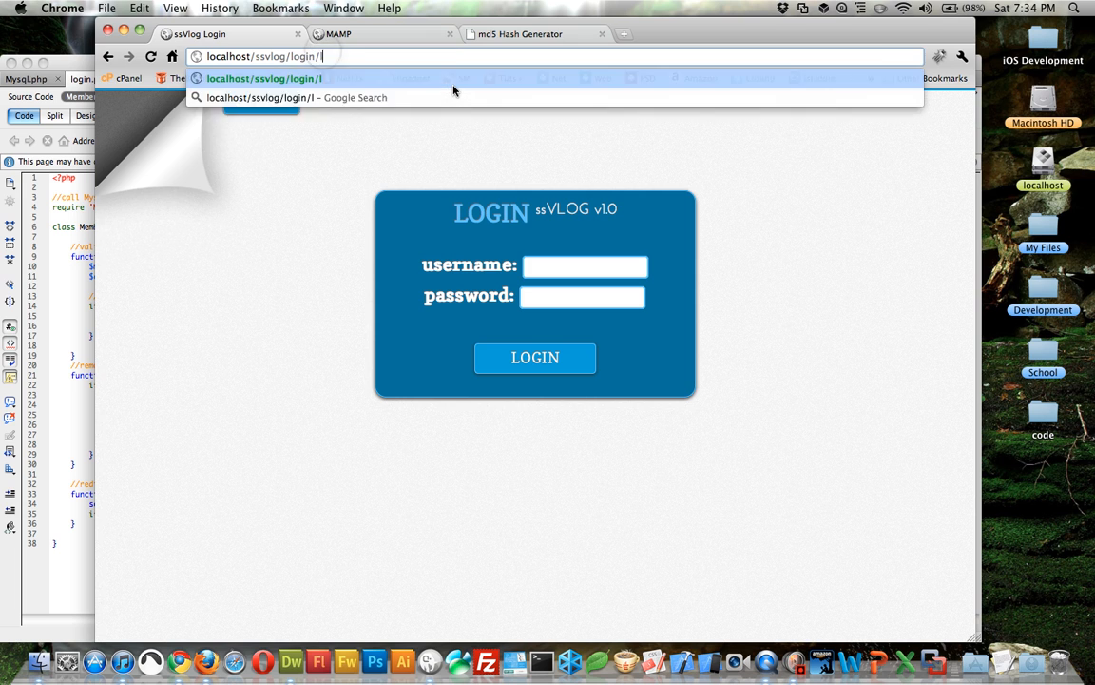
{"action": "type", "text": "index.php"}
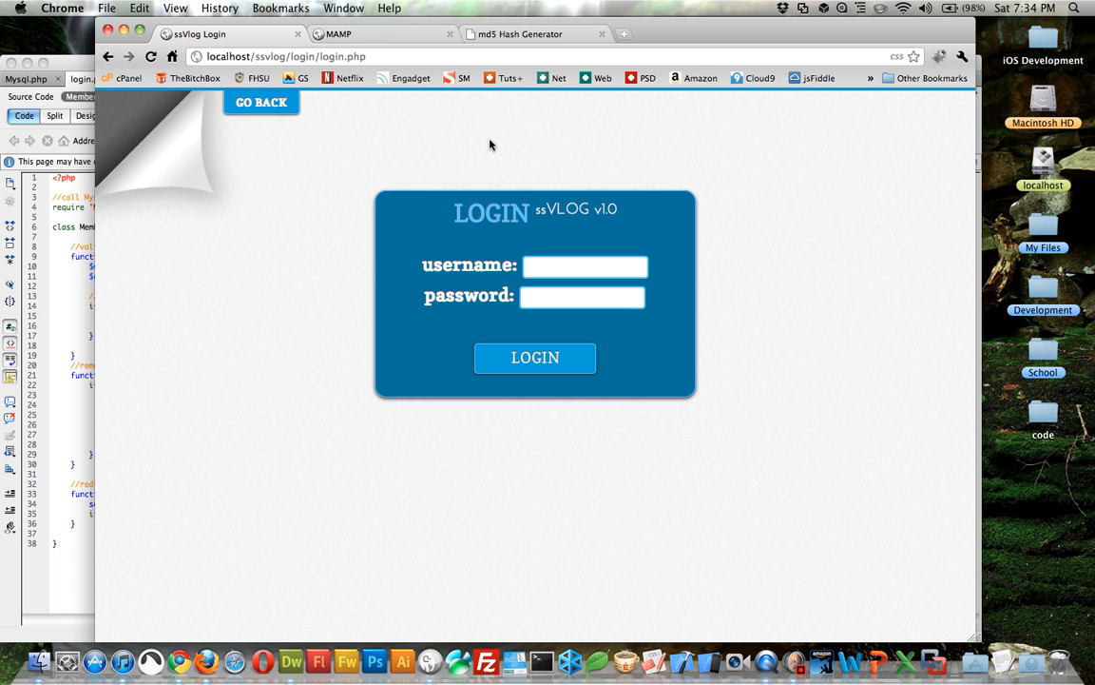
{"action": "mouse_move", "coordinate": [495, 140]}
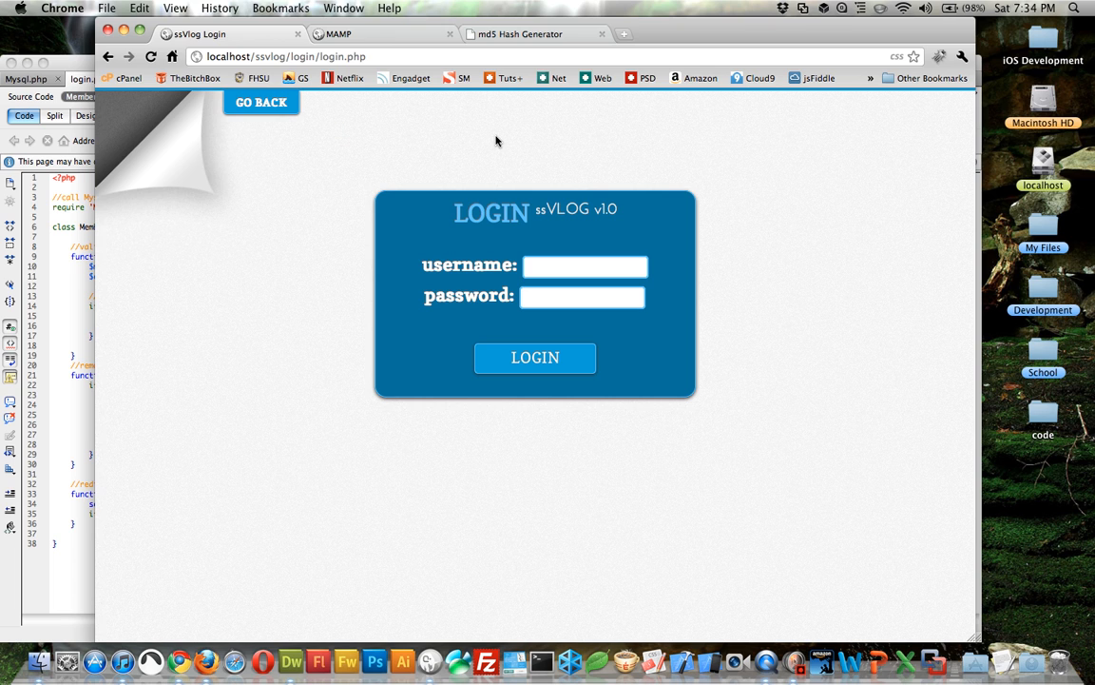
{"action": "mouse_move", "coordinate": [837, 362]}
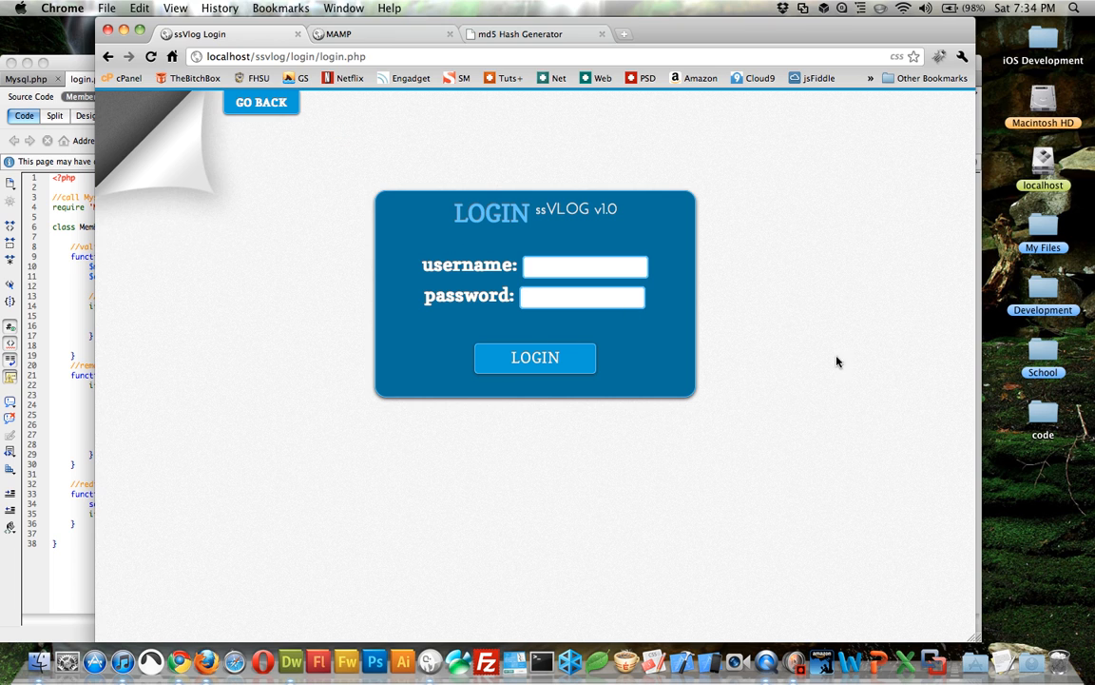
Step: Log in again as 'username', visit Add Post, then return to the admin welcome page
{"action": "left_click", "coordinate": [585, 266]}
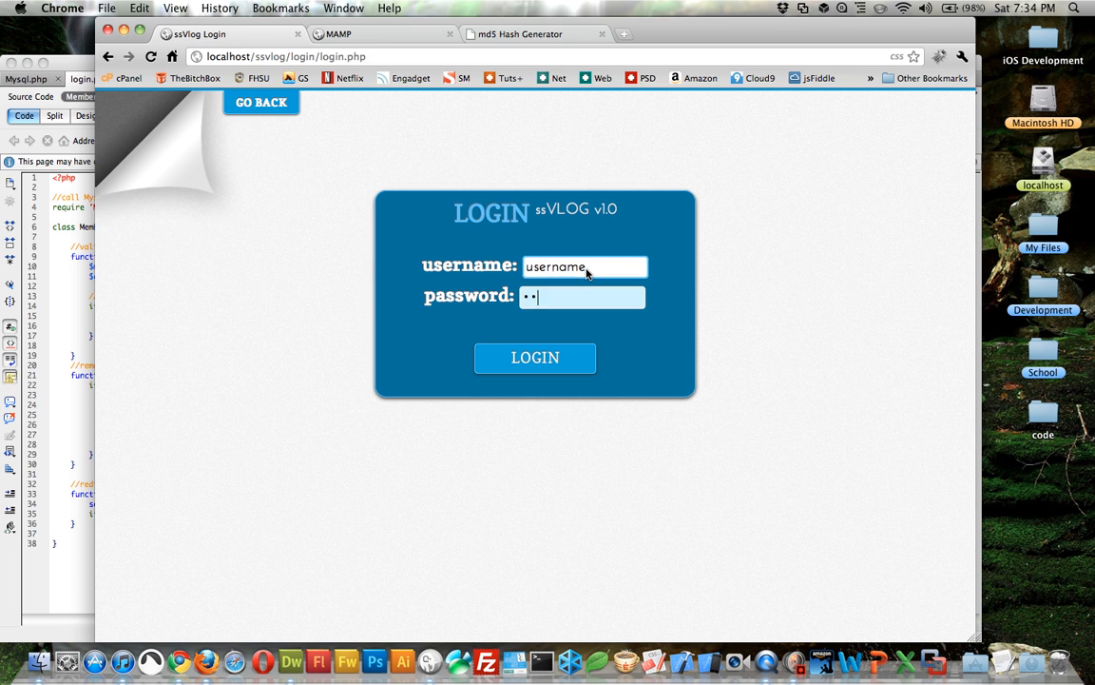
{"action": "left_click", "coordinate": [535, 357]}
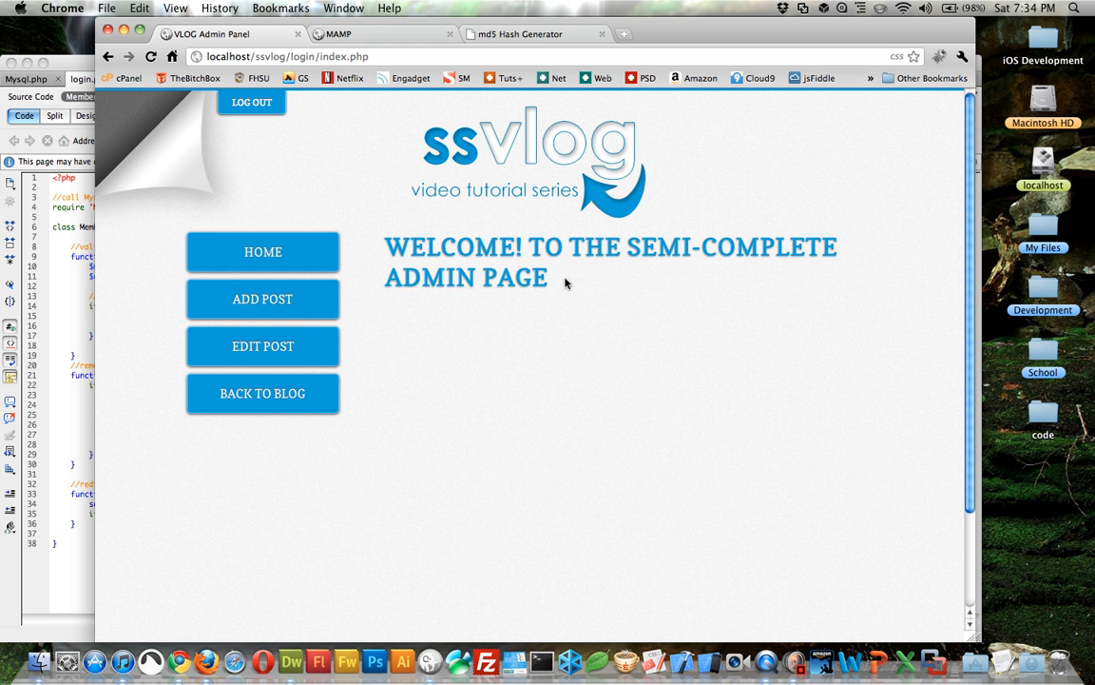
{"action": "mouse_move", "coordinate": [529, 164]}
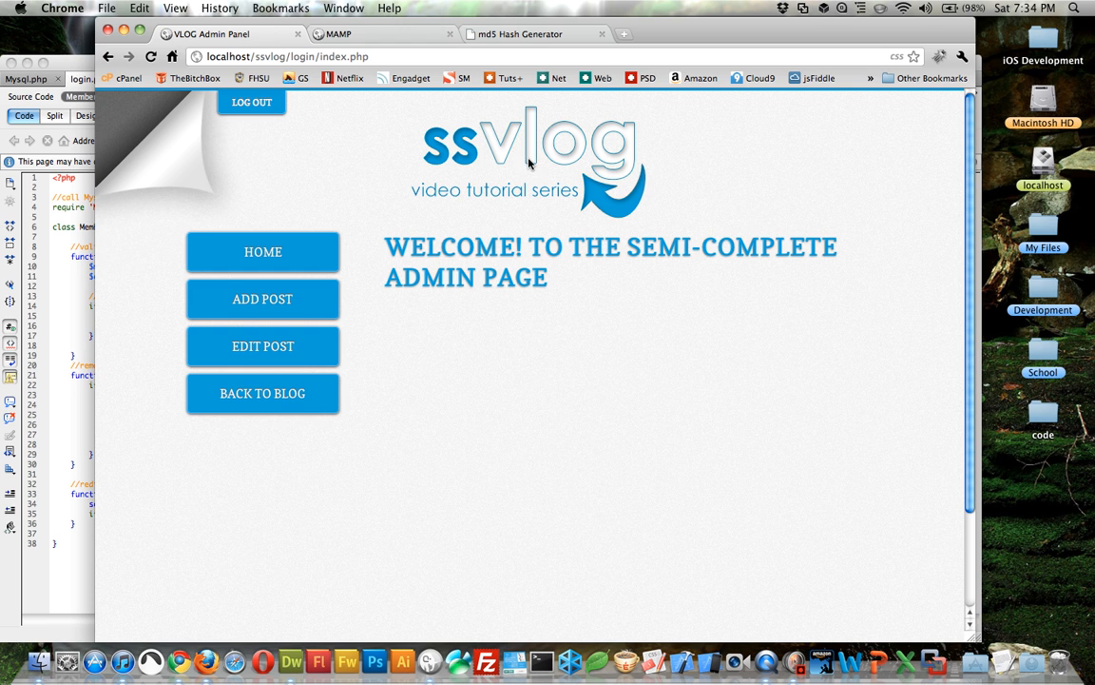
{"action": "left_click", "coordinate": [38, 658]}
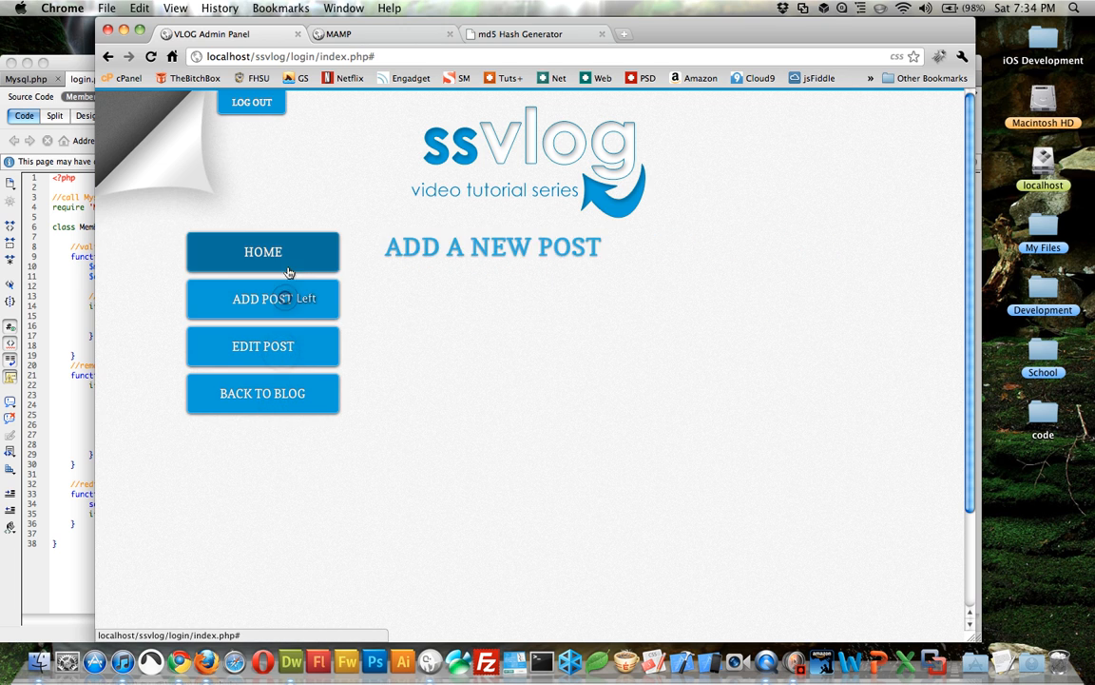
{"action": "left_click", "coordinate": [262, 251]}
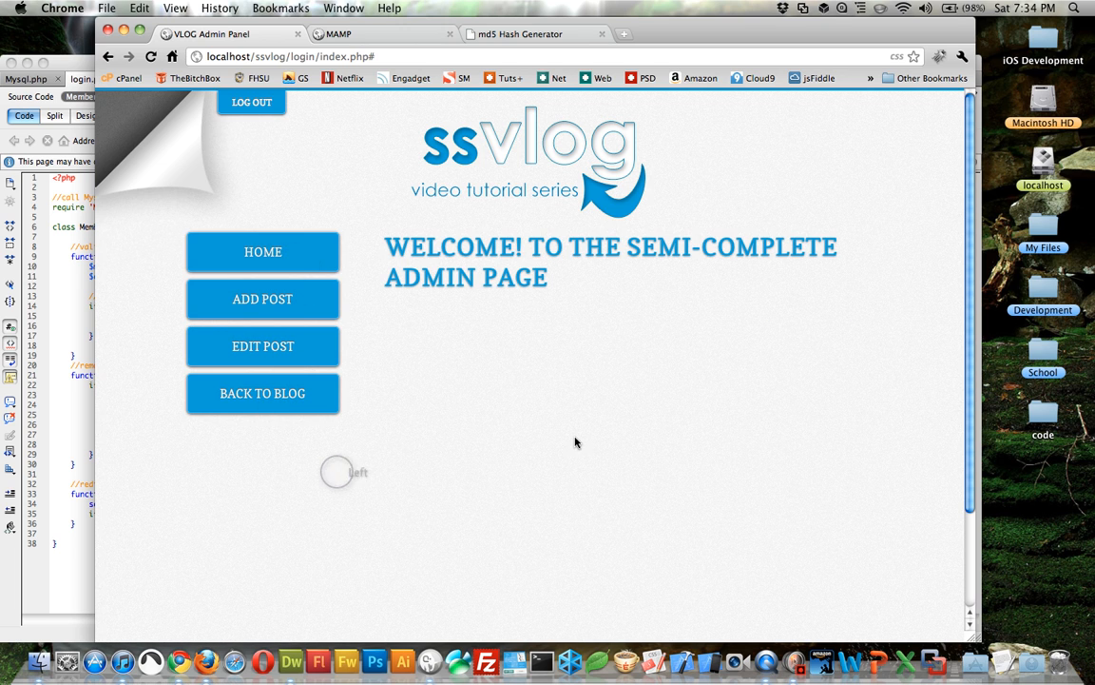